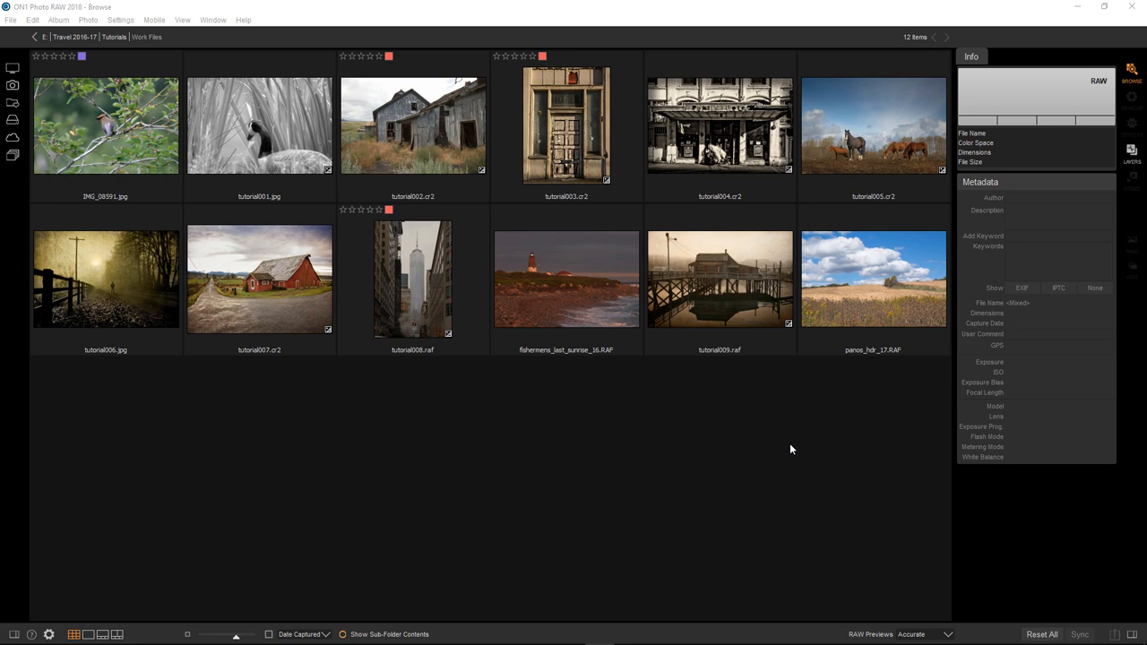
mouse_move(589, 344)
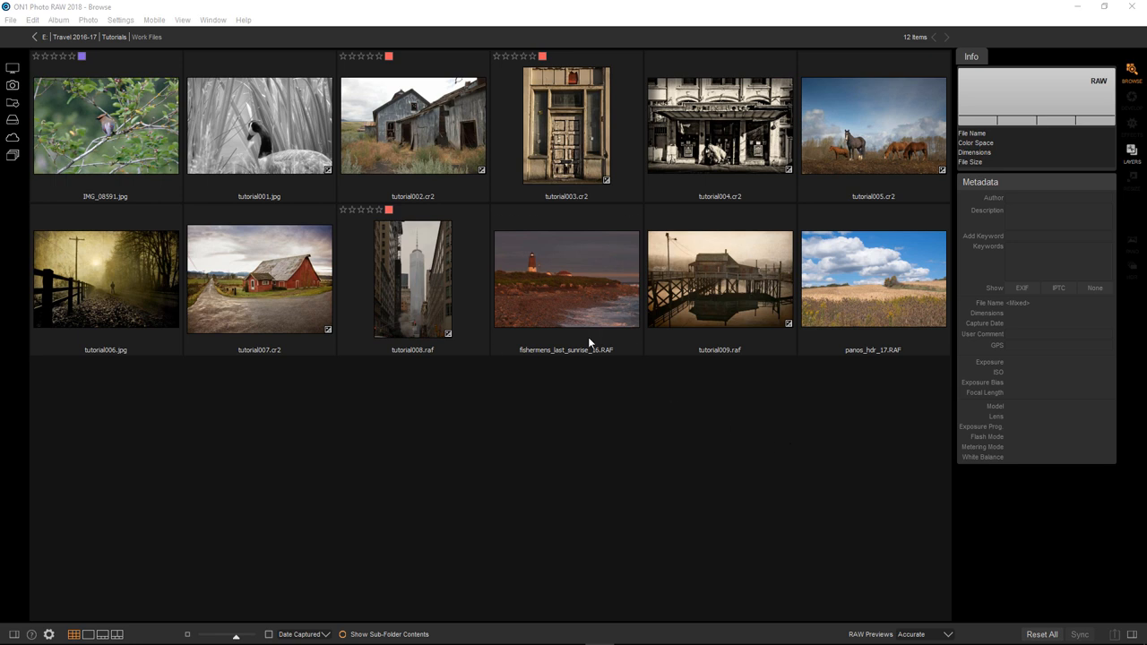
Select the bird-on-a-branch photo IMG_08591.jpg in Browse so its EXIF metadata appears
click(104, 126)
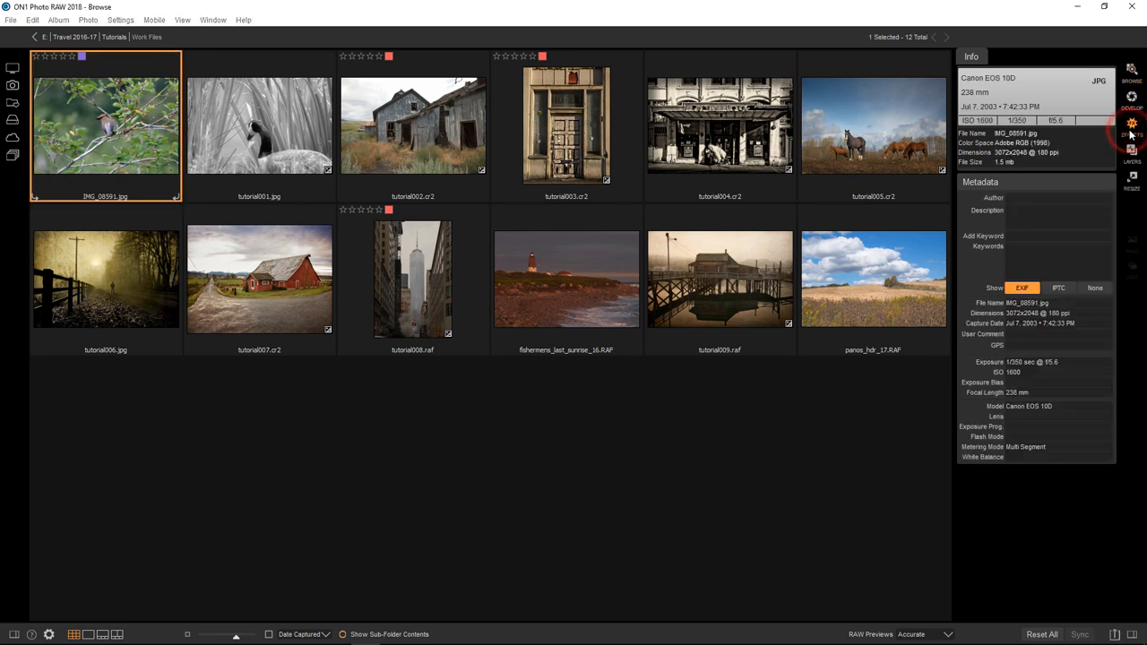
Open the bird photo in Effects and add a Tone Enhancer with lowered Exposure and Shadows
click(1131, 96)
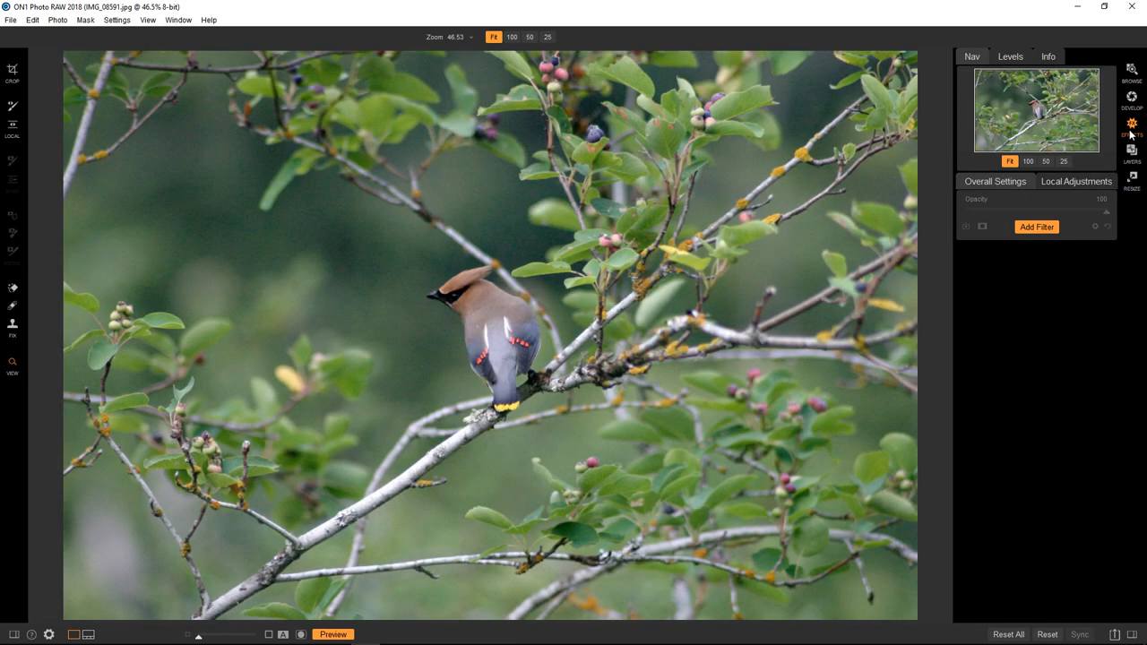
click(1035, 226)
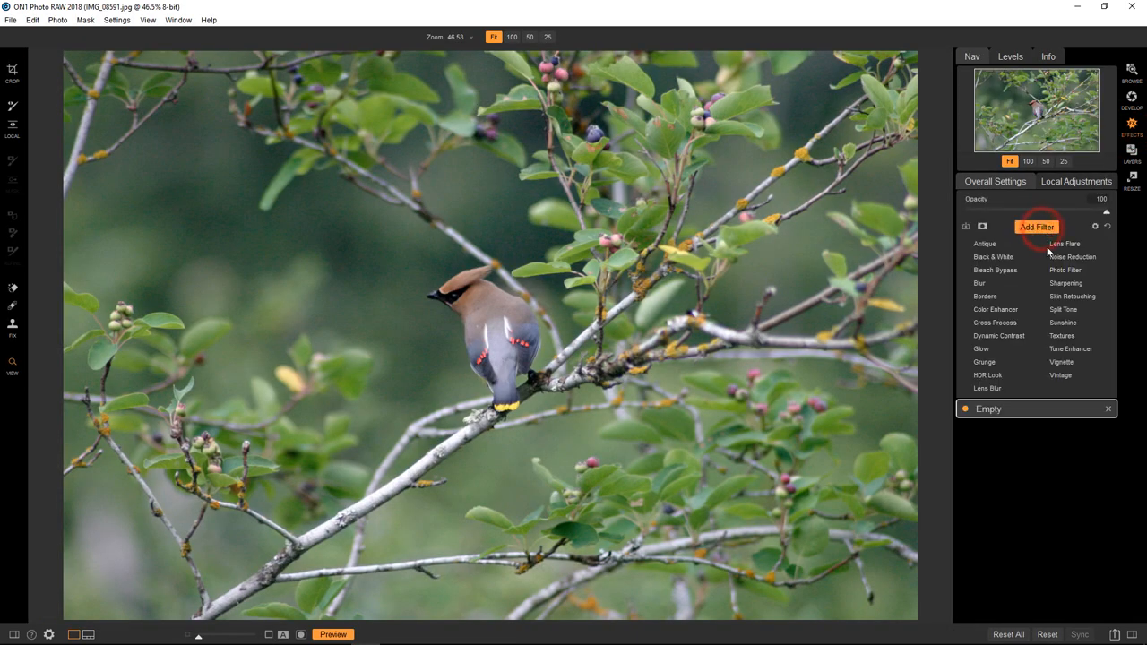
click(1067, 347)
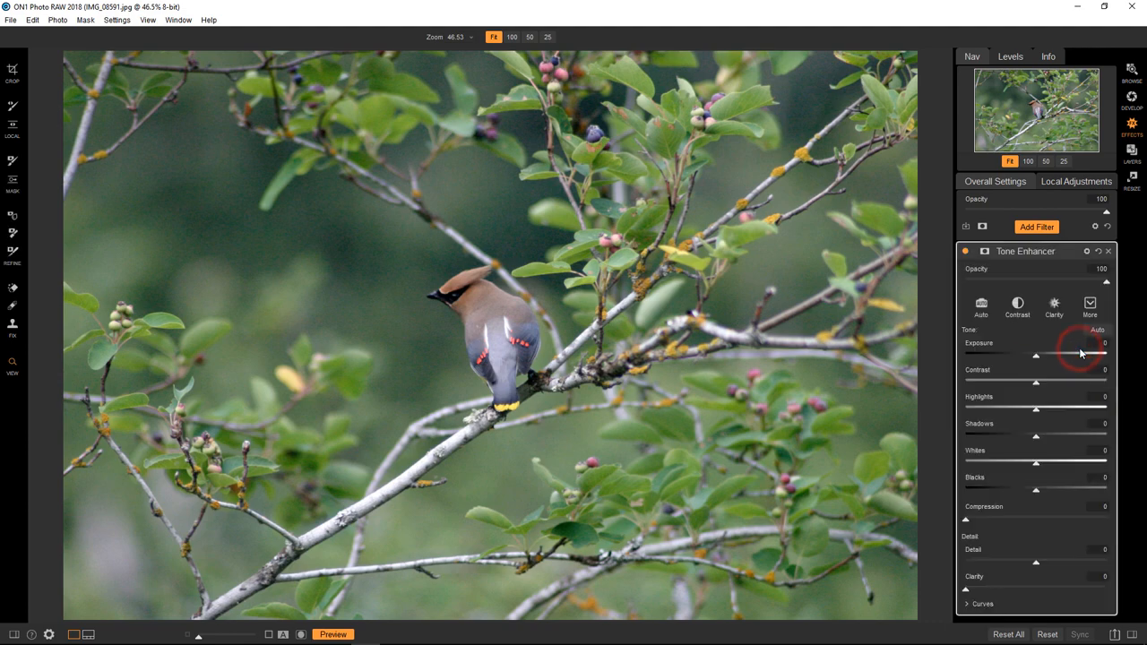
drag(1079, 355, 1021, 358)
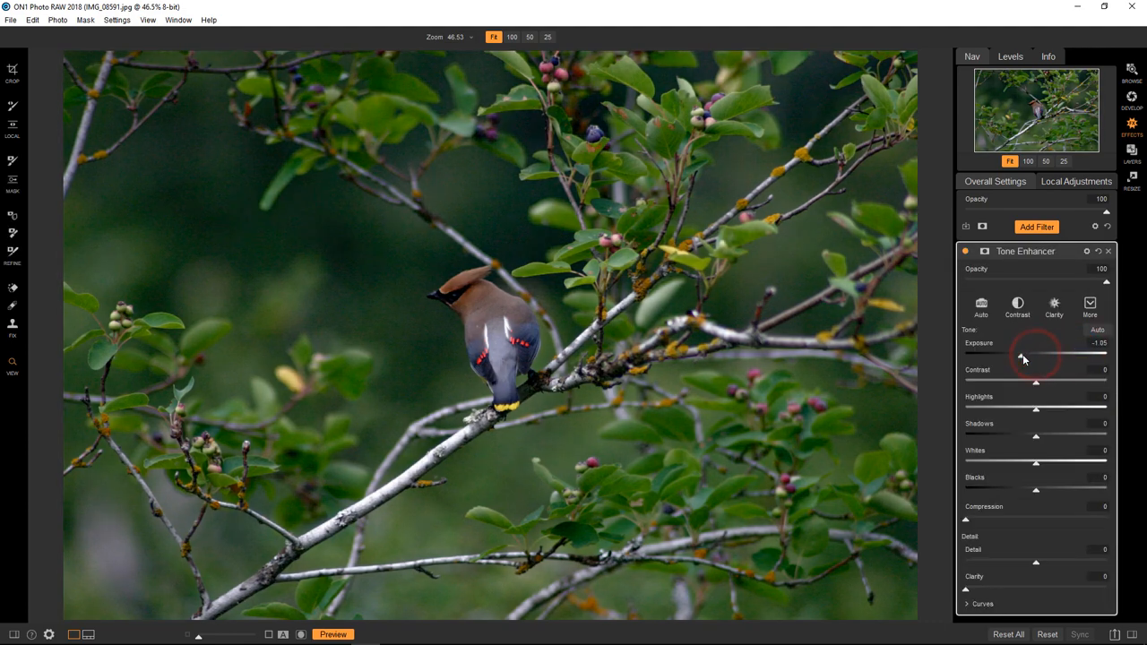
drag(1025, 358, 1035, 354)
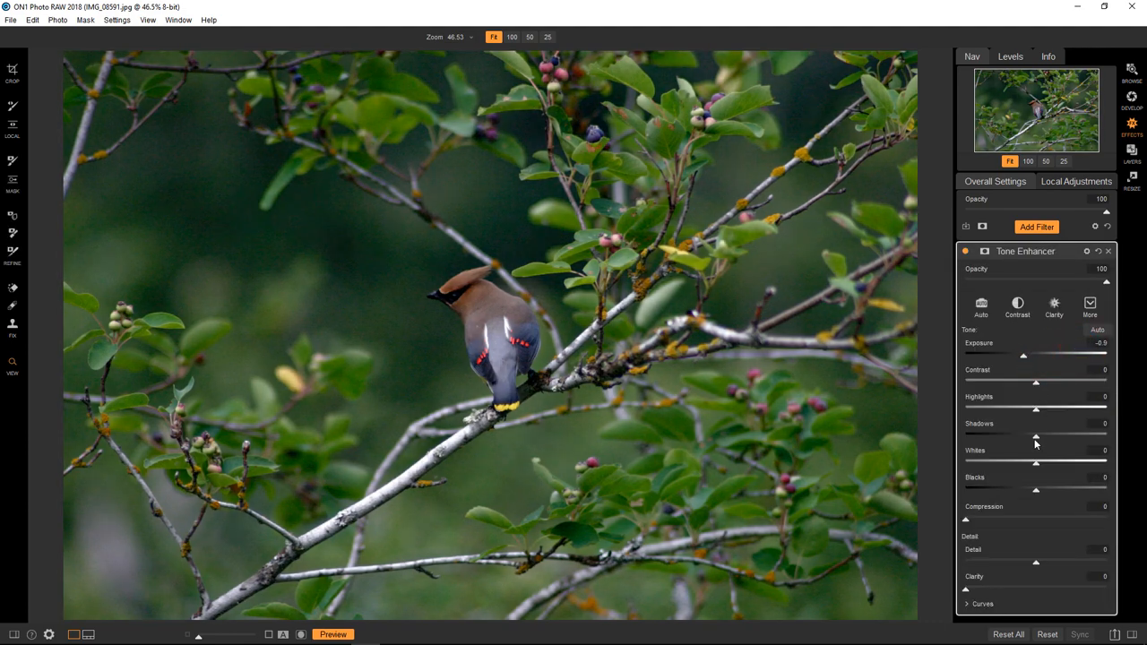
drag(1036, 437, 1017, 437)
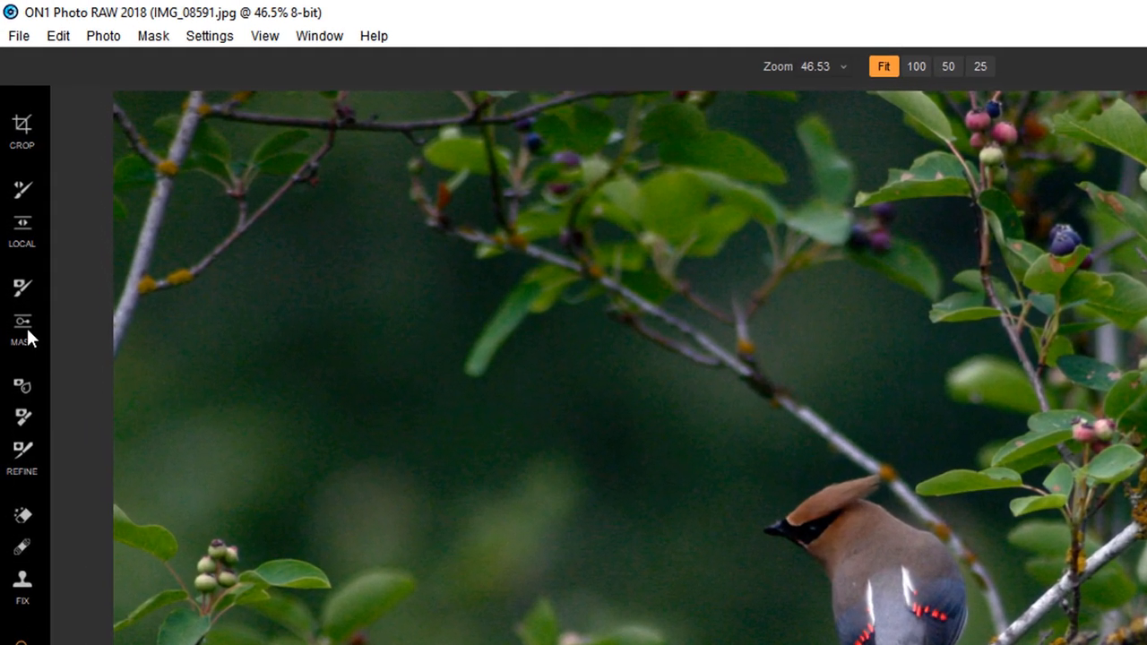
Mask the Tone Enhancer with the Vignette preset so only the edges darken
click(21, 323)
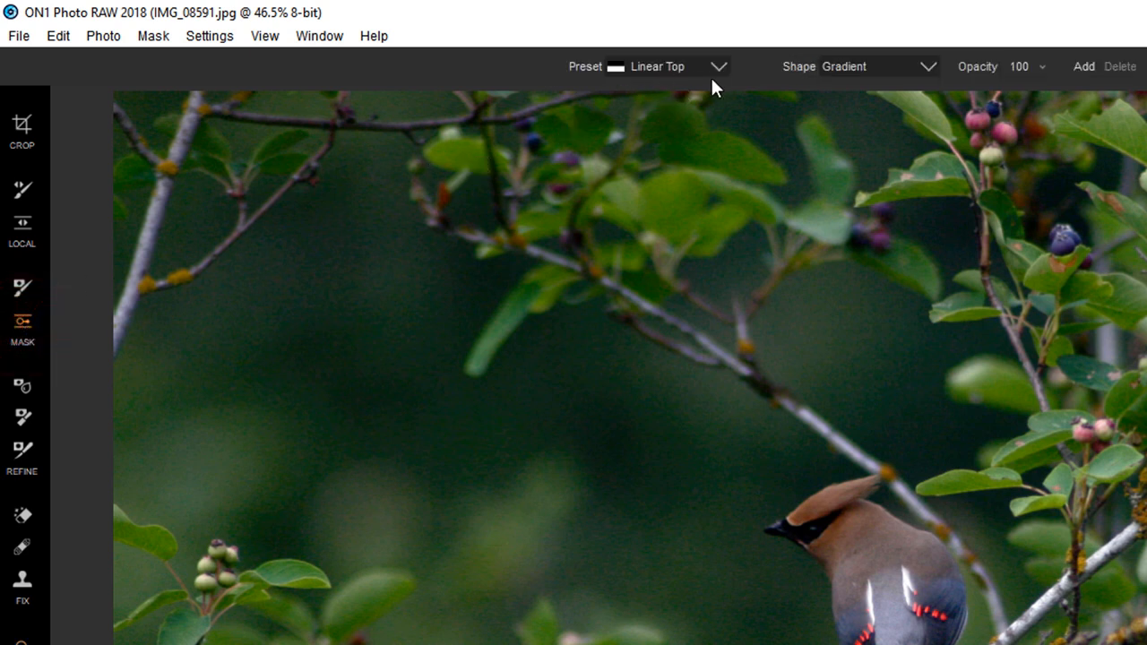
mouse_move(777, 76)
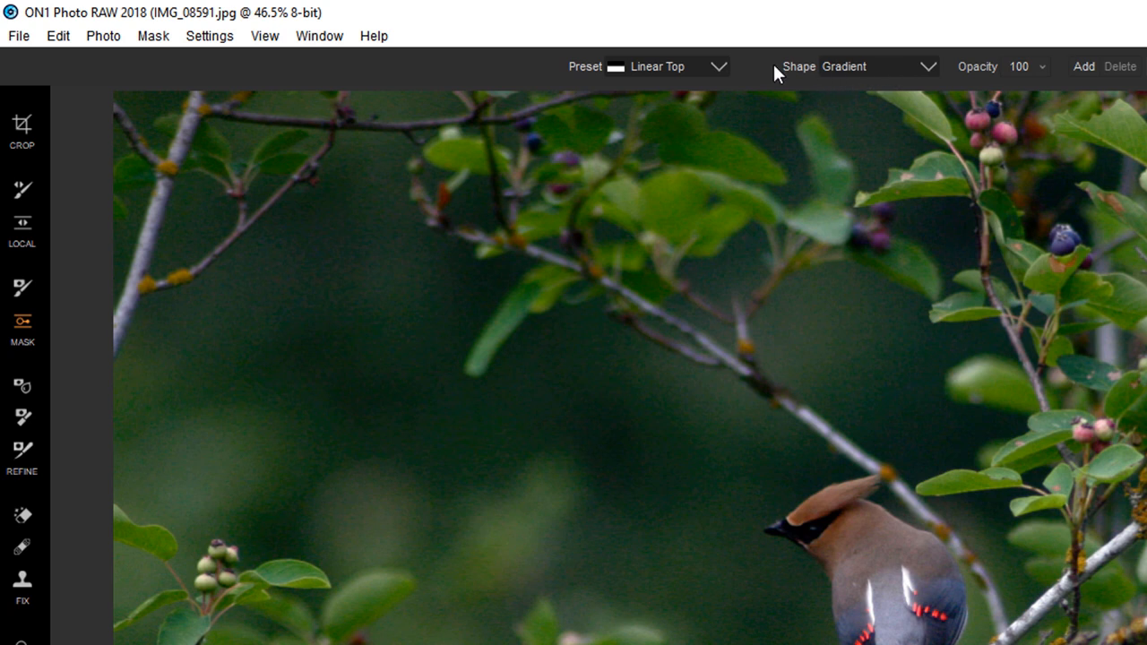
click(717, 66)
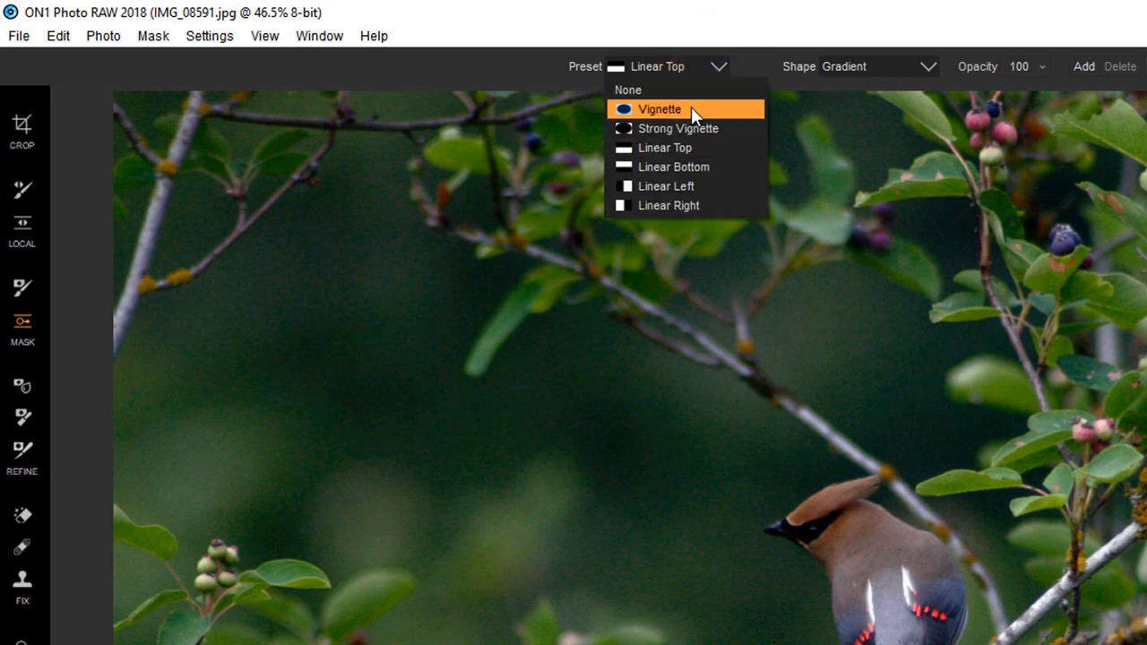
click(659, 109)
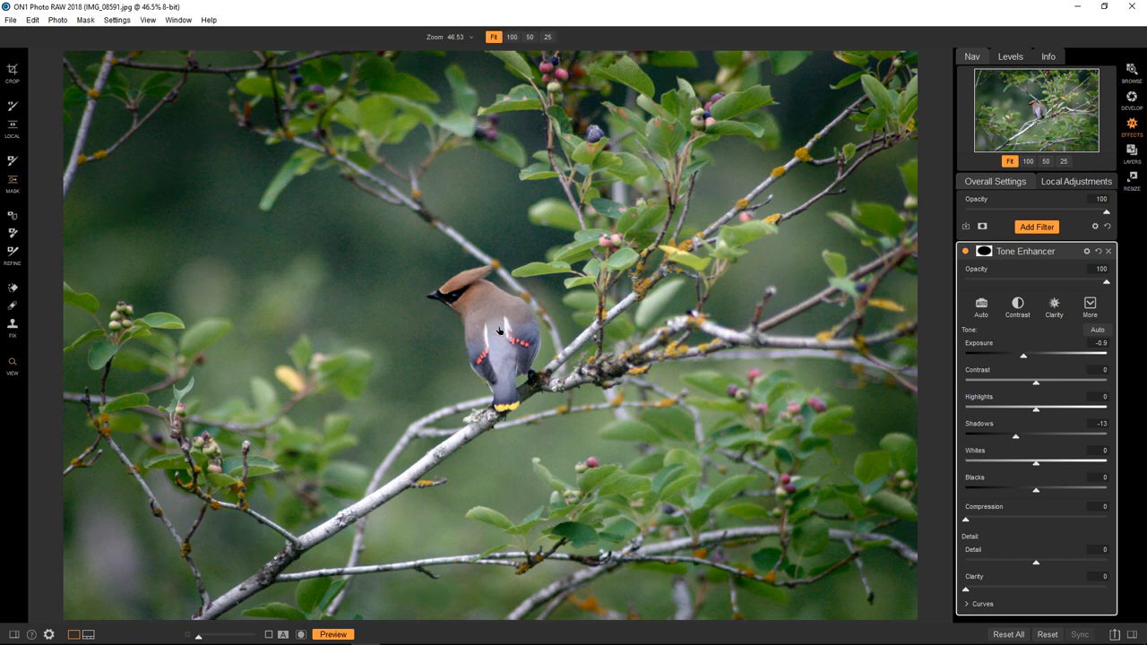
mouse_move(520, 242)
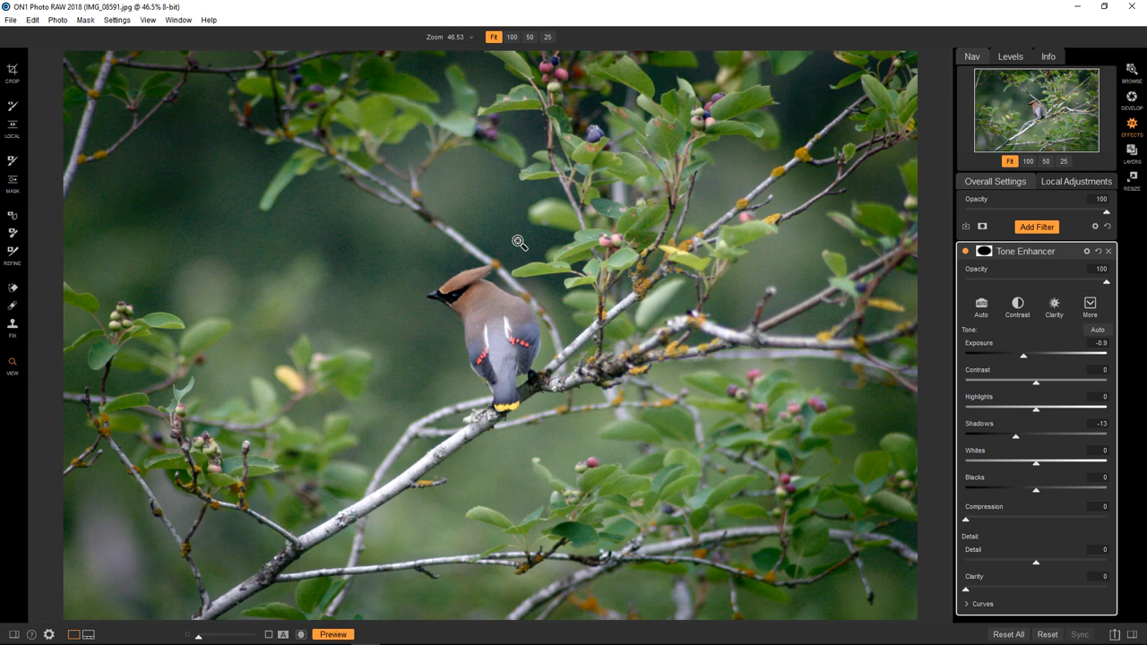
mouse_move(806, 384)
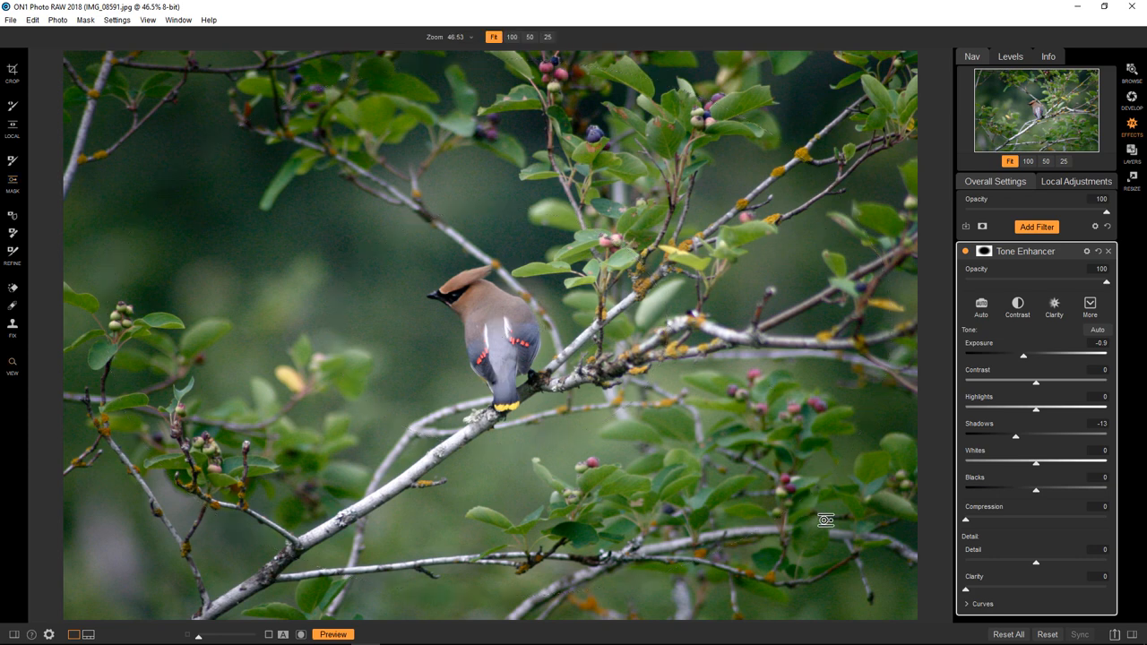
mouse_move(966, 258)
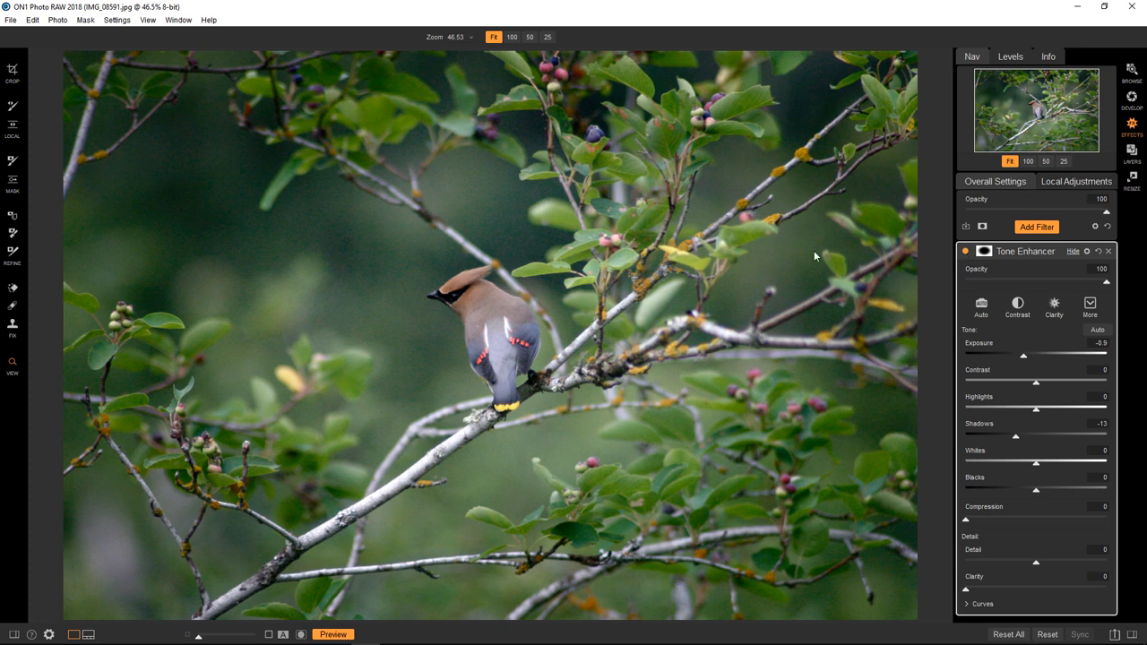
mouse_move(175, 222)
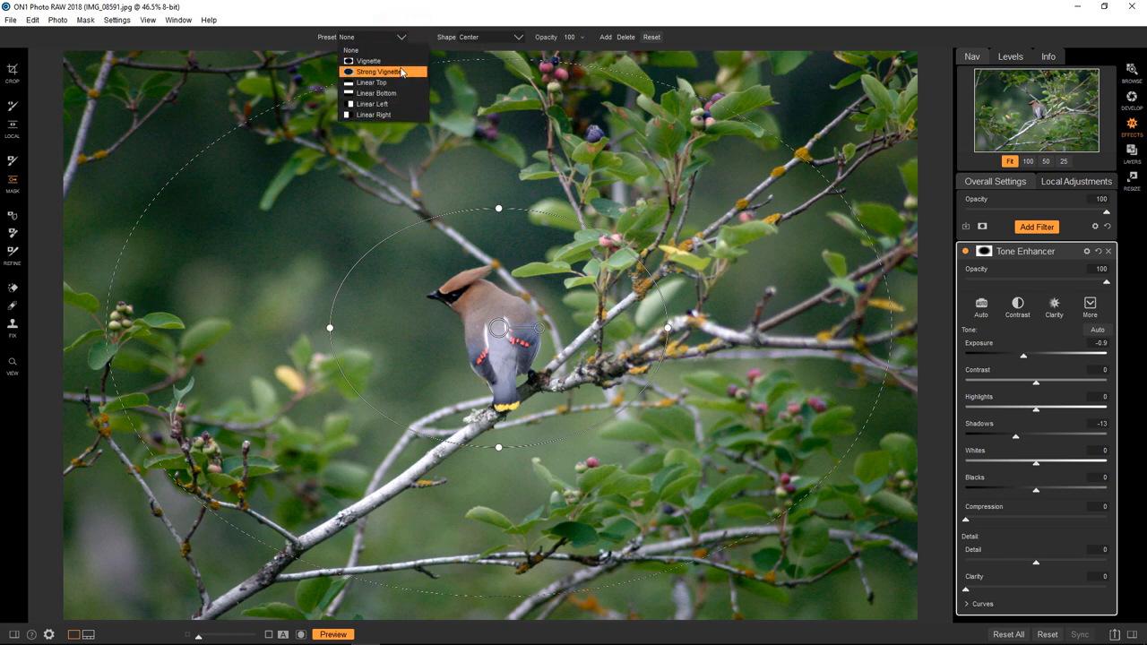
Switch the mask to Strong Vignette and drag its handles tighter around the bird
click(374, 71)
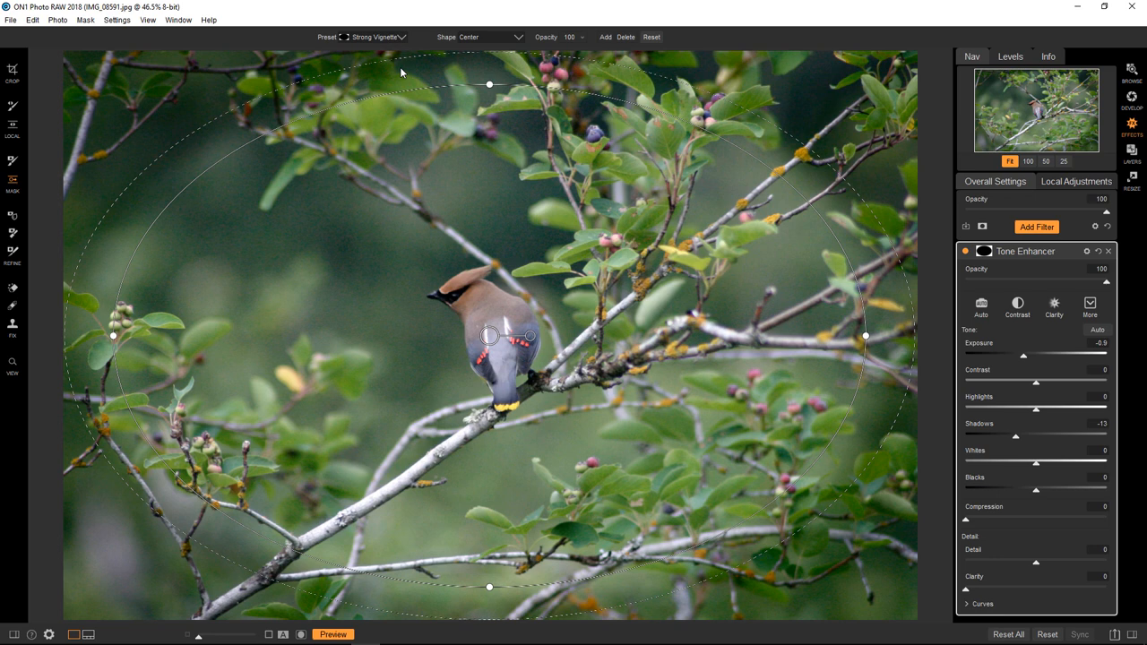
mouse_move(767, 151)
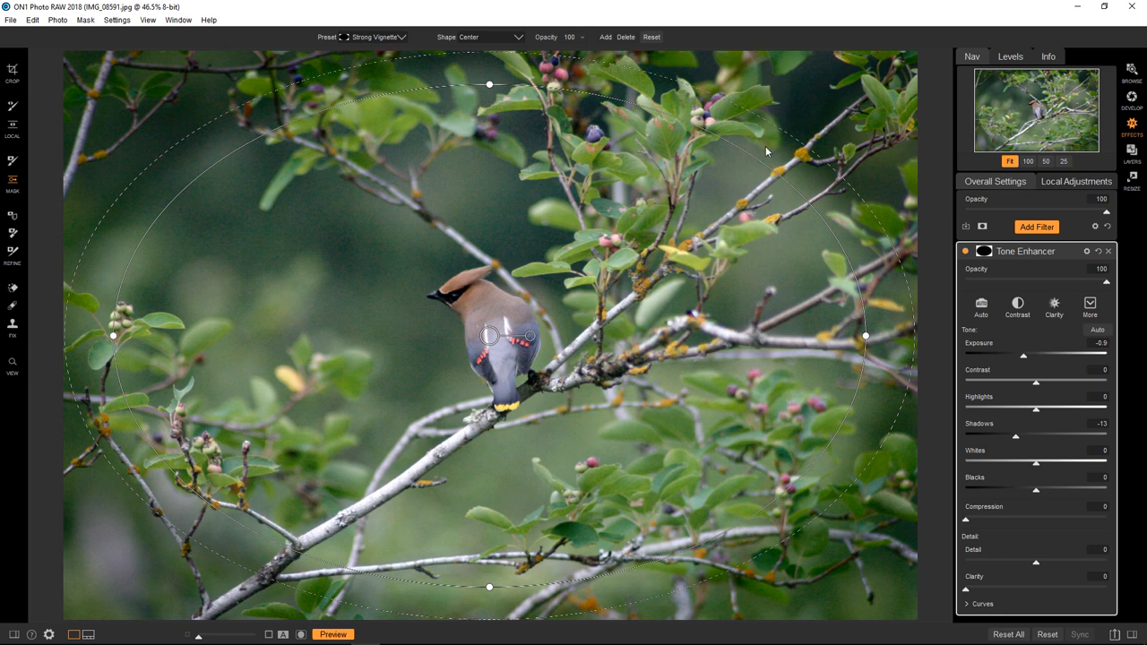
mouse_move(816, 161)
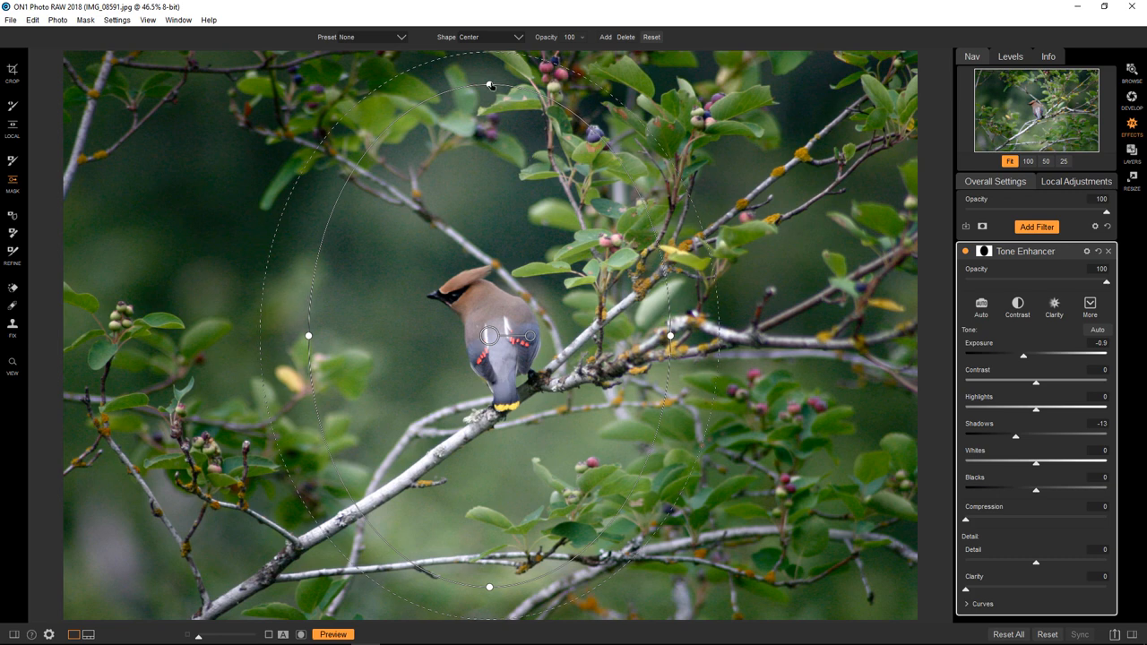
drag(491, 86, 487, 185)
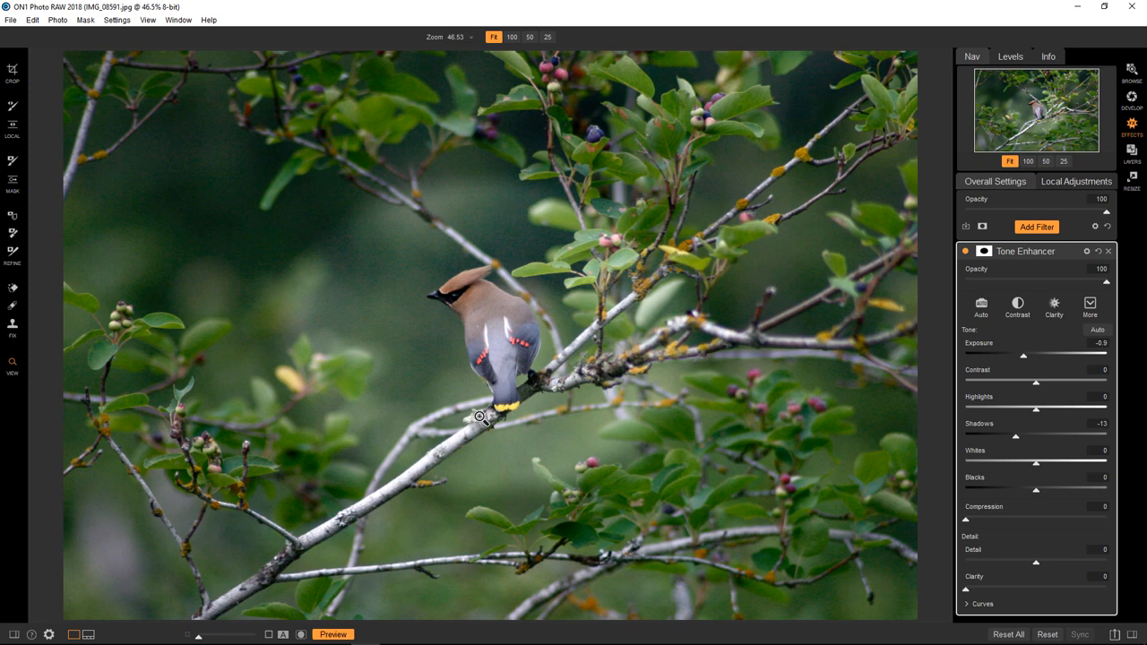
mouse_move(361, 233)
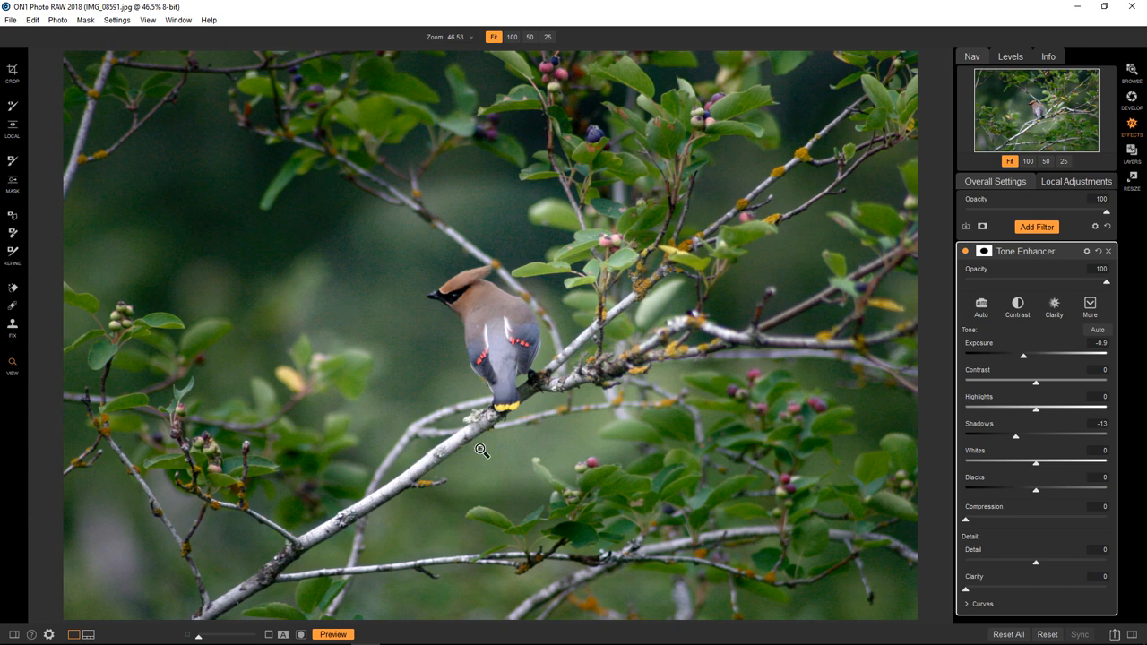
mouse_move(518, 447)
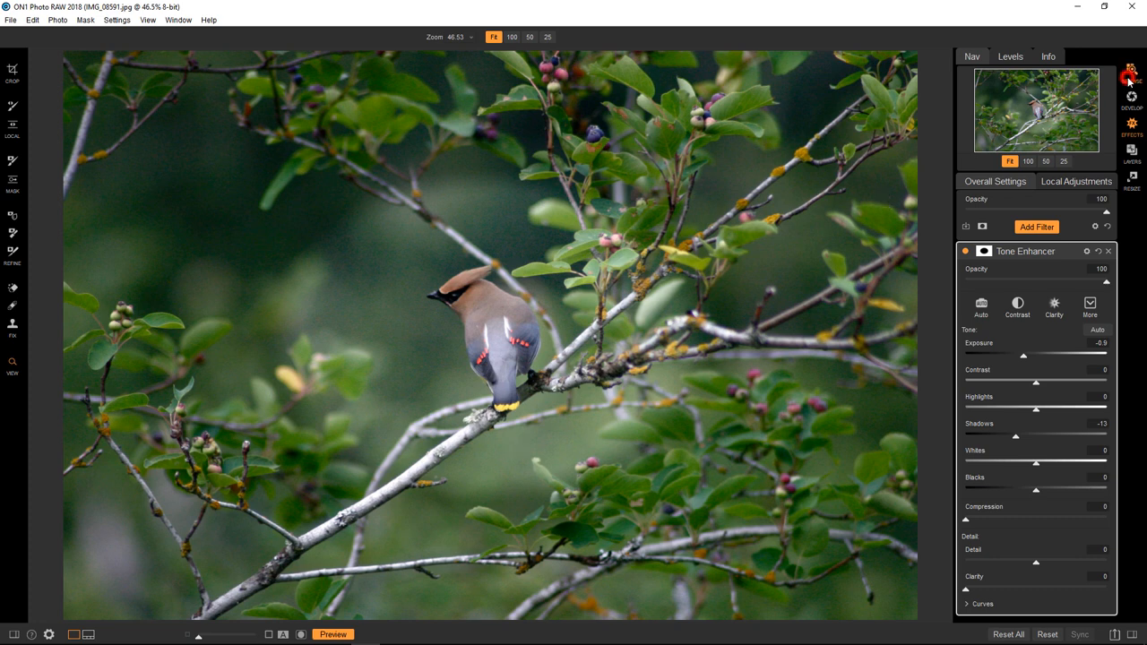
Return to Browse and open the panorama cornfield photo in Effects
click(1132, 69)
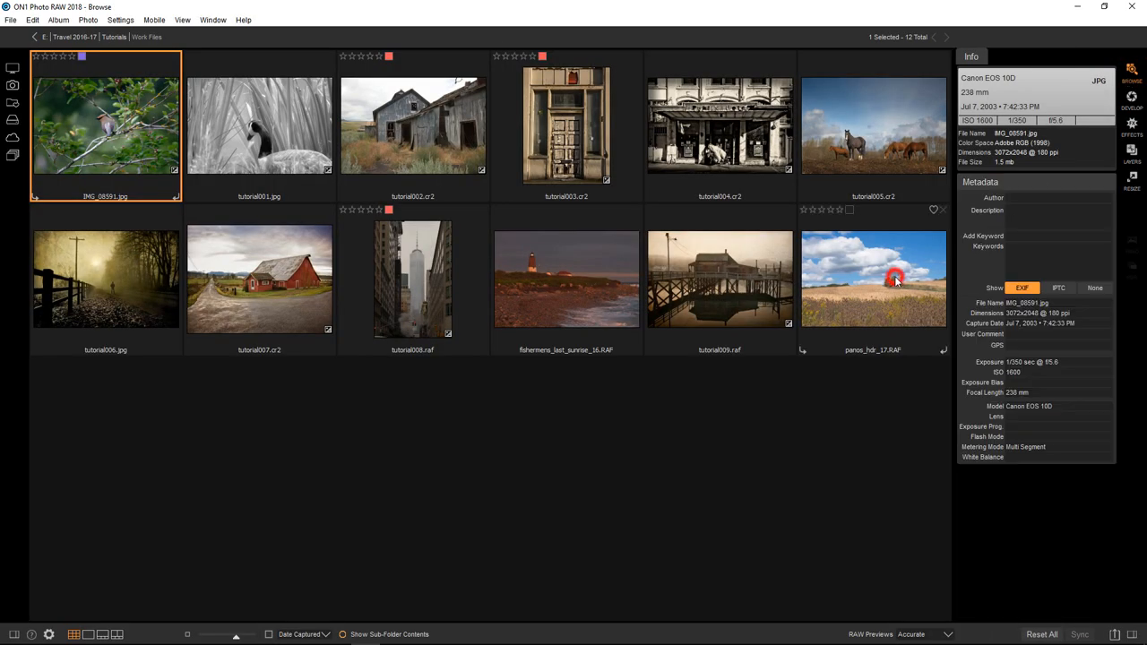
click(871, 279)
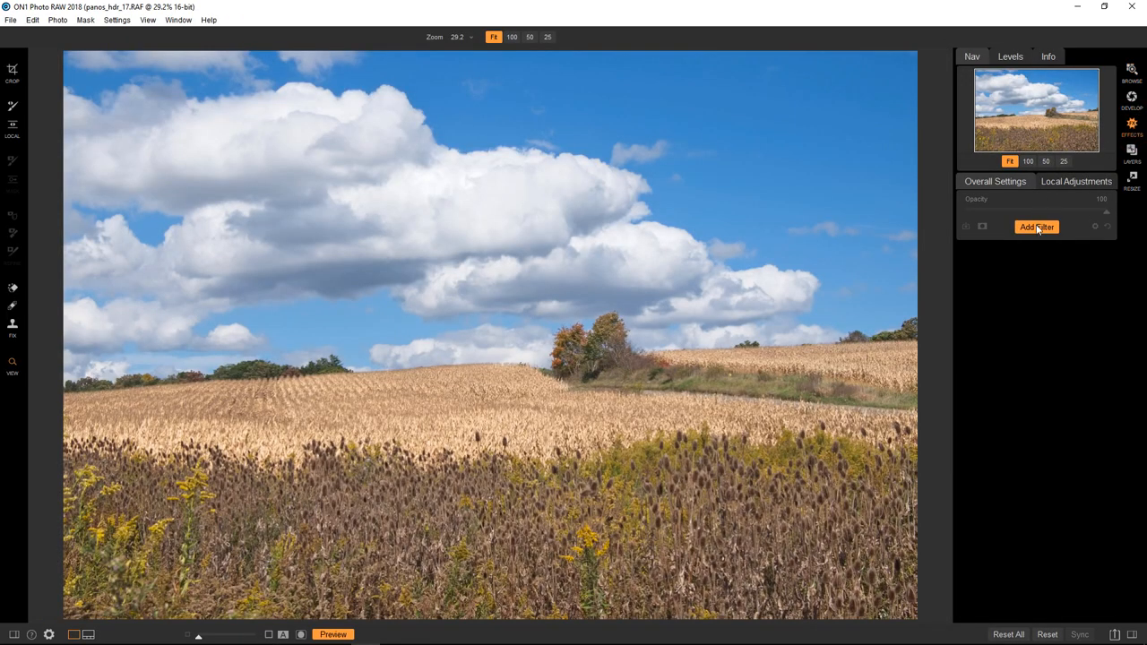
Add a Tone Enhancer at Exposure -0.7 and Highlights -22, toggling it to compare
click(1036, 225)
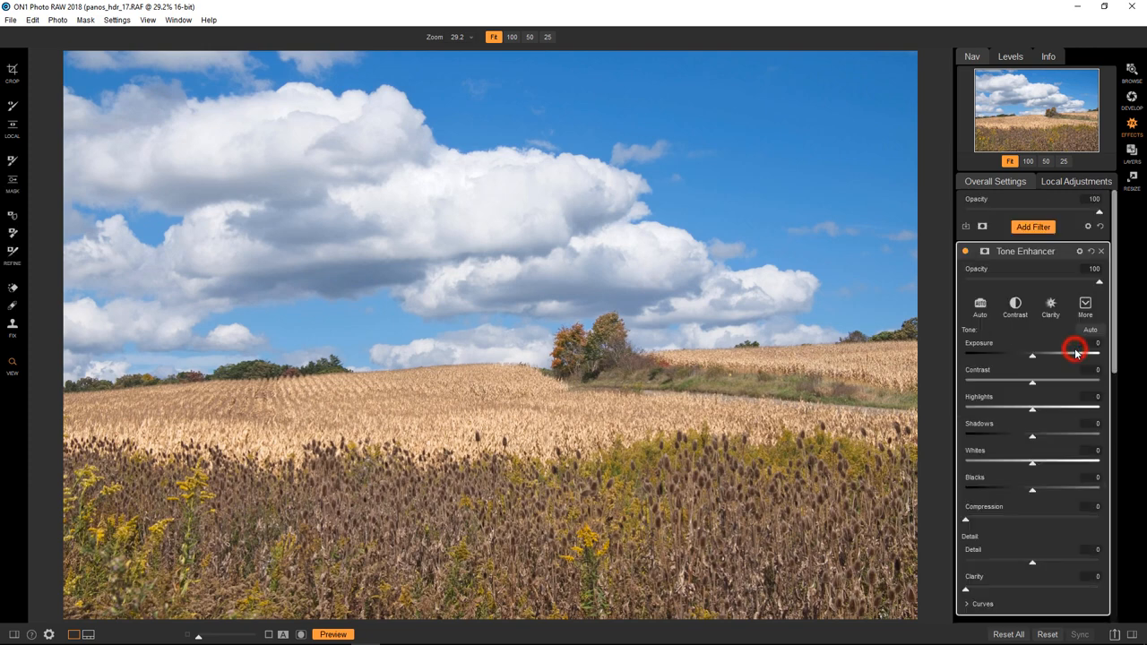
drag(1075, 353, 1035, 352)
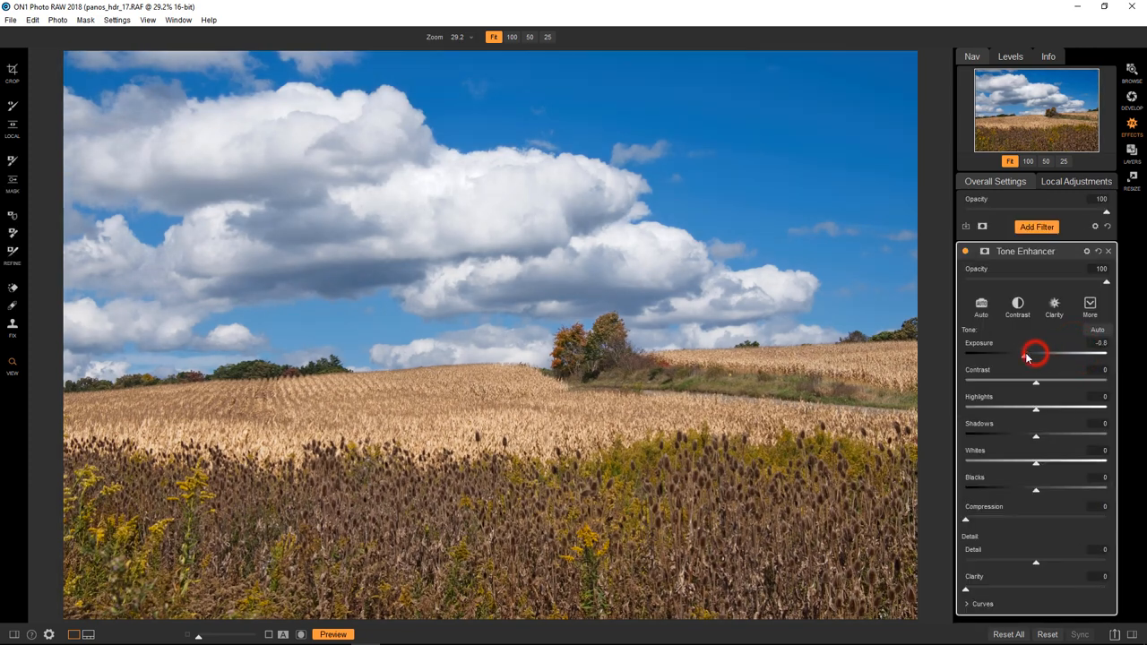
drag(1031, 355, 1025, 355)
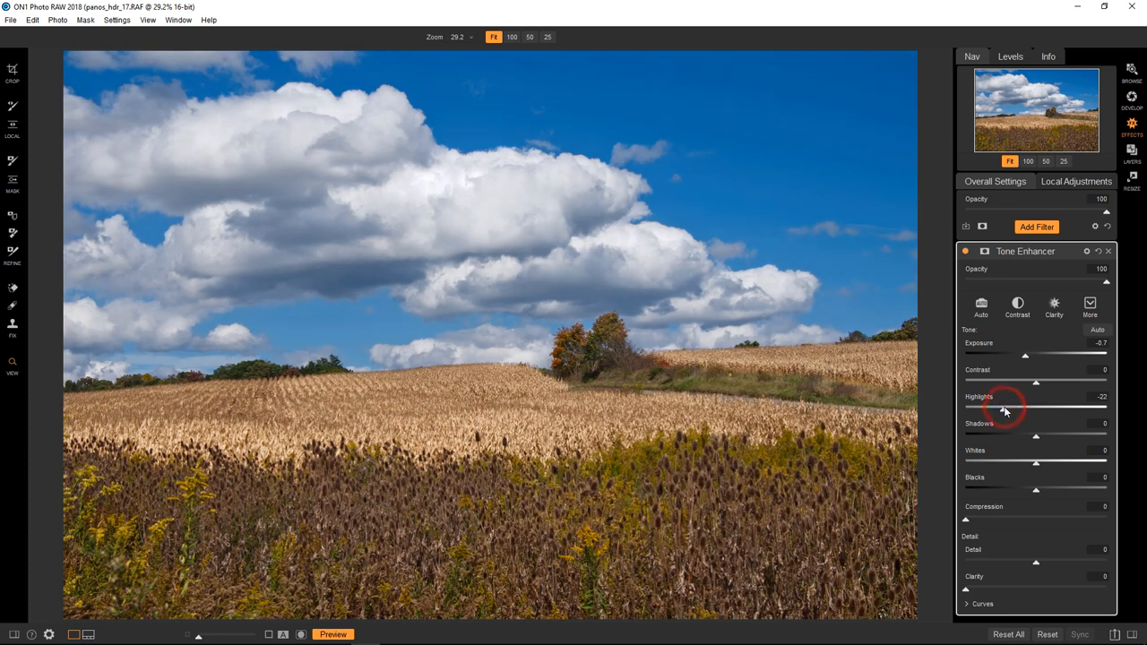
mouse_move(665, 405)
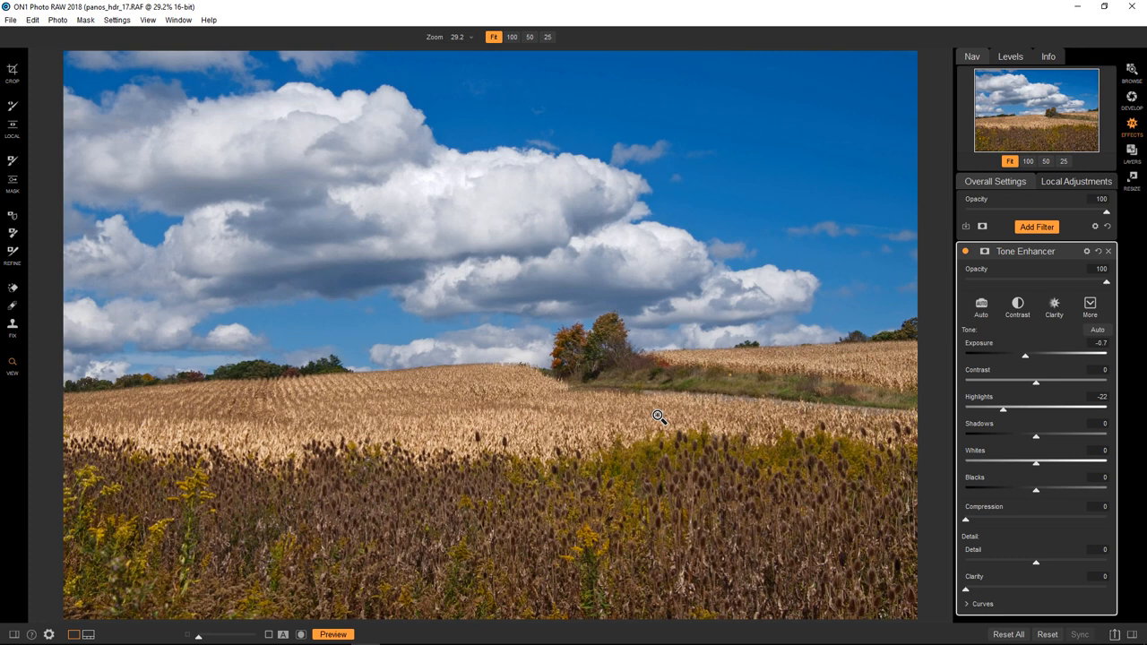
mouse_move(583, 249)
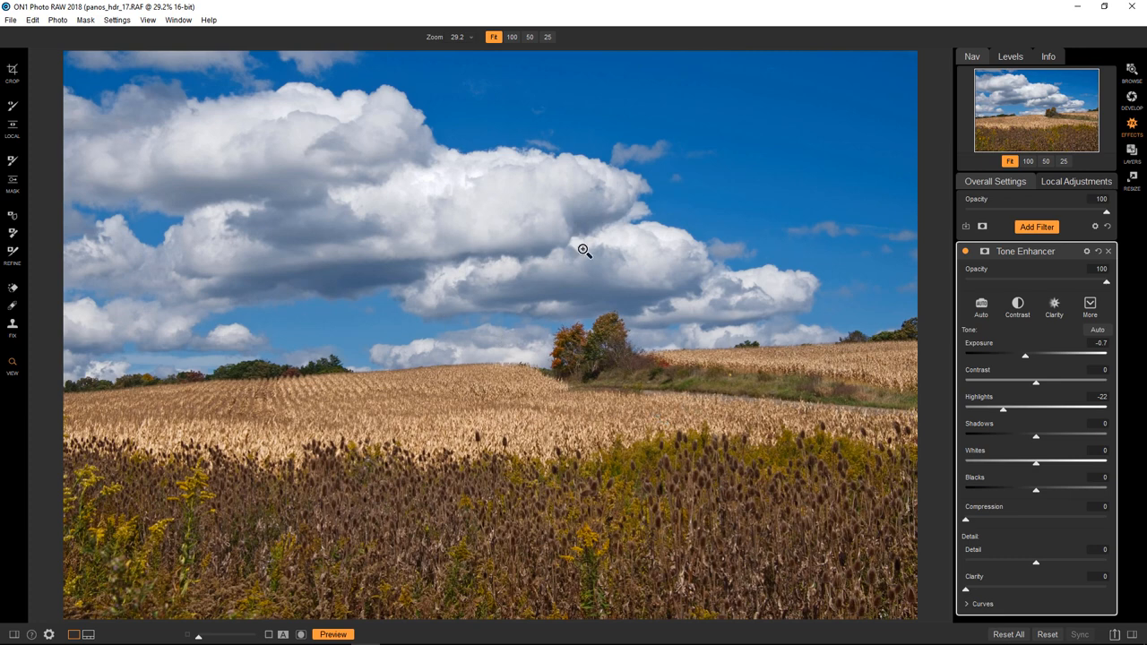
mouse_move(559, 362)
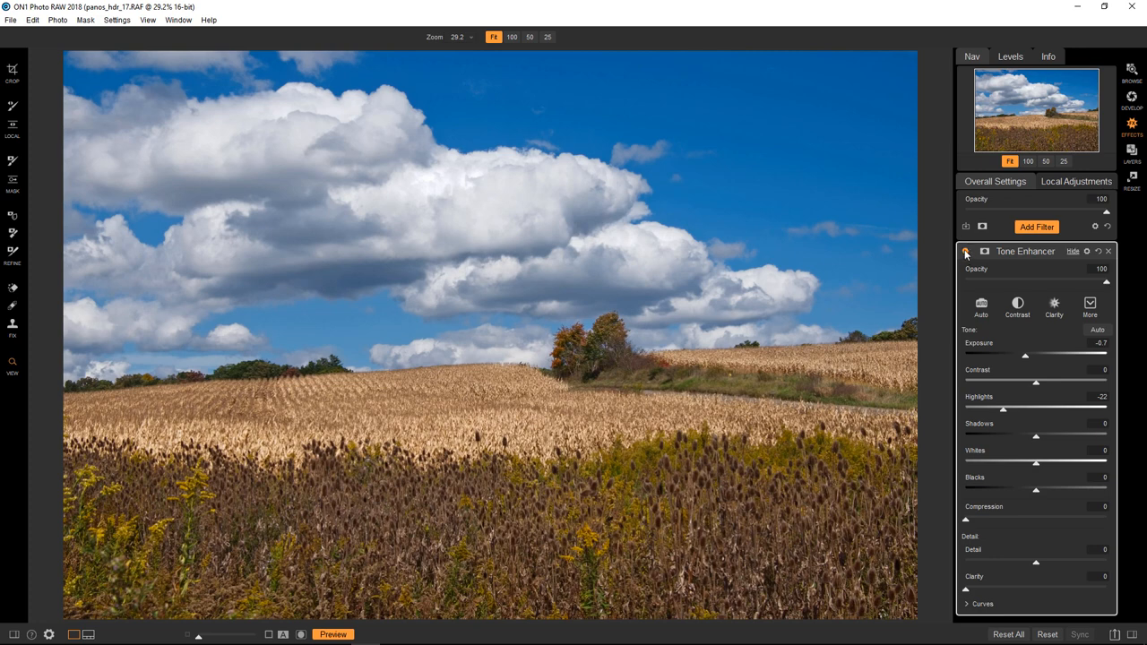
click(966, 251)
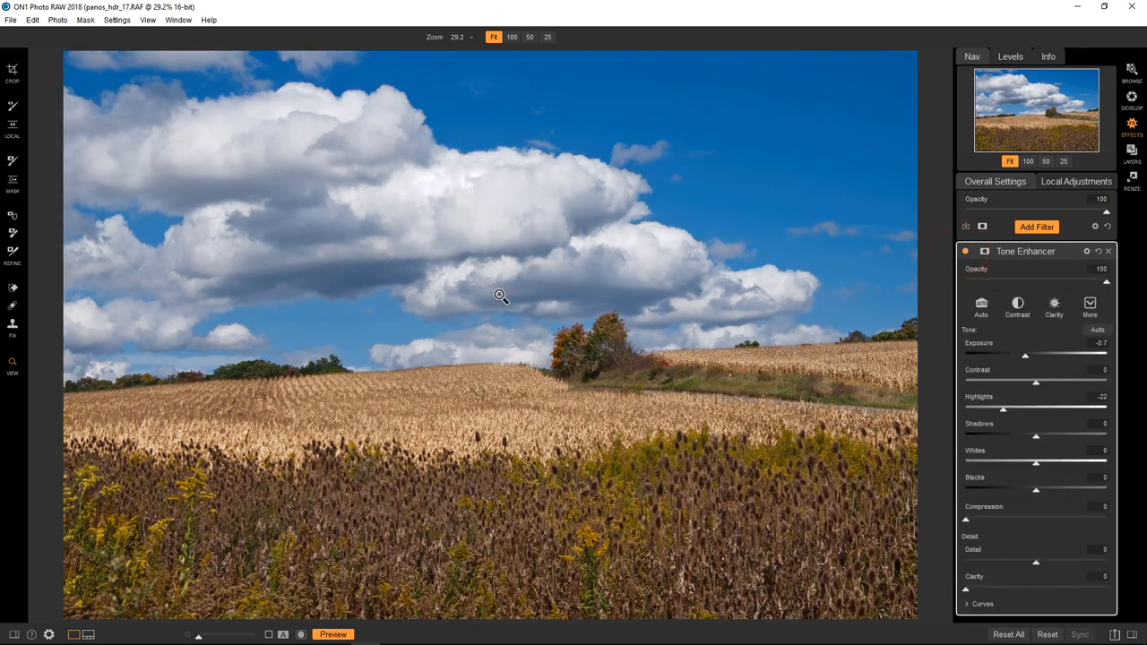
mouse_move(641, 283)
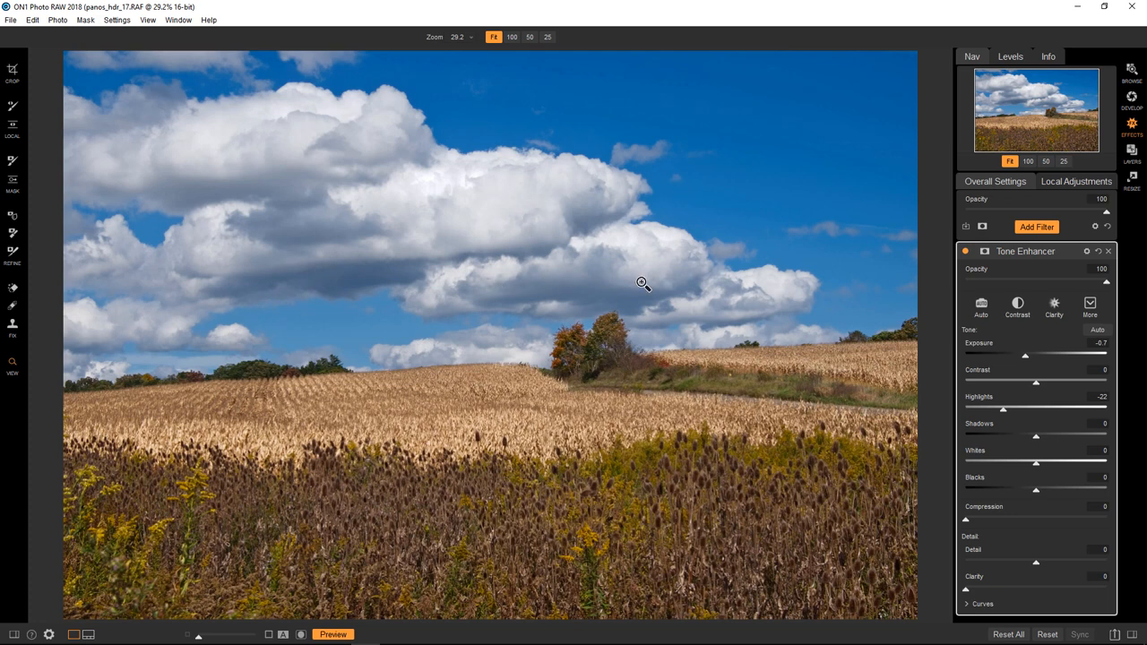
mouse_move(344, 379)
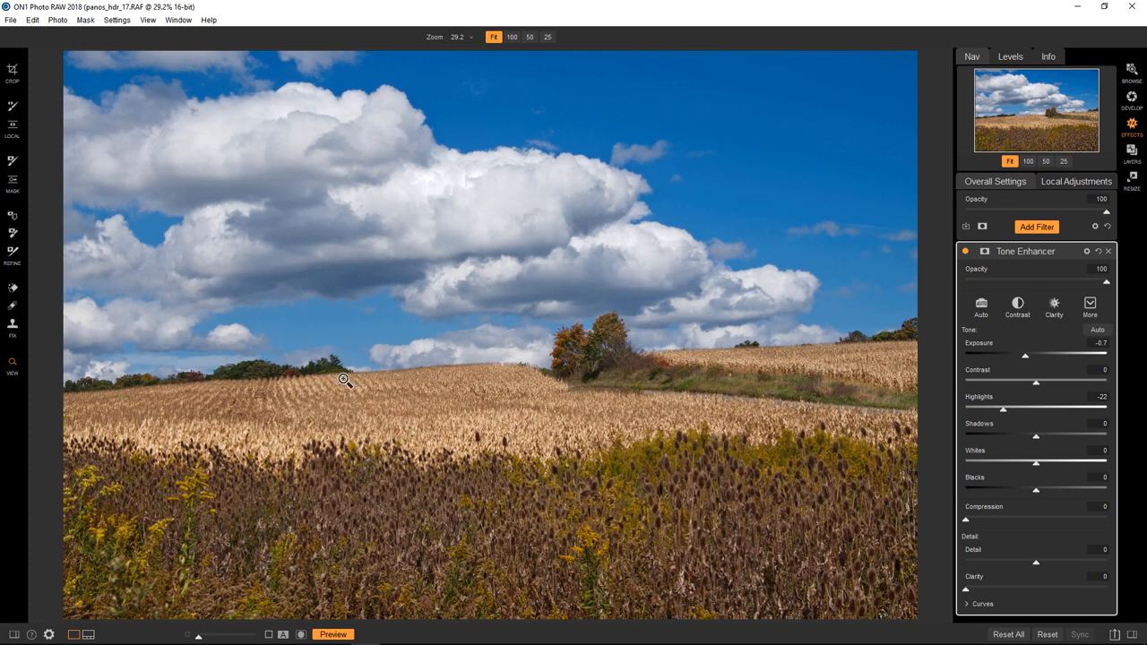
mouse_move(589, 396)
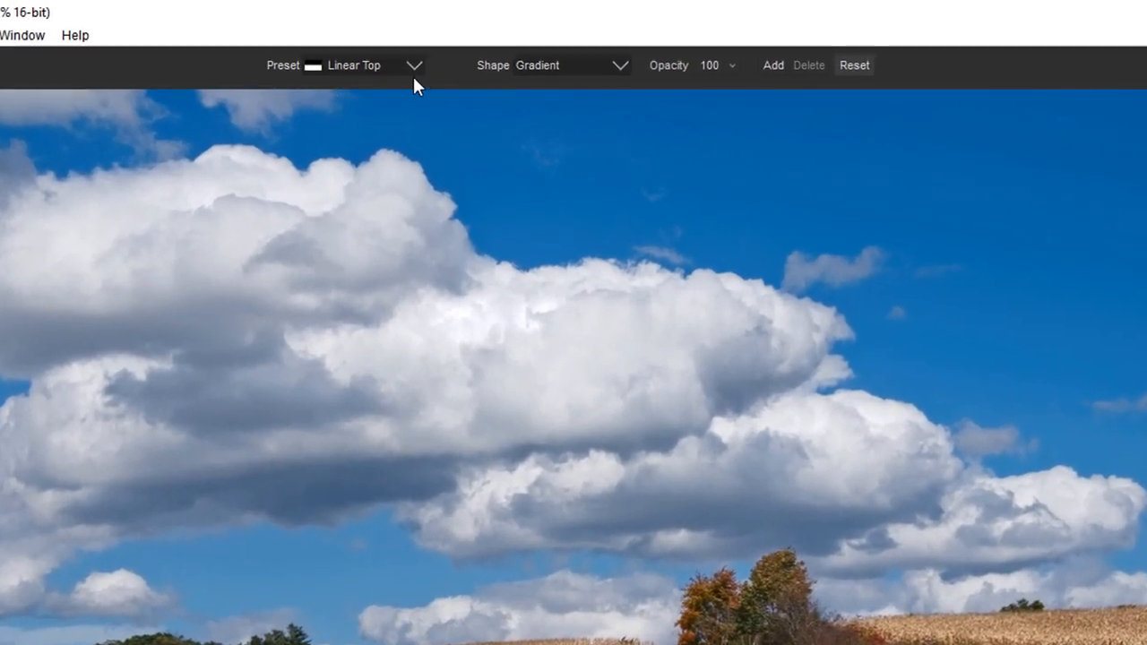
Mask the adjustment with the Linear Bottom gradient preset and compare the result
click(412, 64)
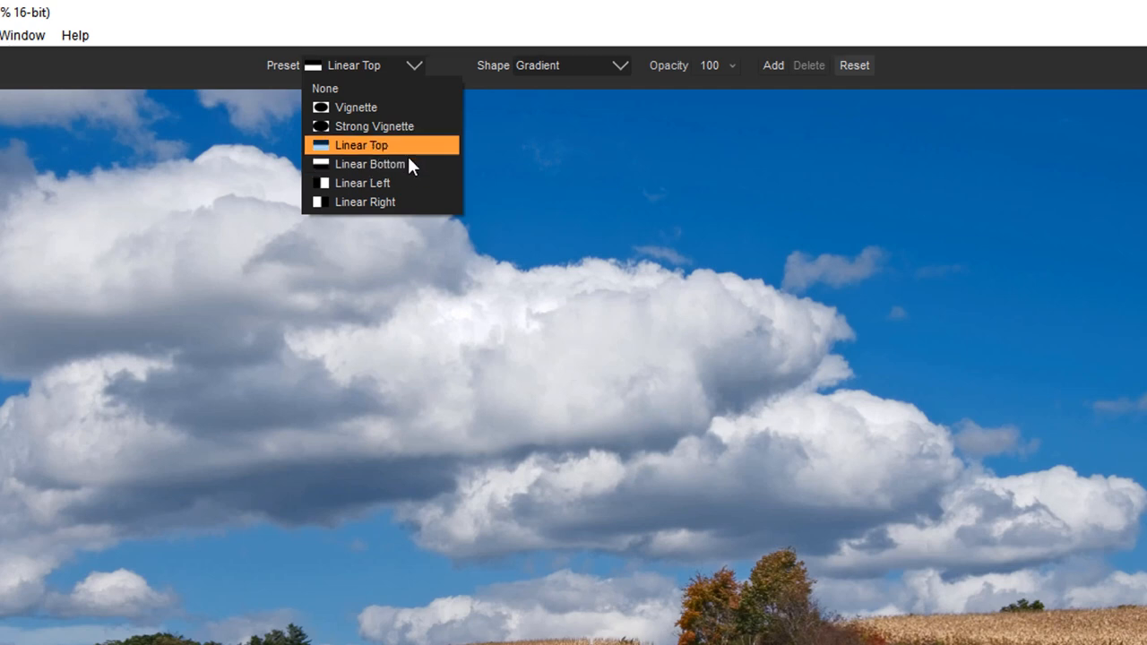
click(369, 164)
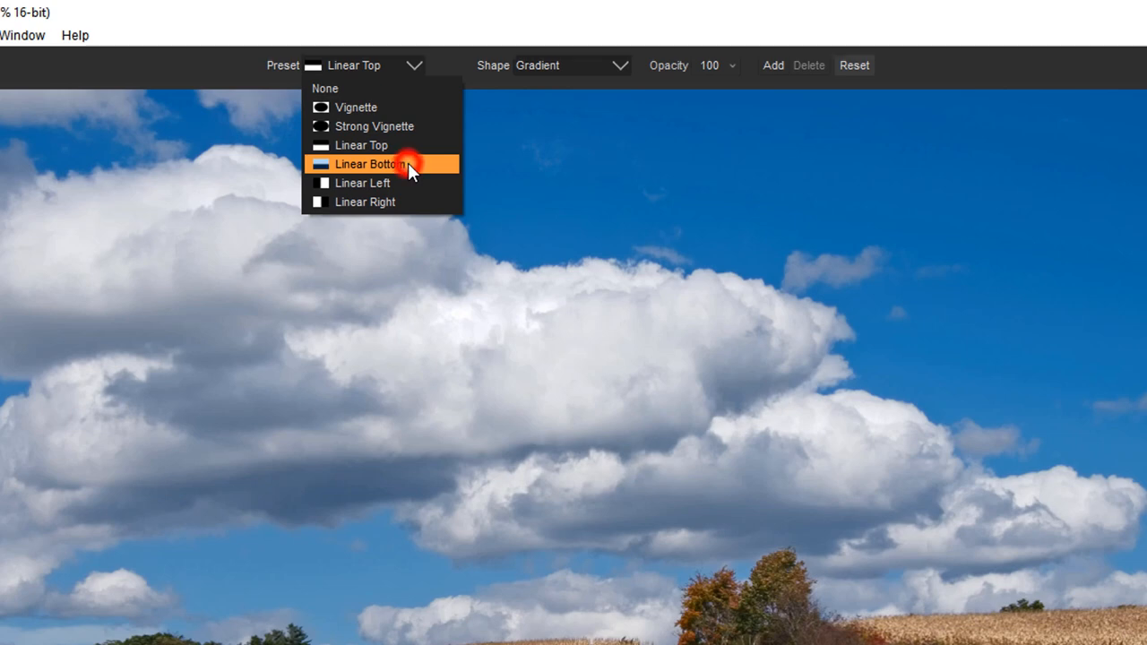
click(369, 165)
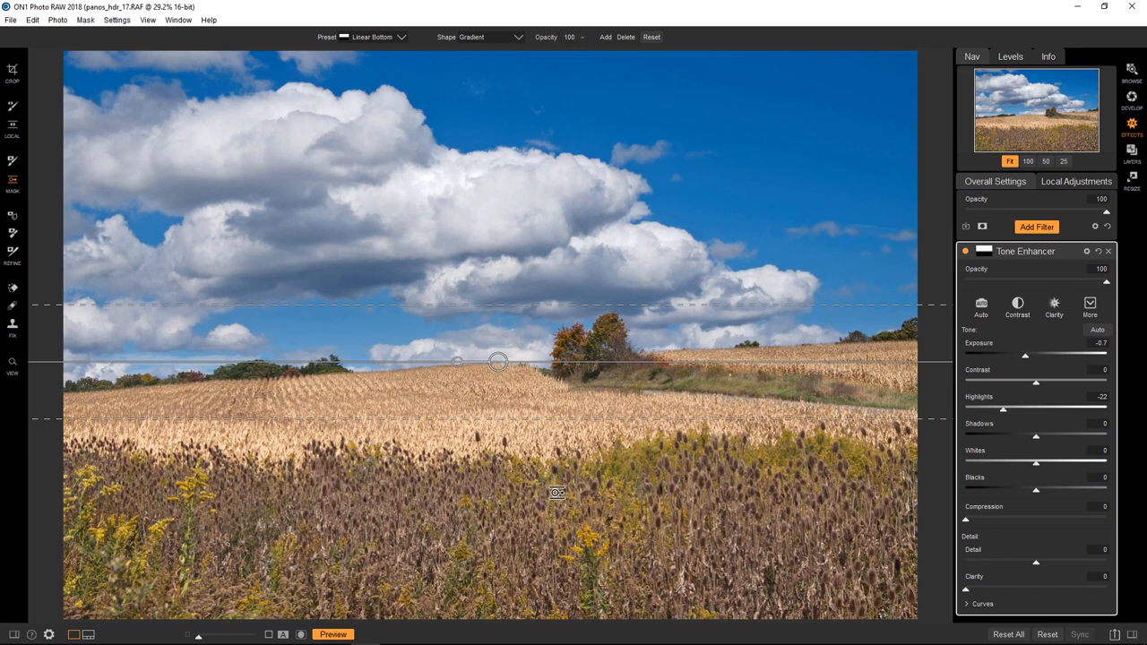
mouse_move(564, 465)
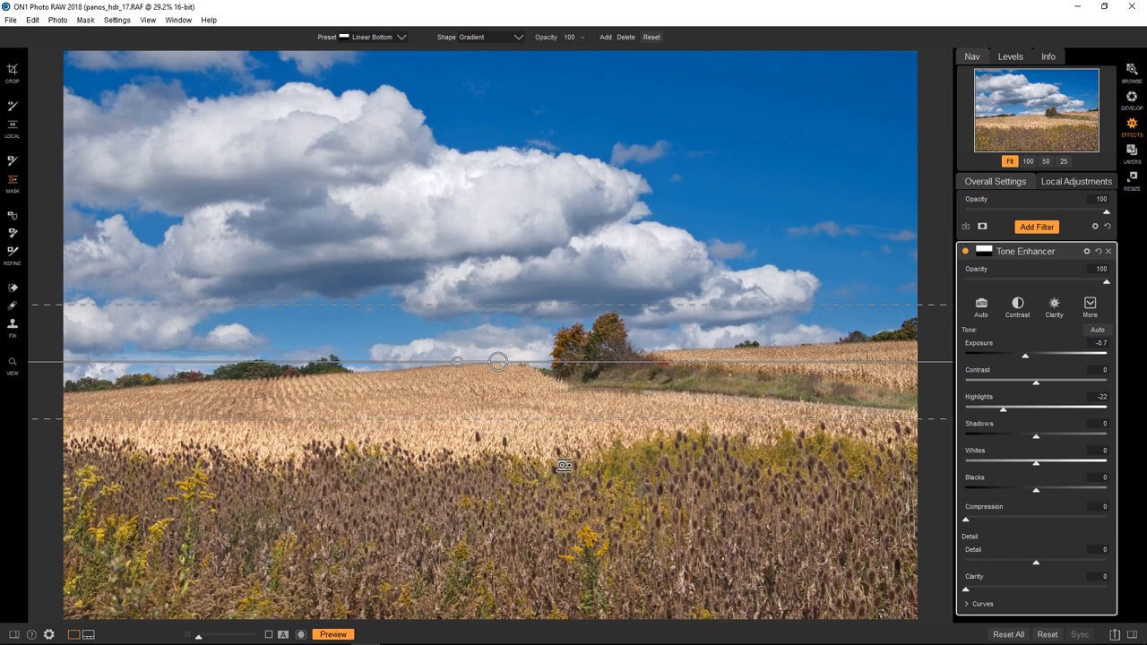
mouse_move(552, 503)
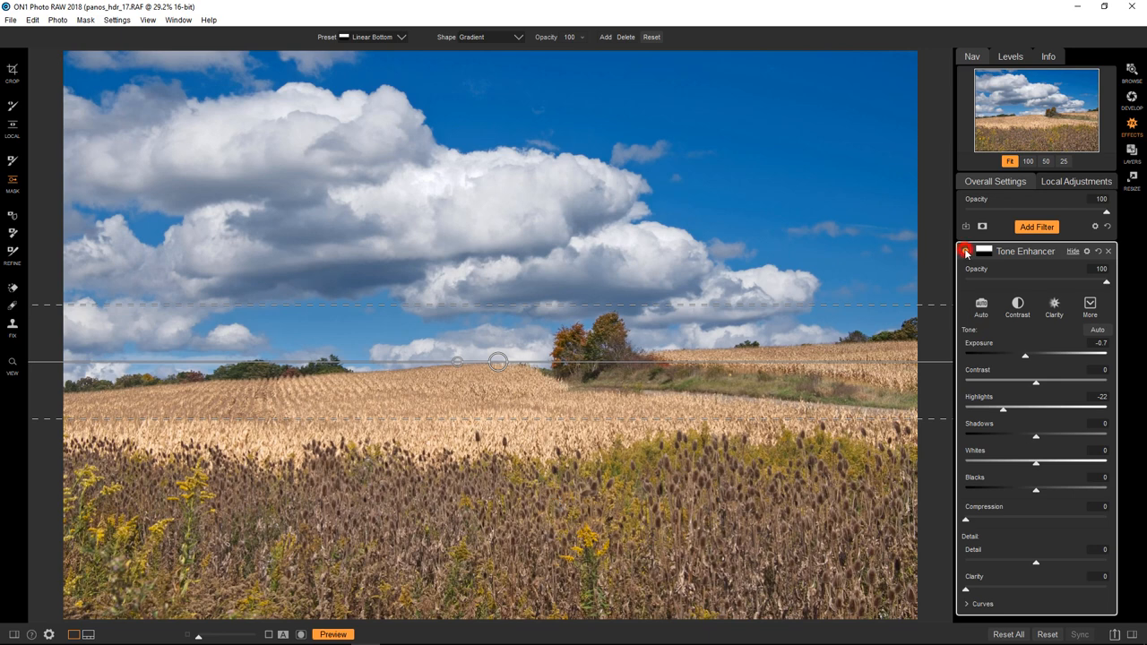
click(965, 251)
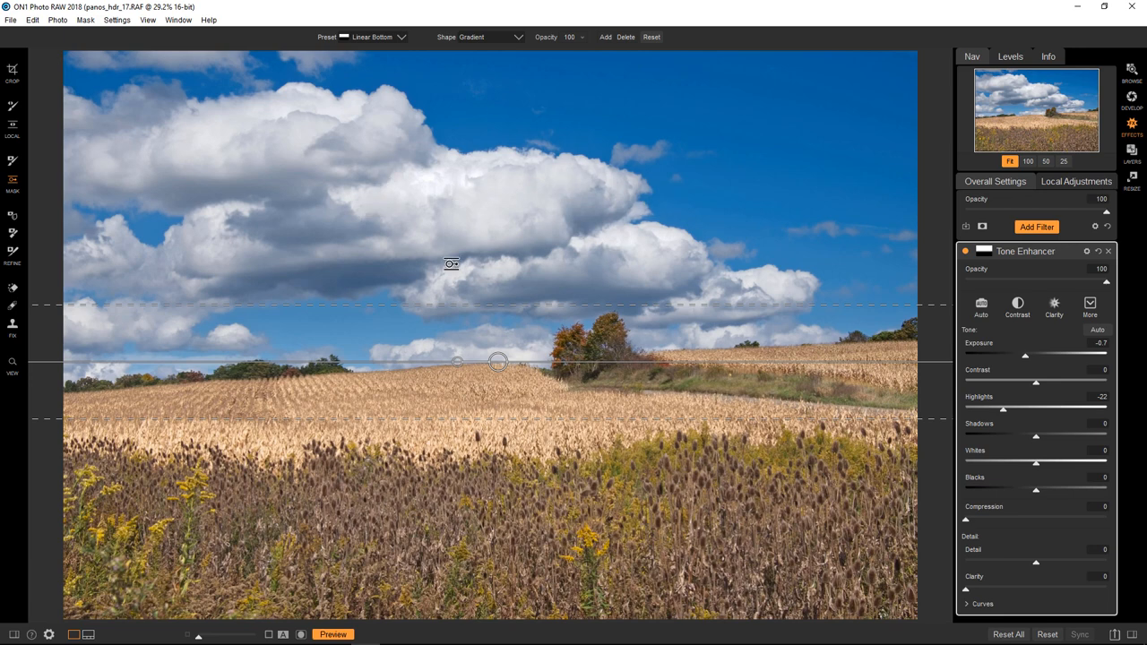
mouse_move(472, 251)
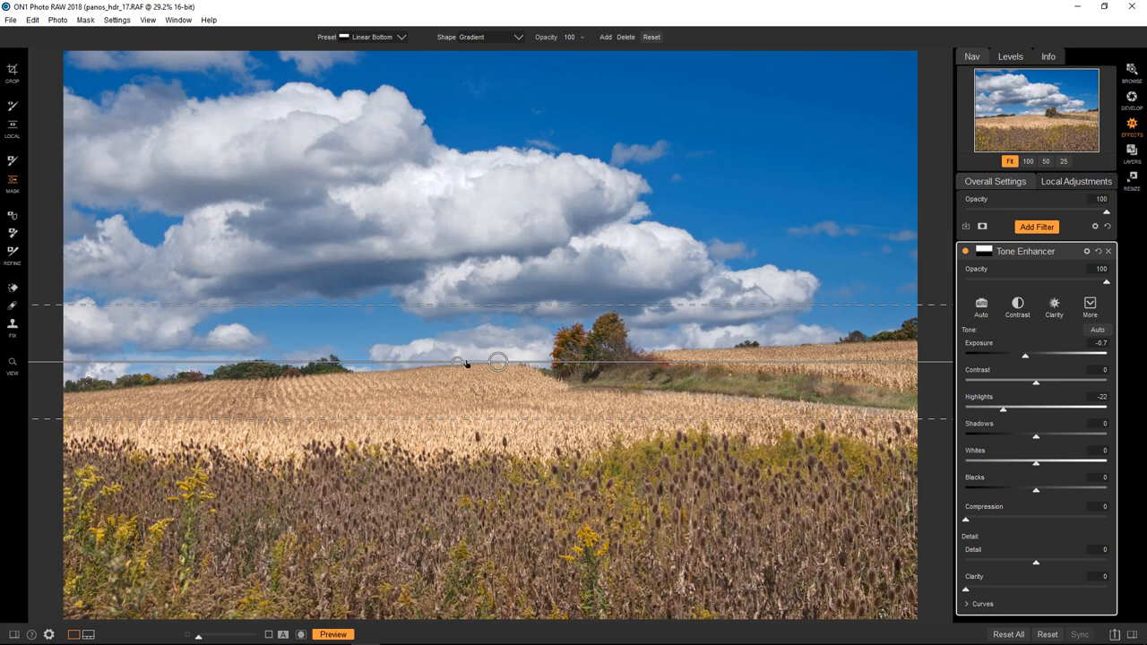
click(457, 362)
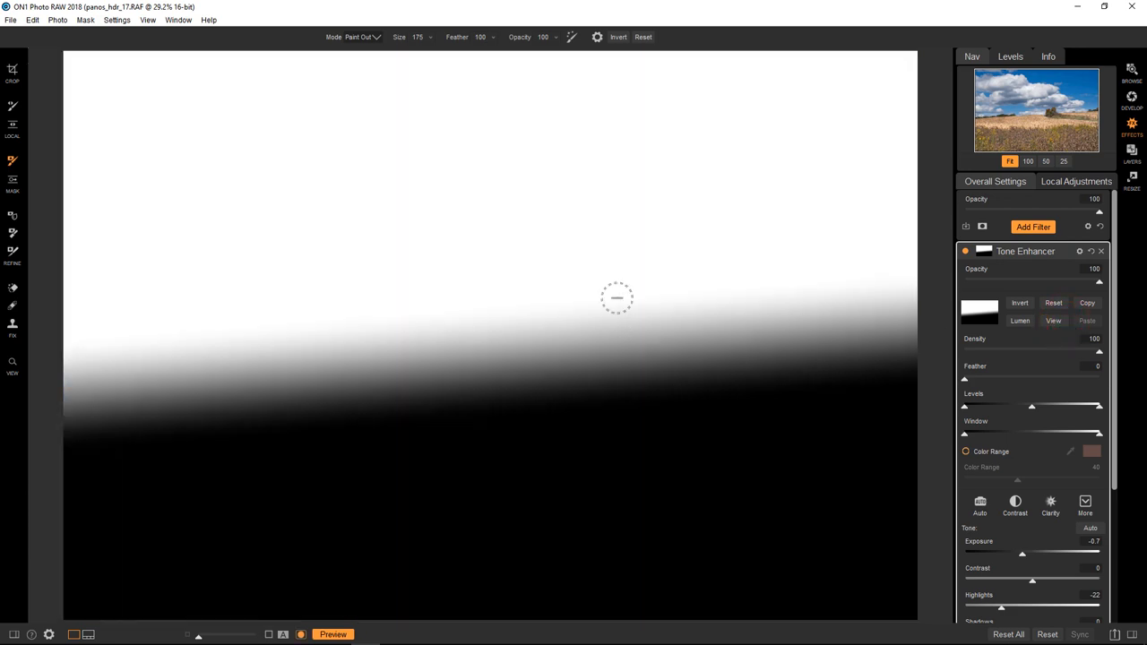
mouse_move(397, 208)
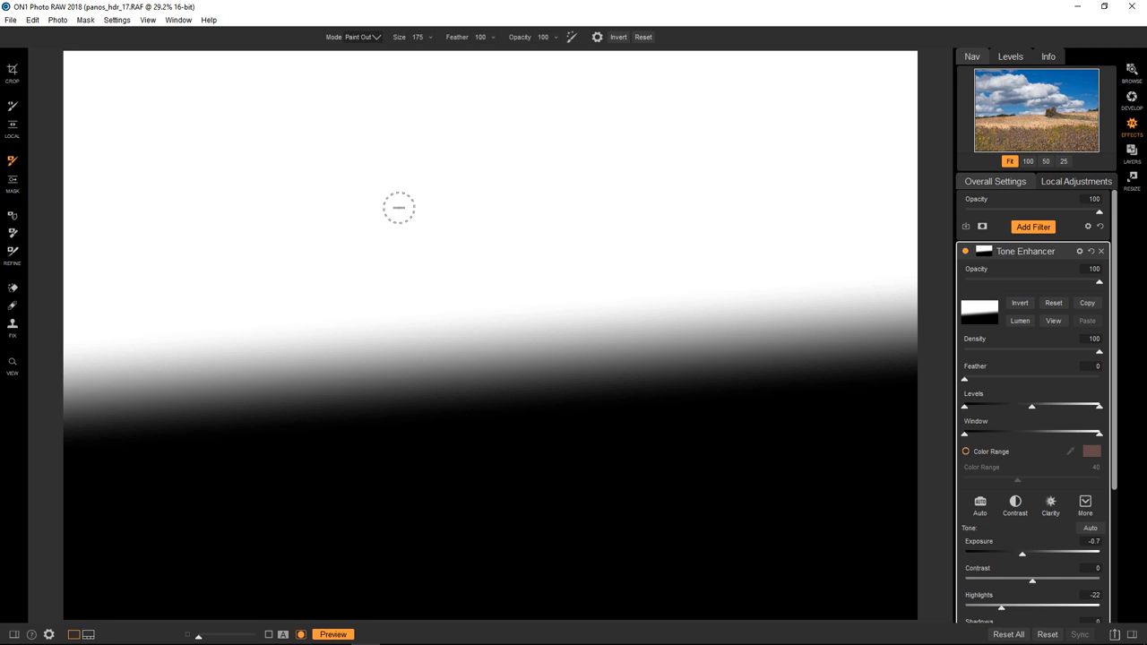
mouse_move(554, 554)
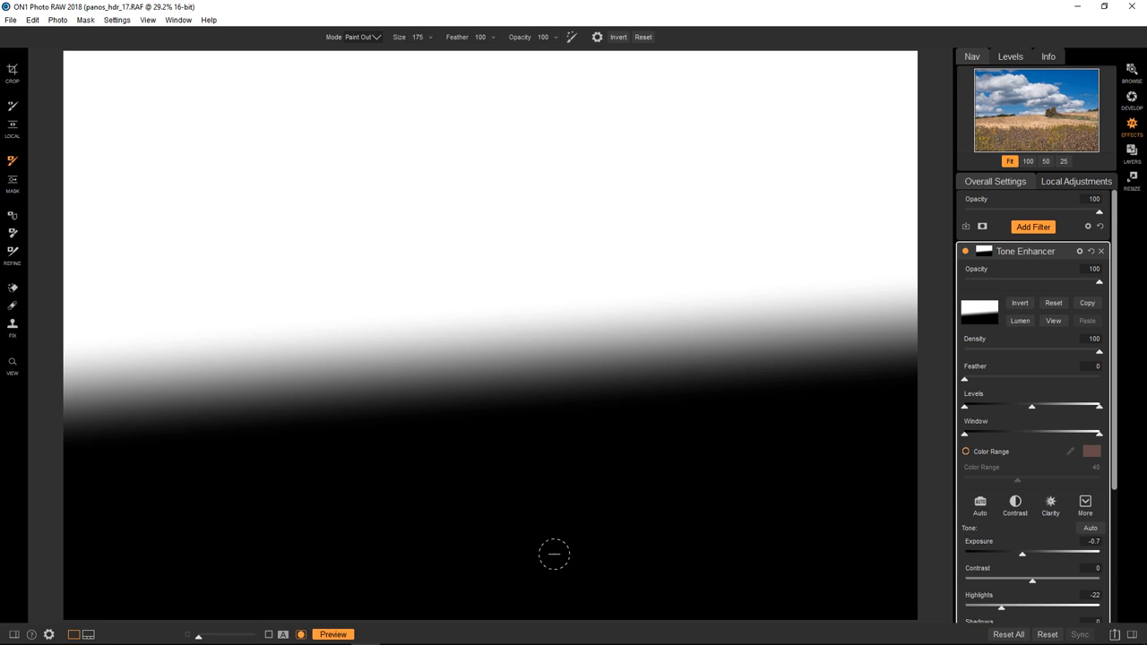
mouse_move(584, 353)
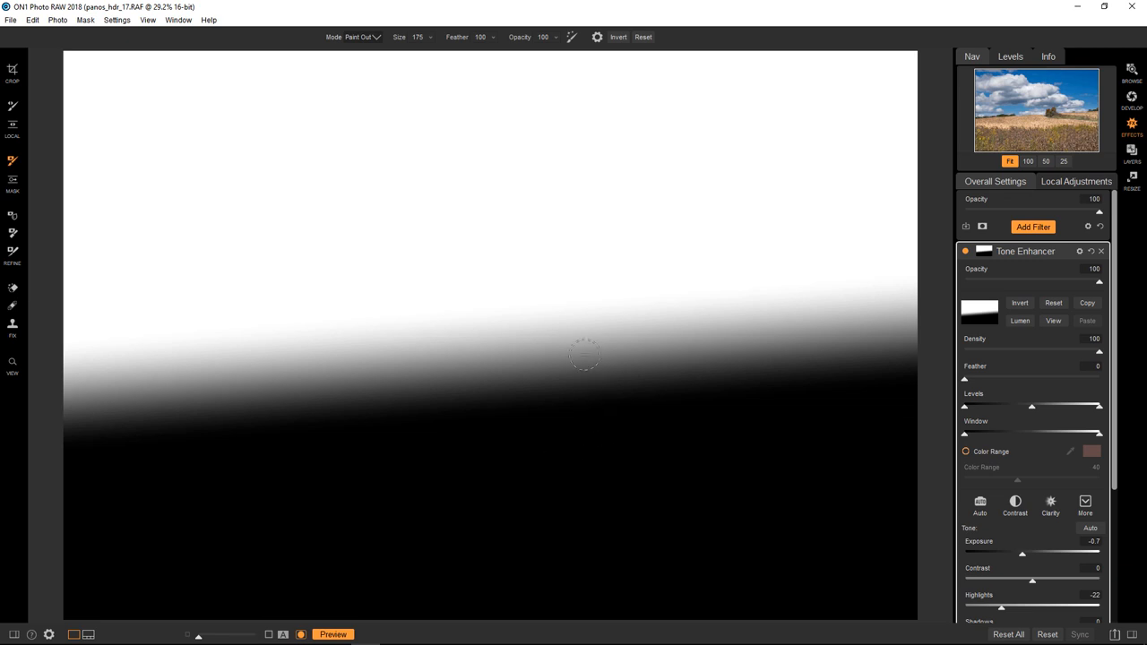
mouse_move(588, 385)
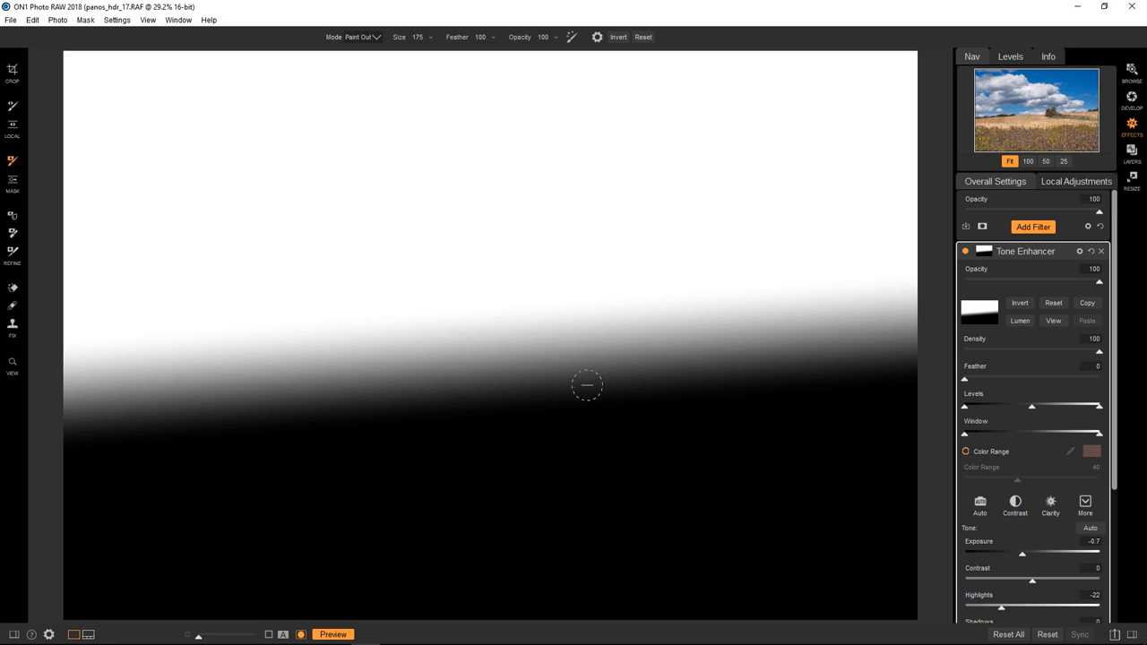
mouse_move(574, 291)
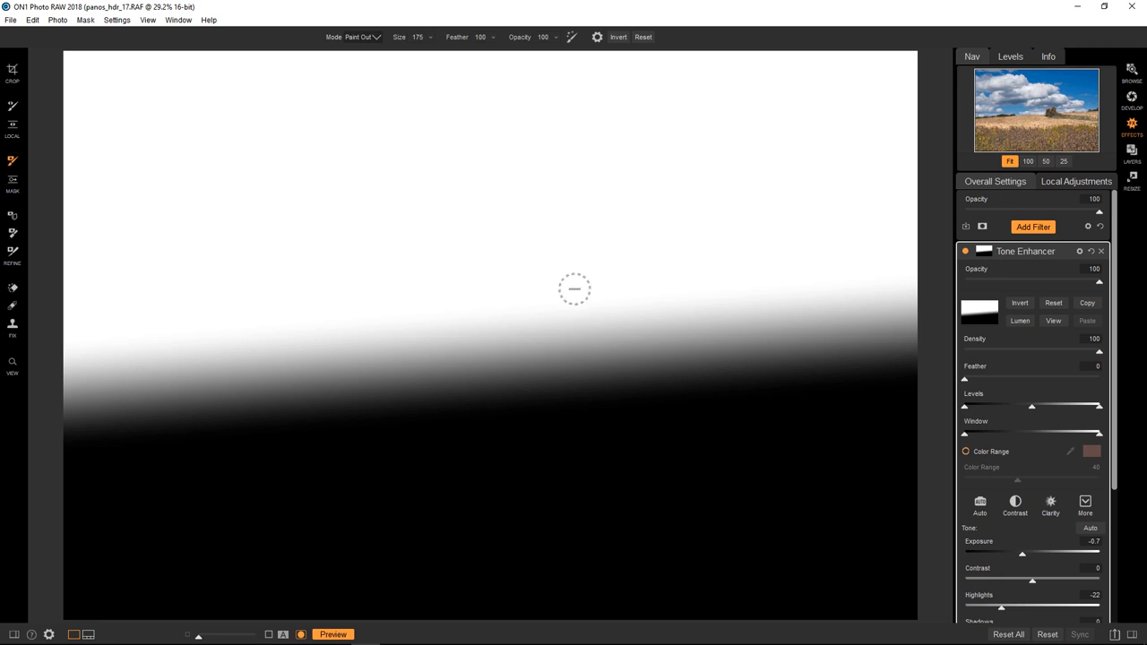
mouse_move(580, 421)
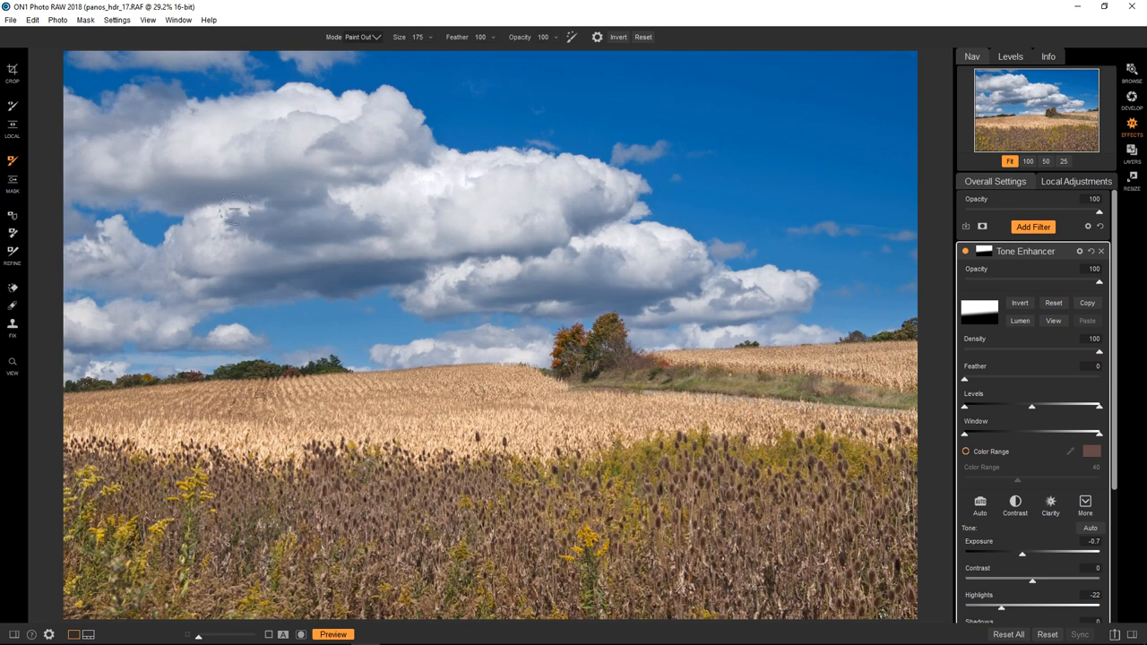
Change the gradient mask to the Linear Top preset with the masking bug
click(13, 179)
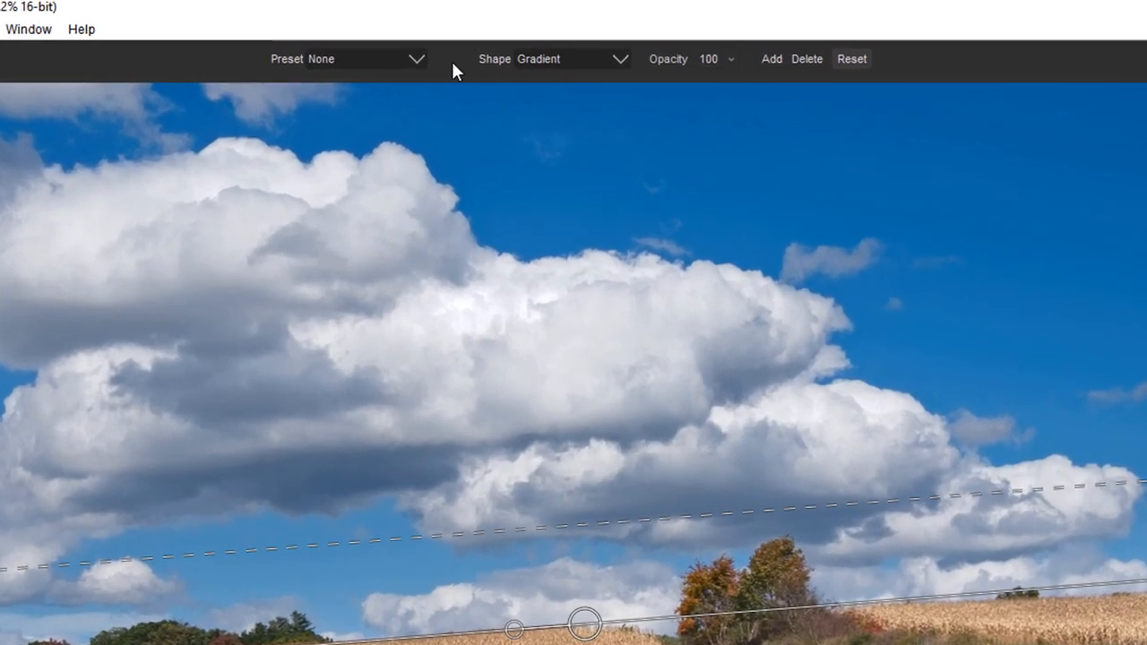
click(416, 58)
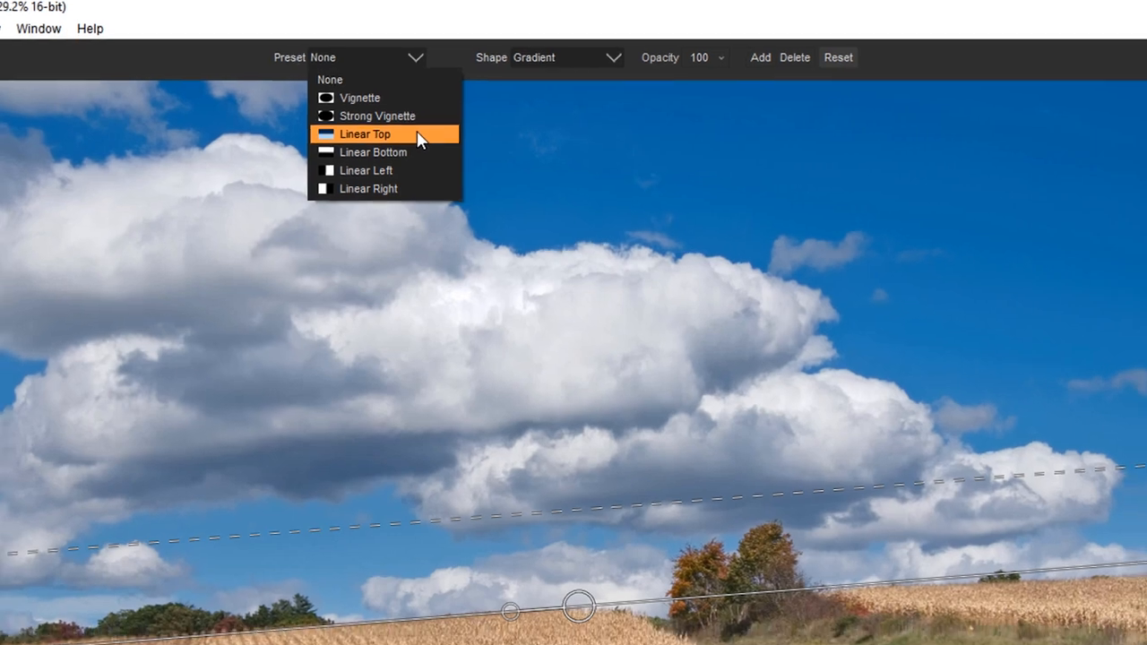
click(366, 133)
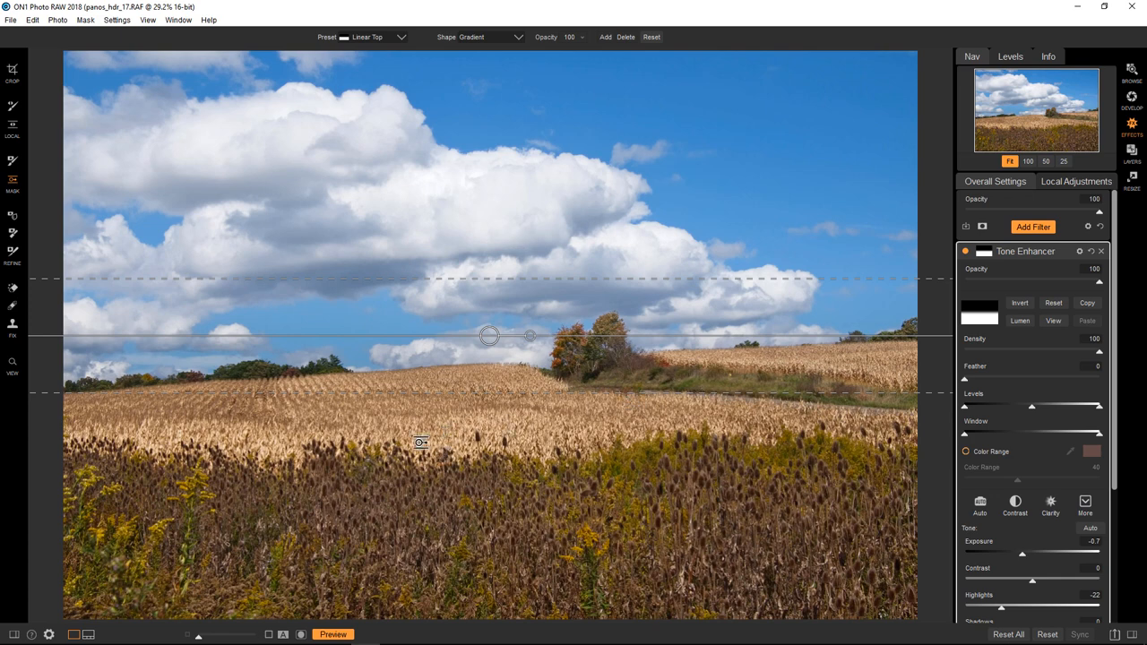
mouse_move(616, 476)
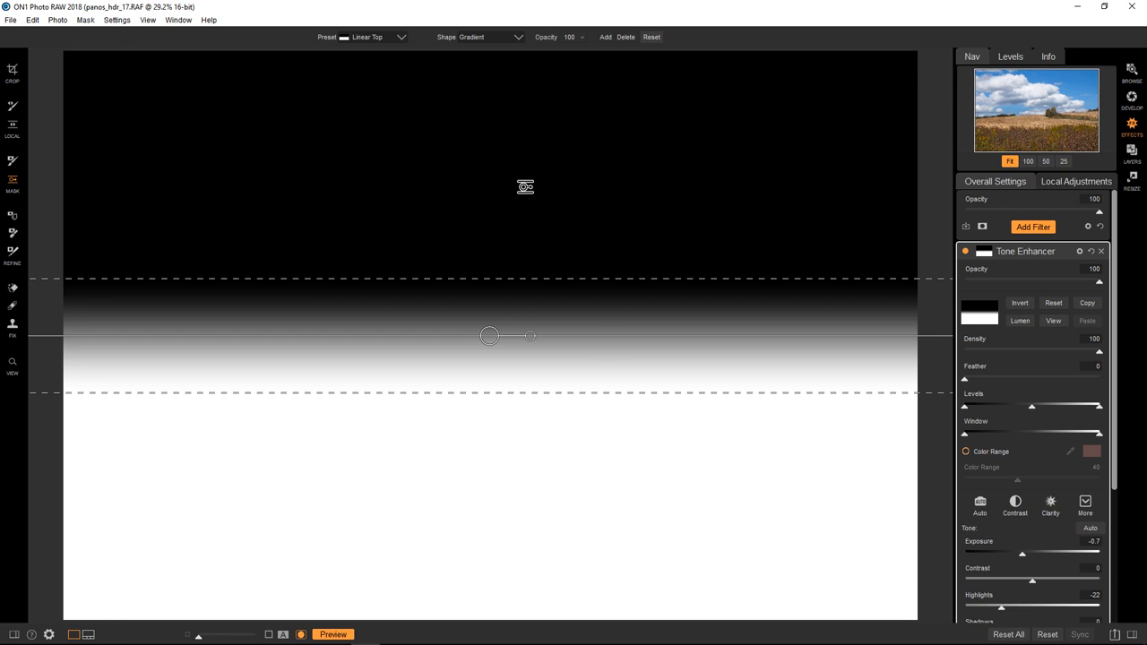
mouse_move(484, 480)
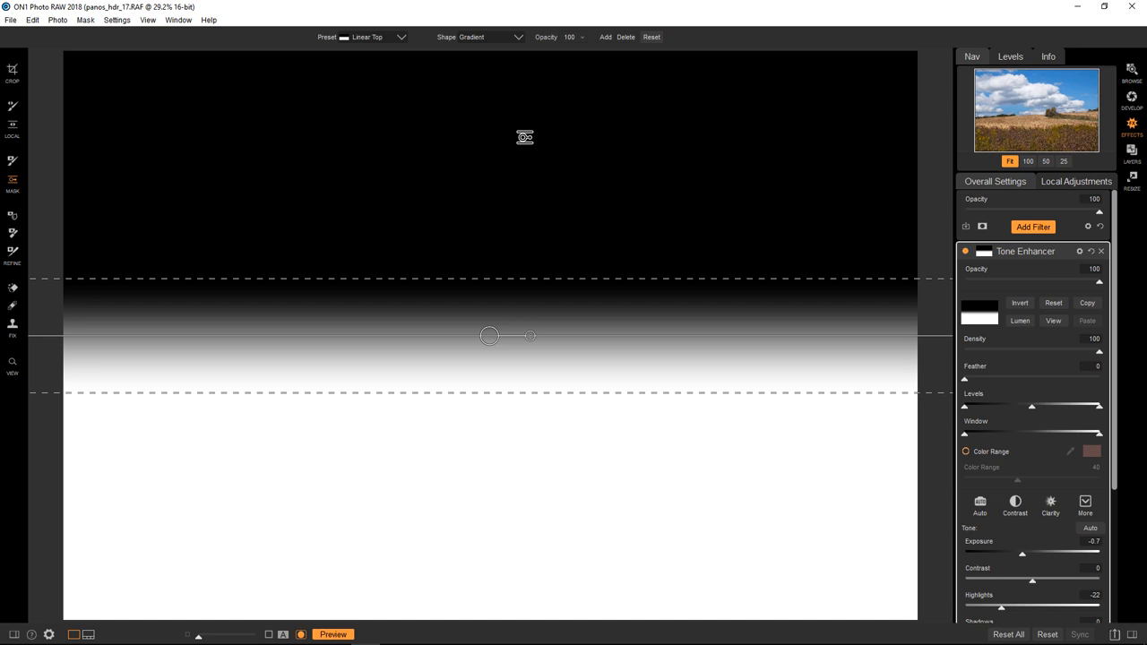
mouse_move(1010, 331)
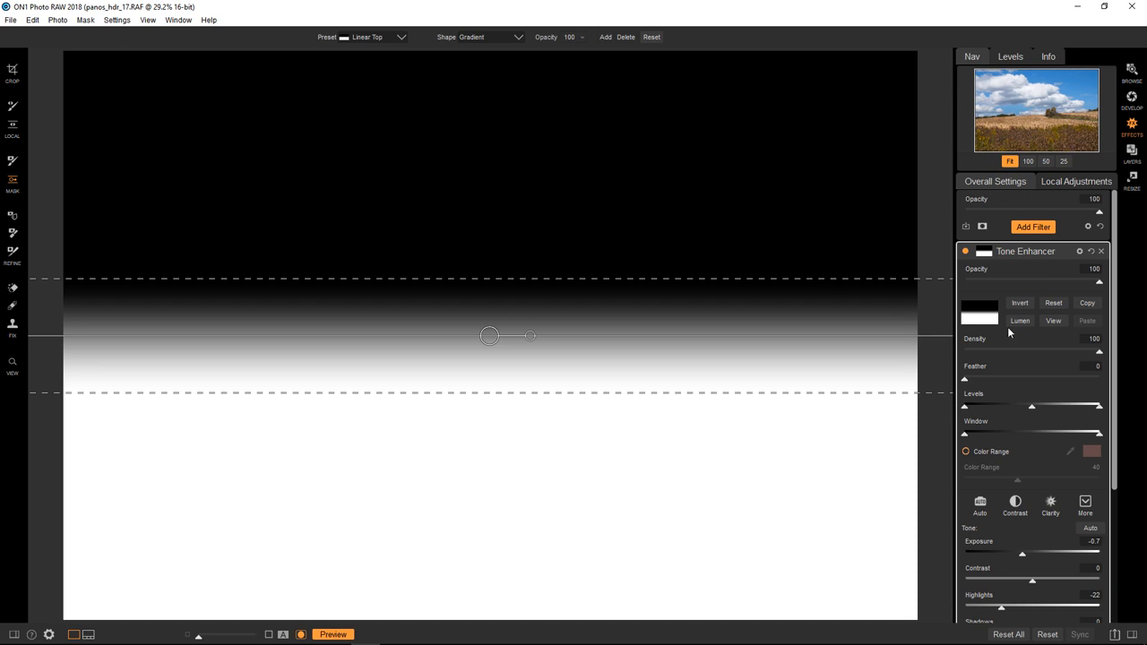
mouse_move(726, 477)
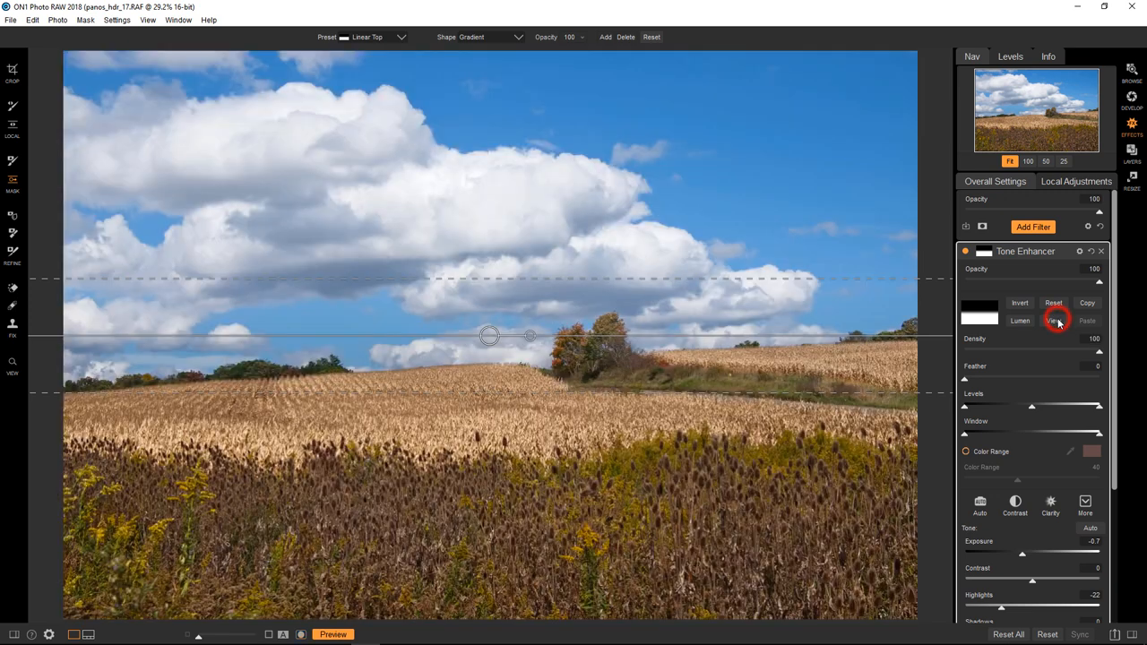
Hide the mask overlay and delete the Tone Enhancer filter from Local Adjustments
click(1055, 321)
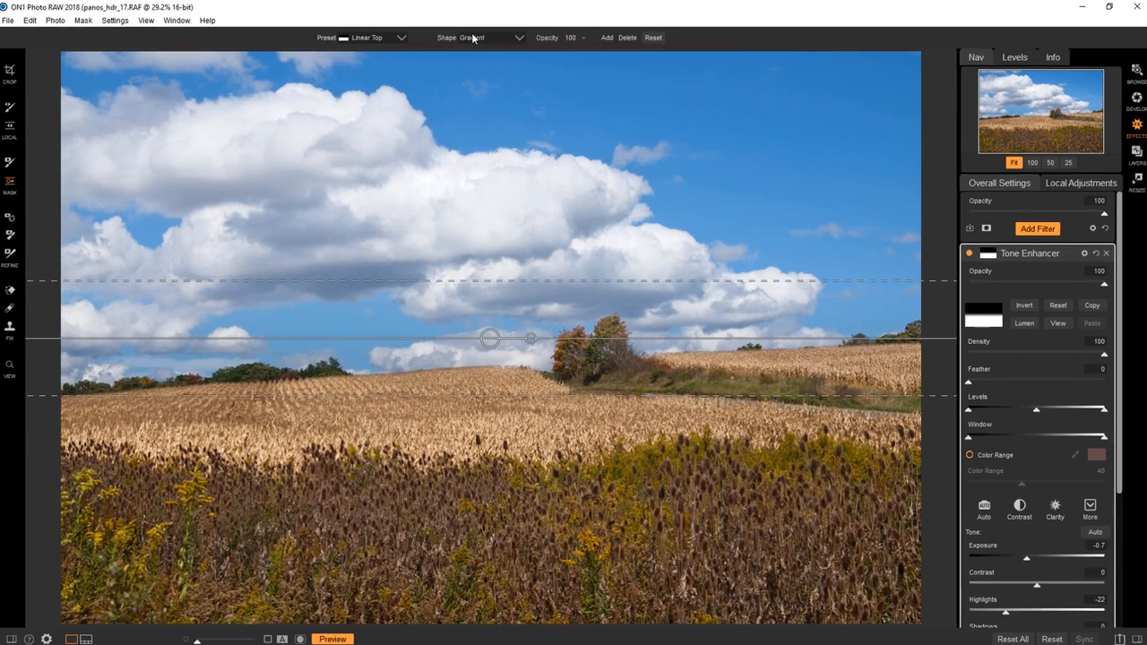
click(518, 36)
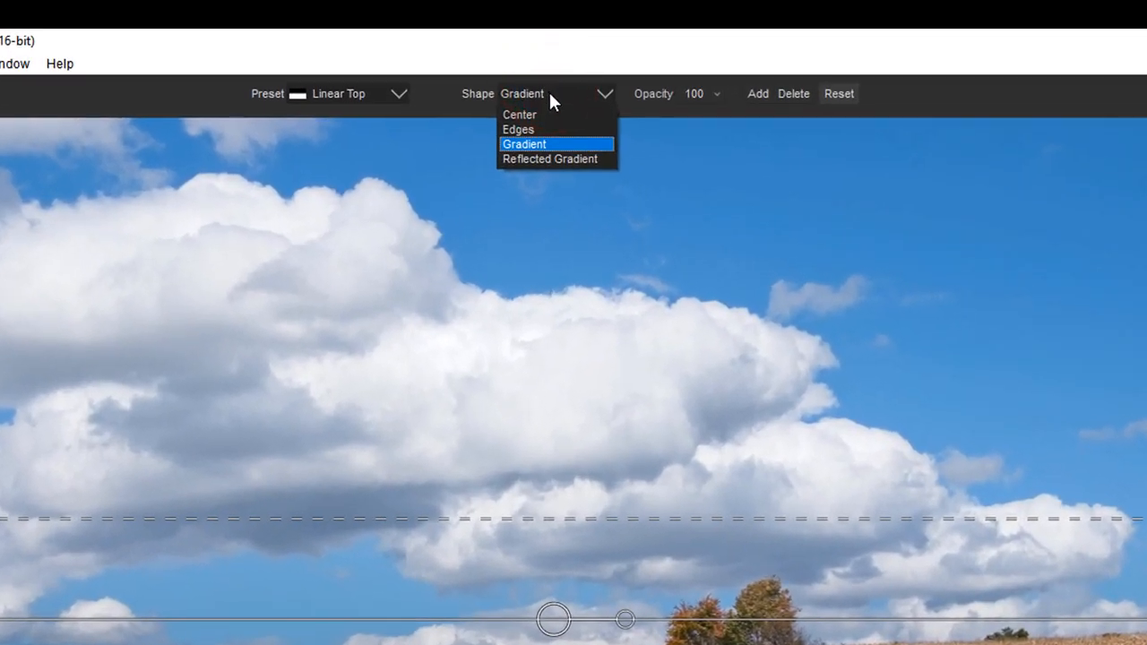
click(548, 157)
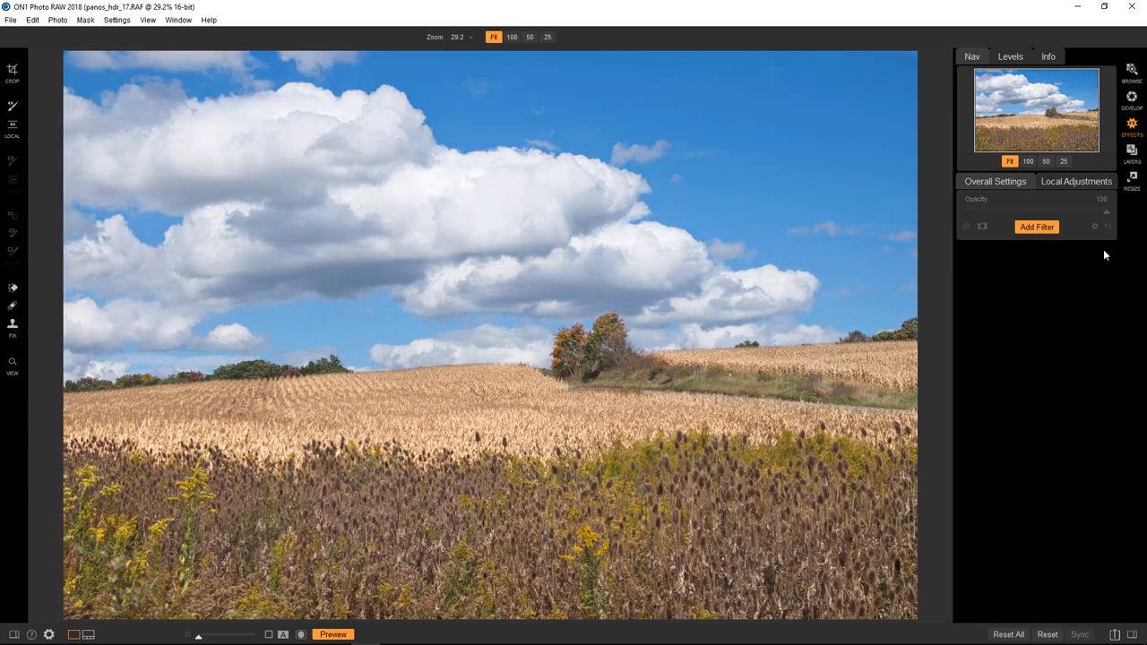
Add a Lens Blur filter with a Bokeh style blurring the whole cornfield
click(1036, 226)
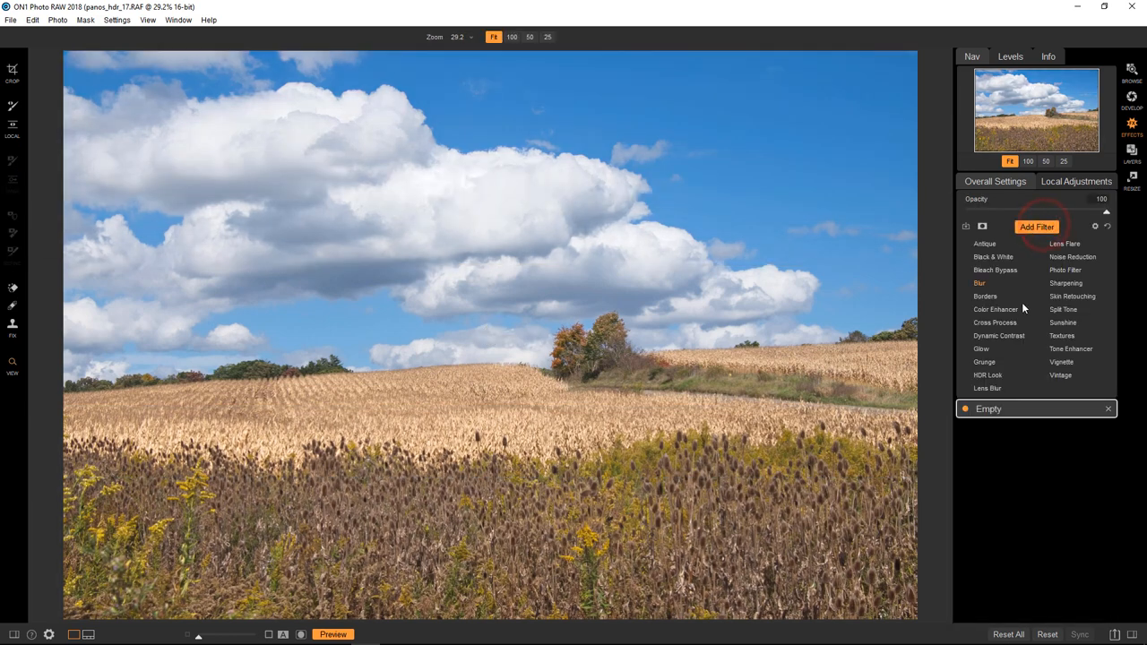
click(985, 387)
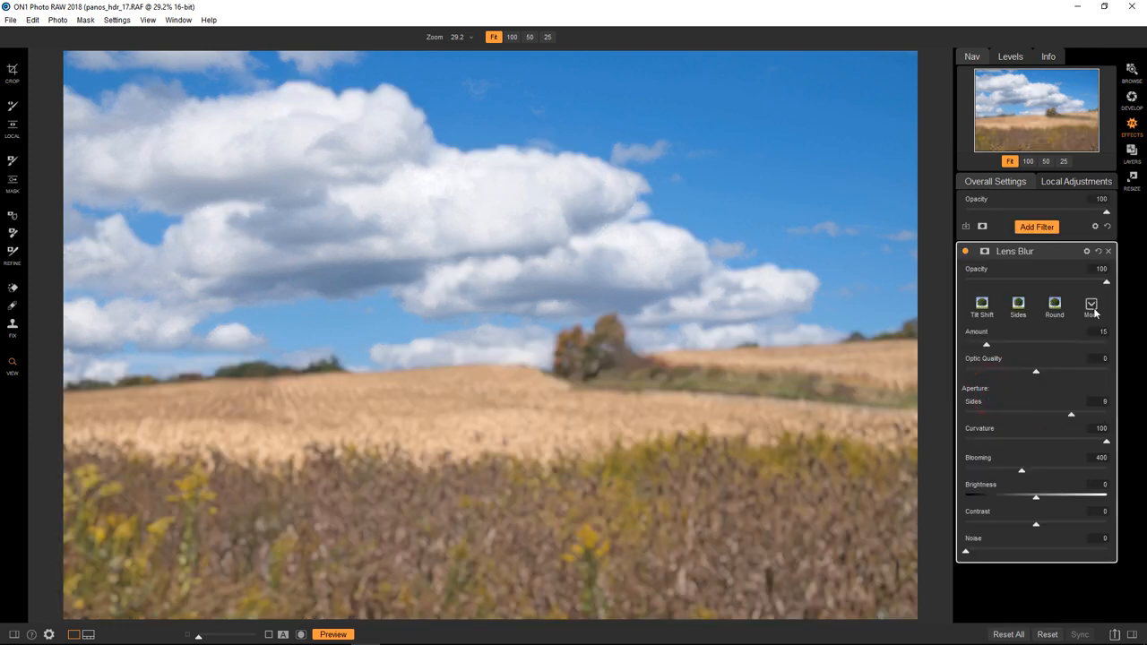
click(1090, 308)
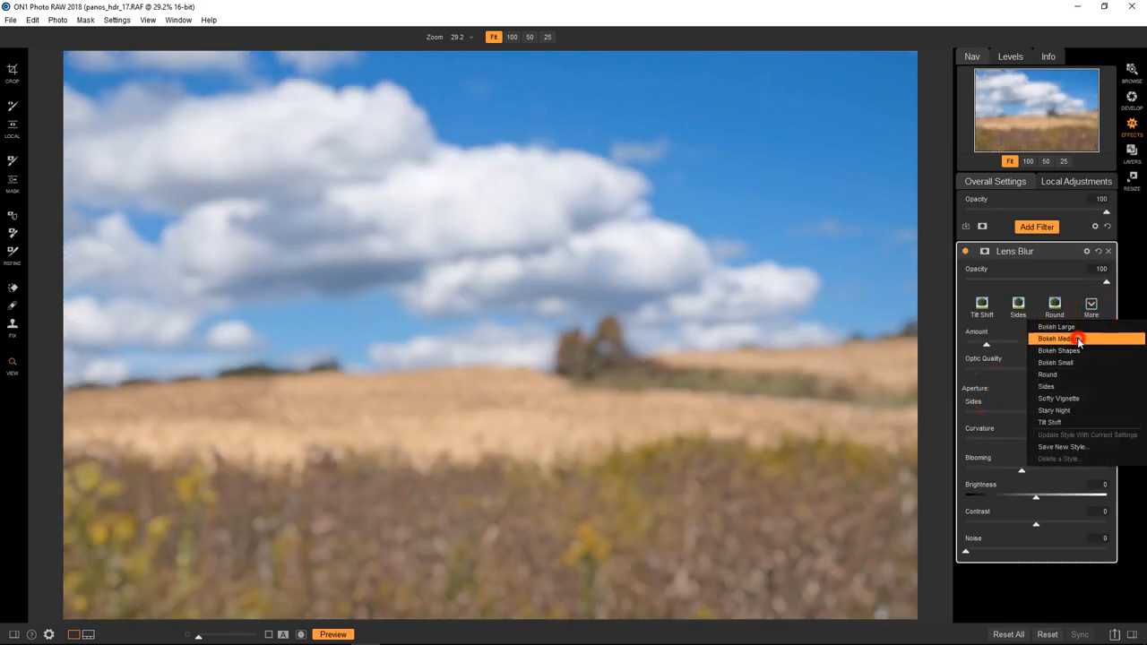
click(1057, 337)
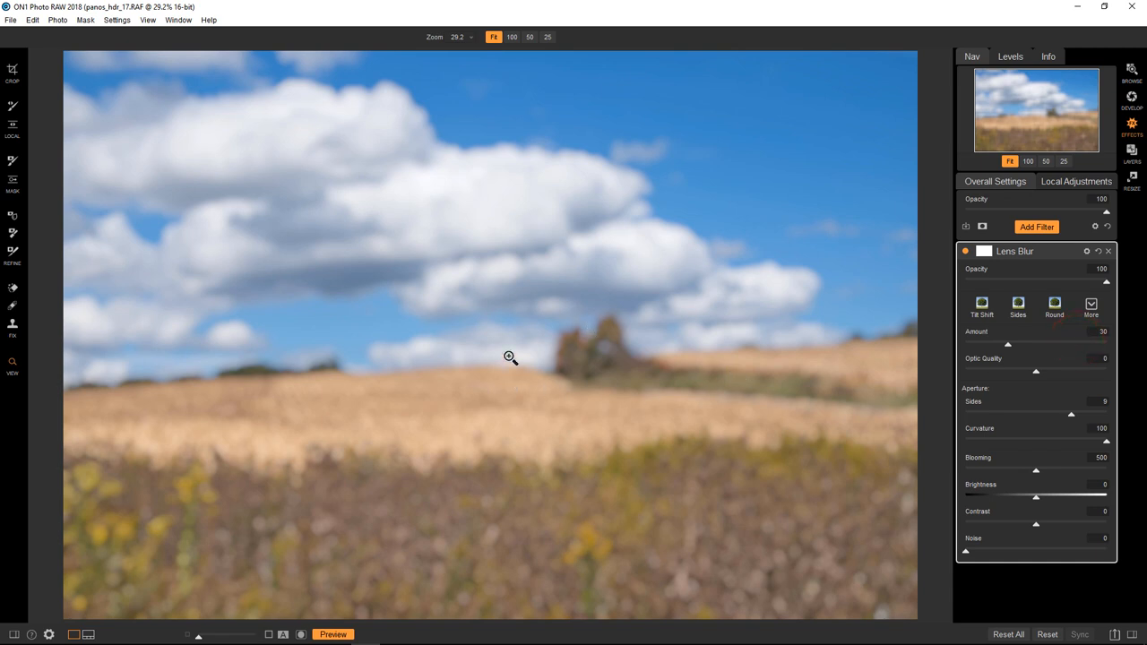
click(13, 183)
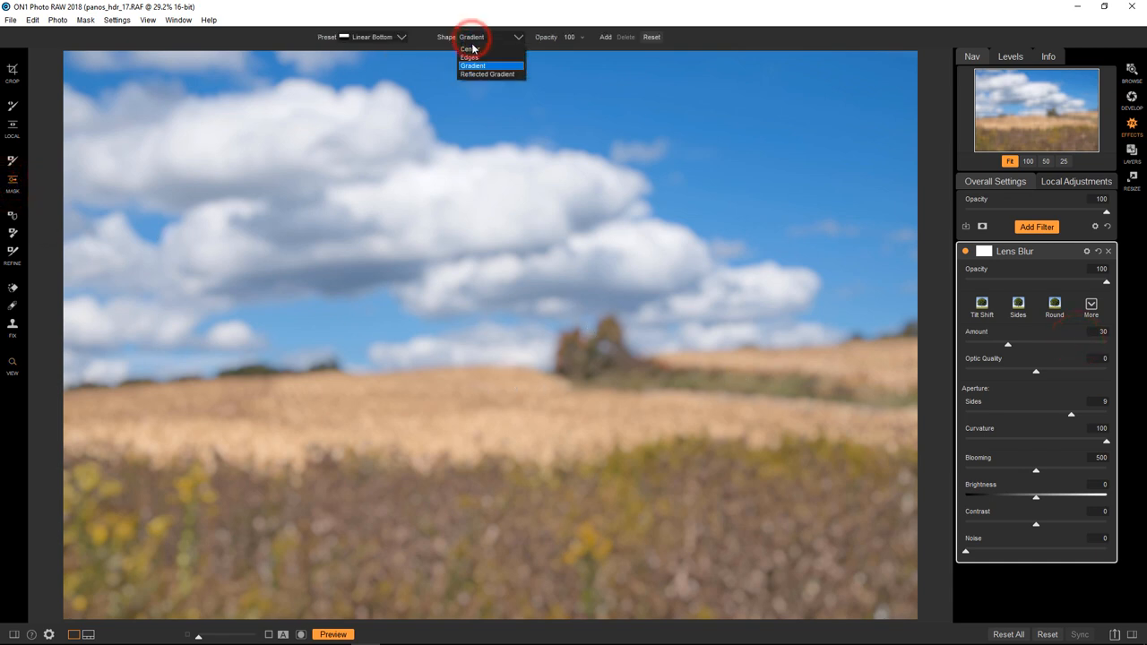
Set the blur mask to Reflected Gradient over the horizon, then open the lighthouse photo
click(488, 73)
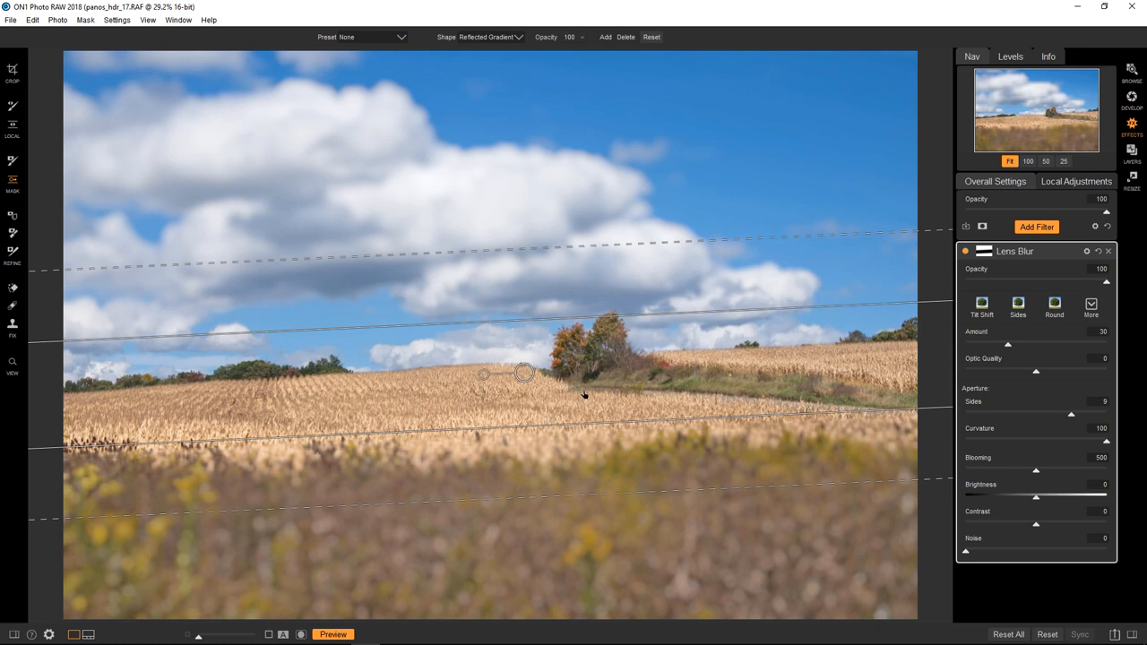
mouse_move(562, 430)
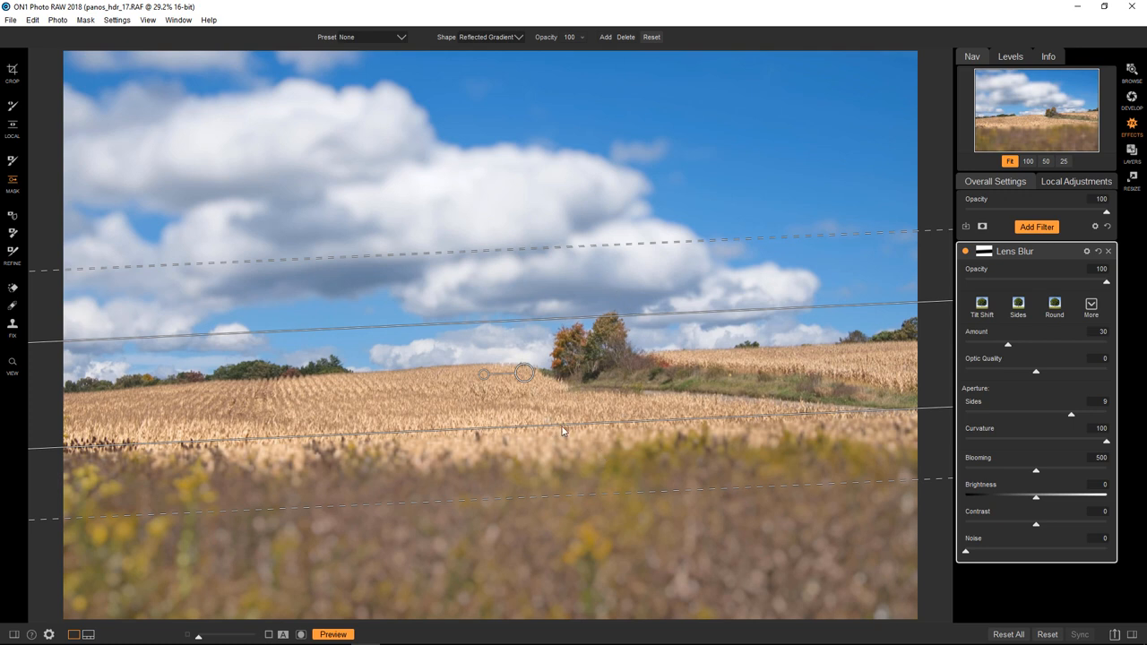
mouse_move(566, 423)
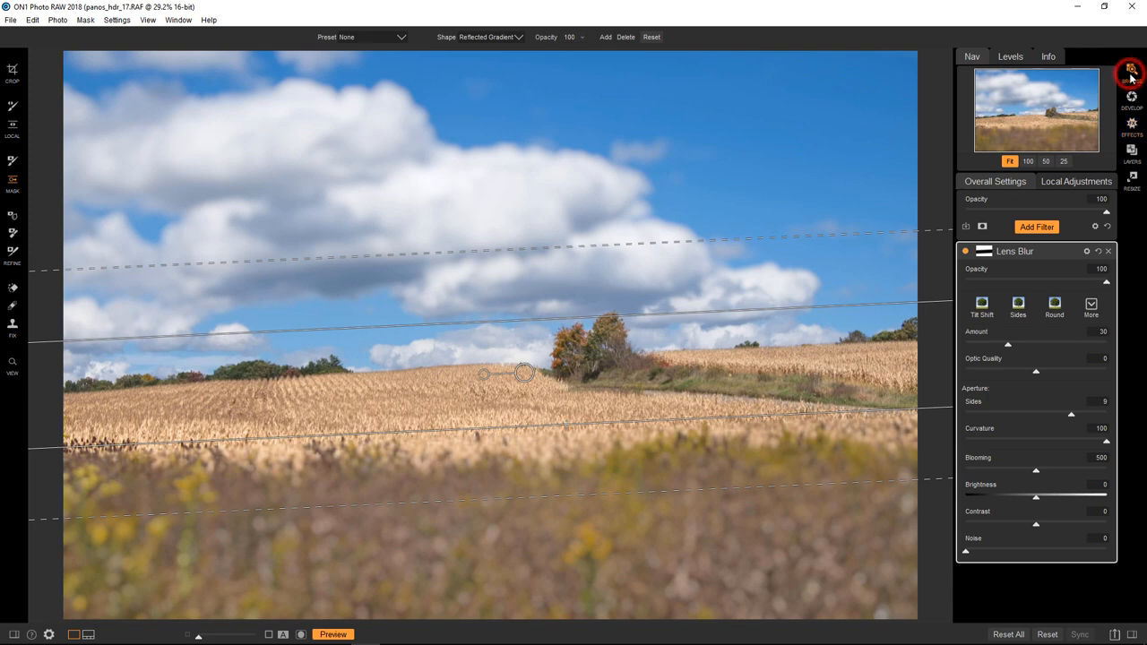
click(1130, 69)
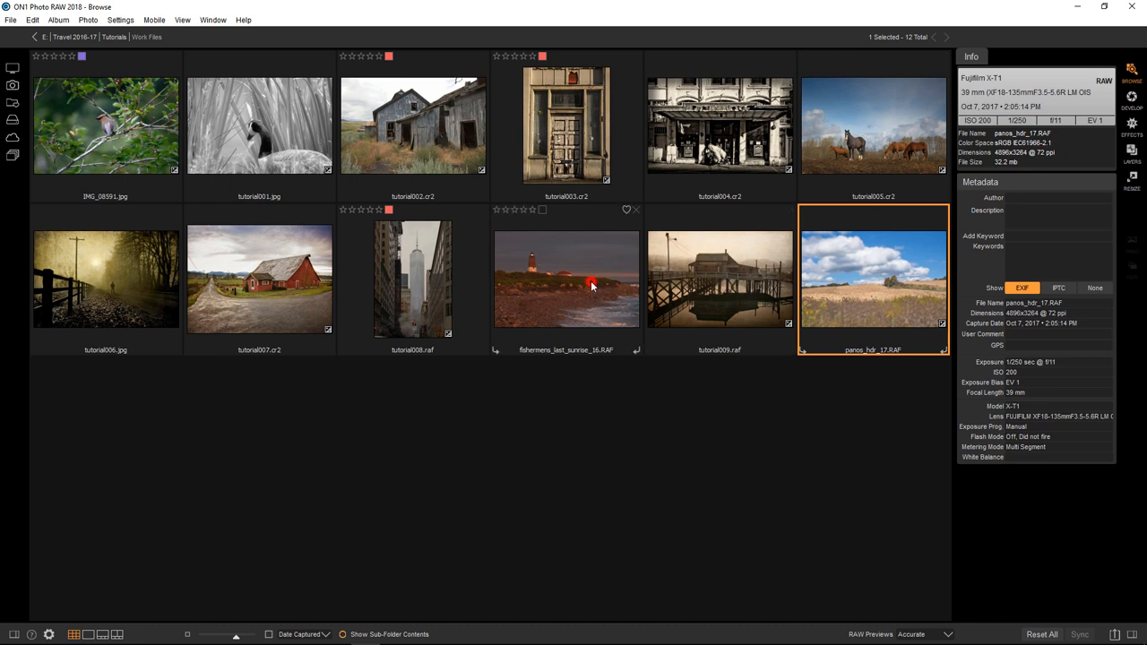
click(566, 280)
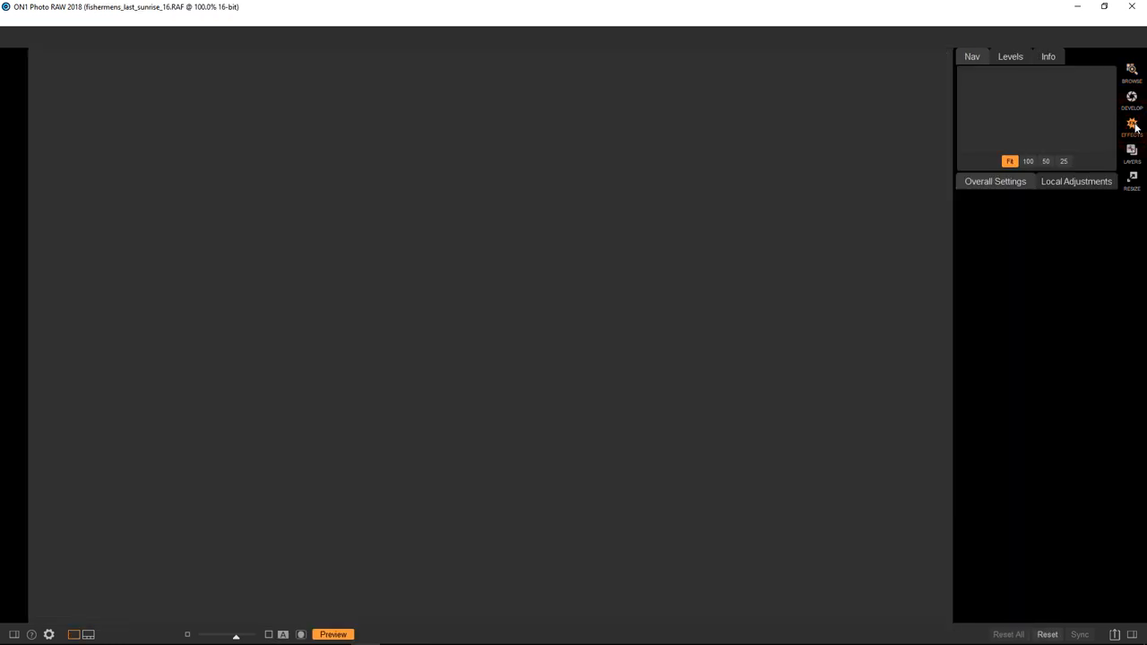
Add a Tone Enhancer filter to the lighthouse photo from the filter list
click(1132, 124)
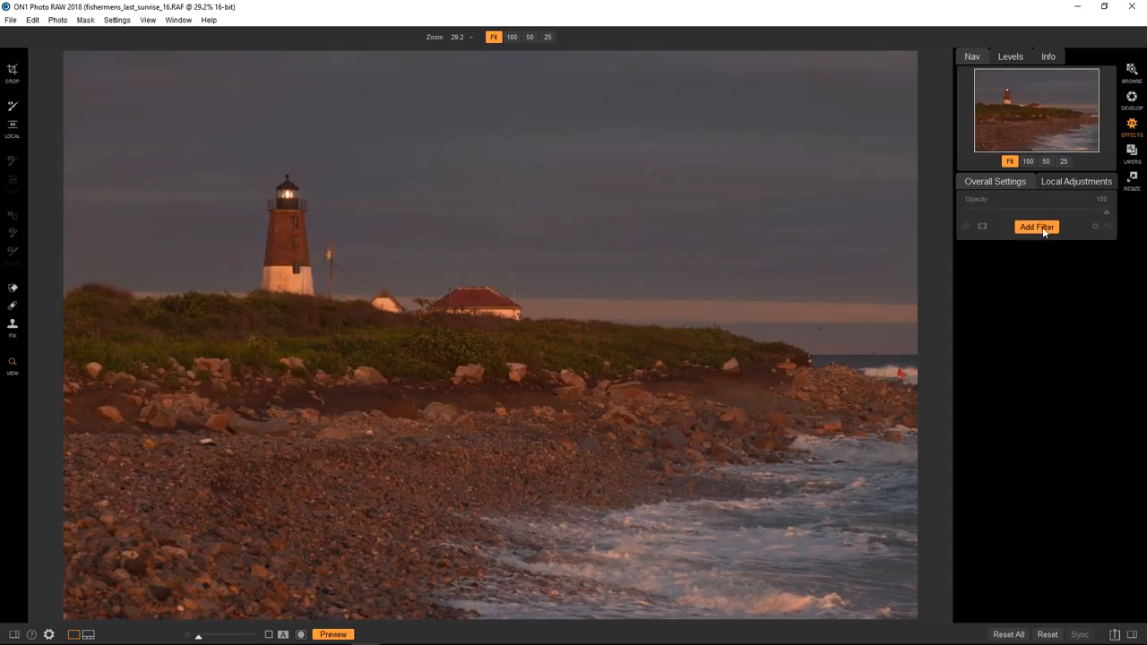
click(1036, 225)
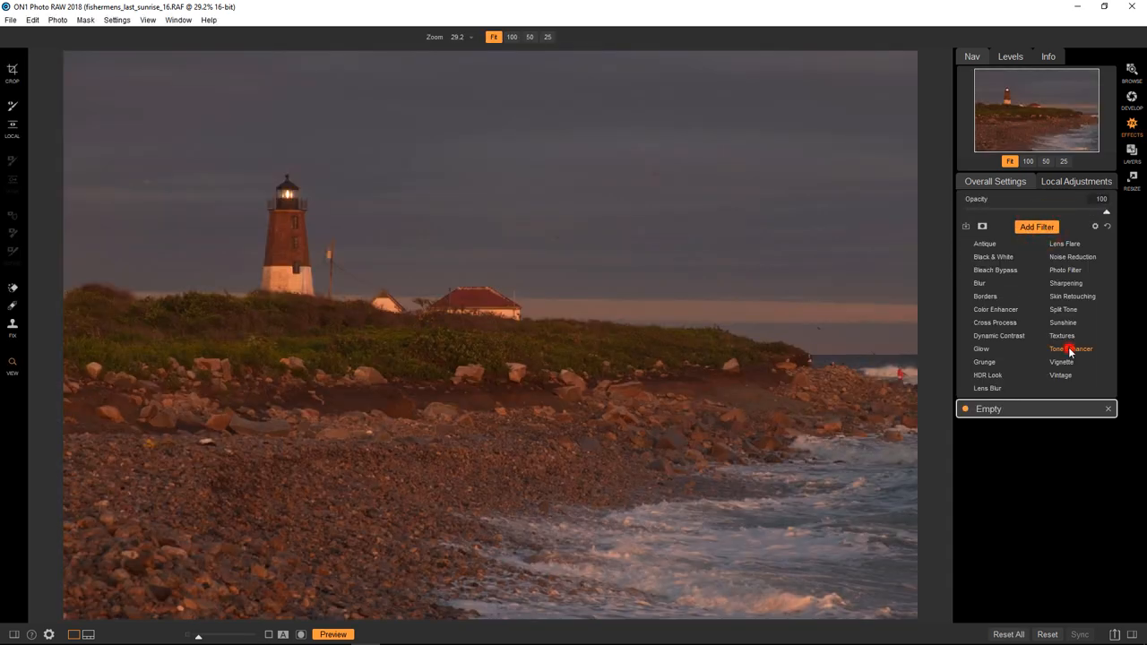
click(1070, 348)
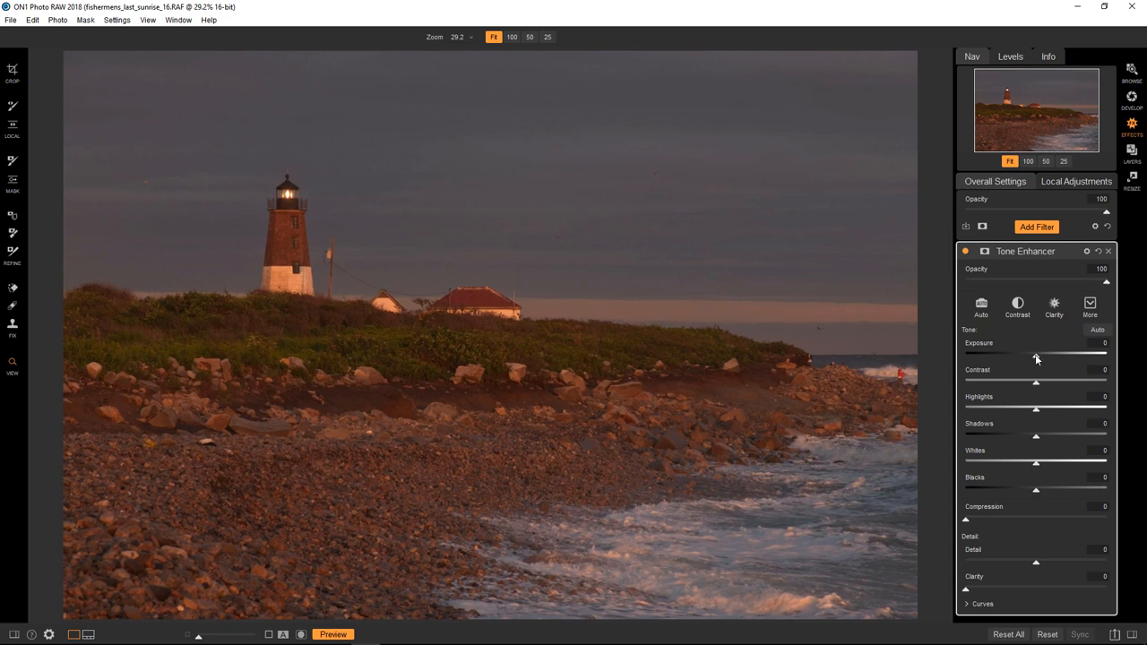
Brighten the Tone Enhancer's Exposure and raise its Whites, then pick the Masking Bug
drag(1035, 354, 1040, 355)
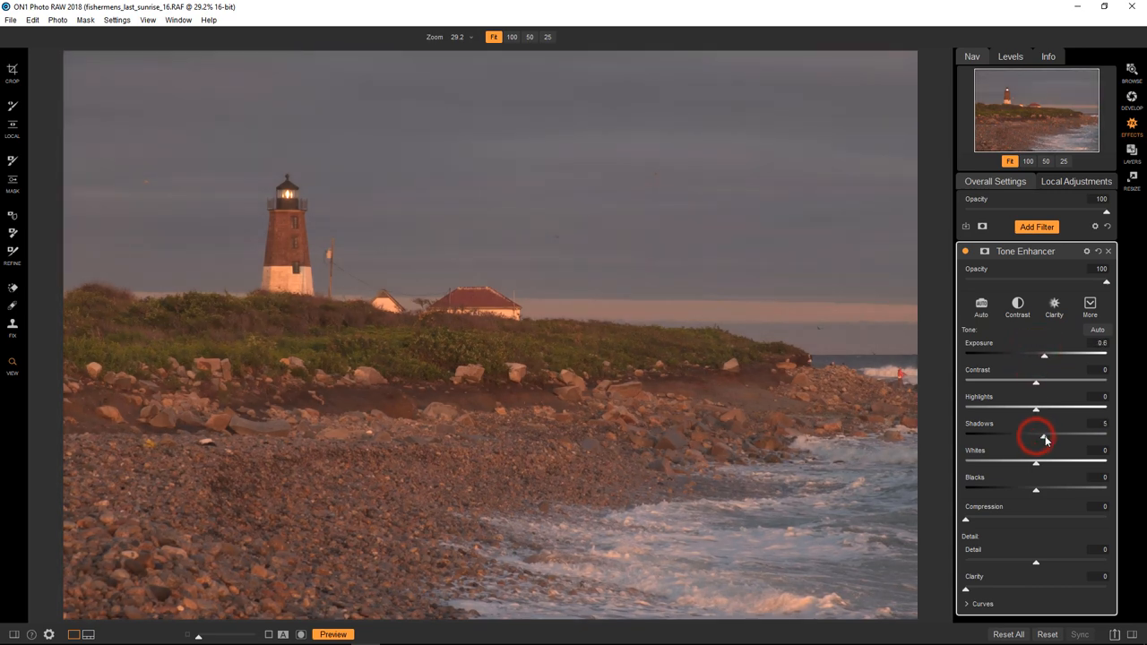
drag(1035, 437, 1046, 438)
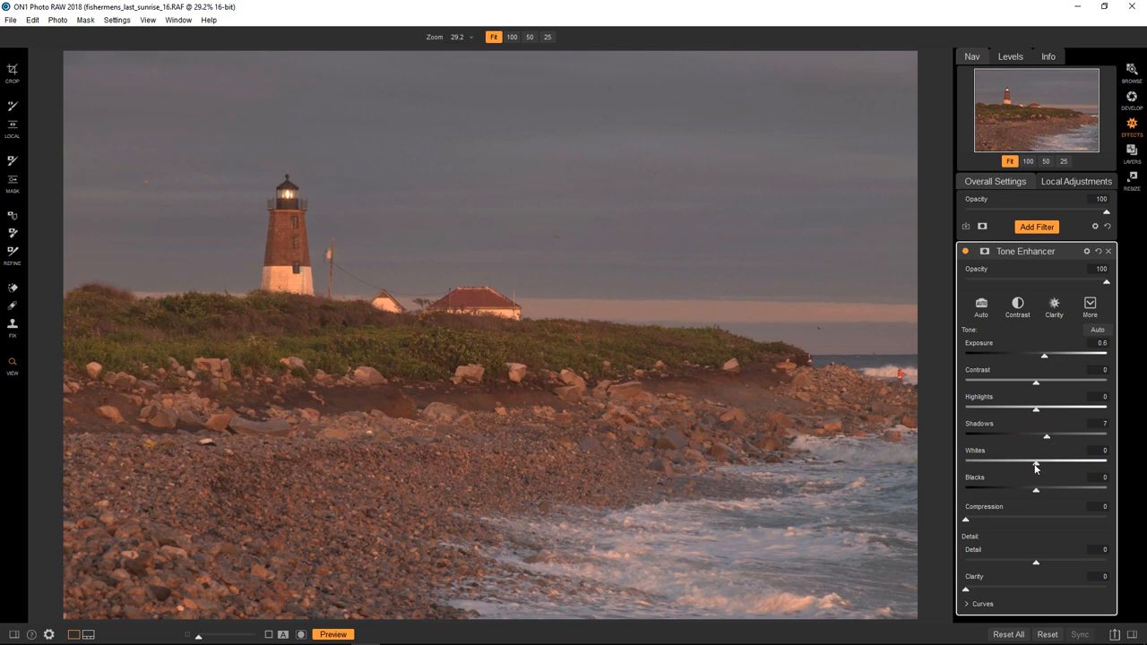
drag(1035, 463, 1057, 462)
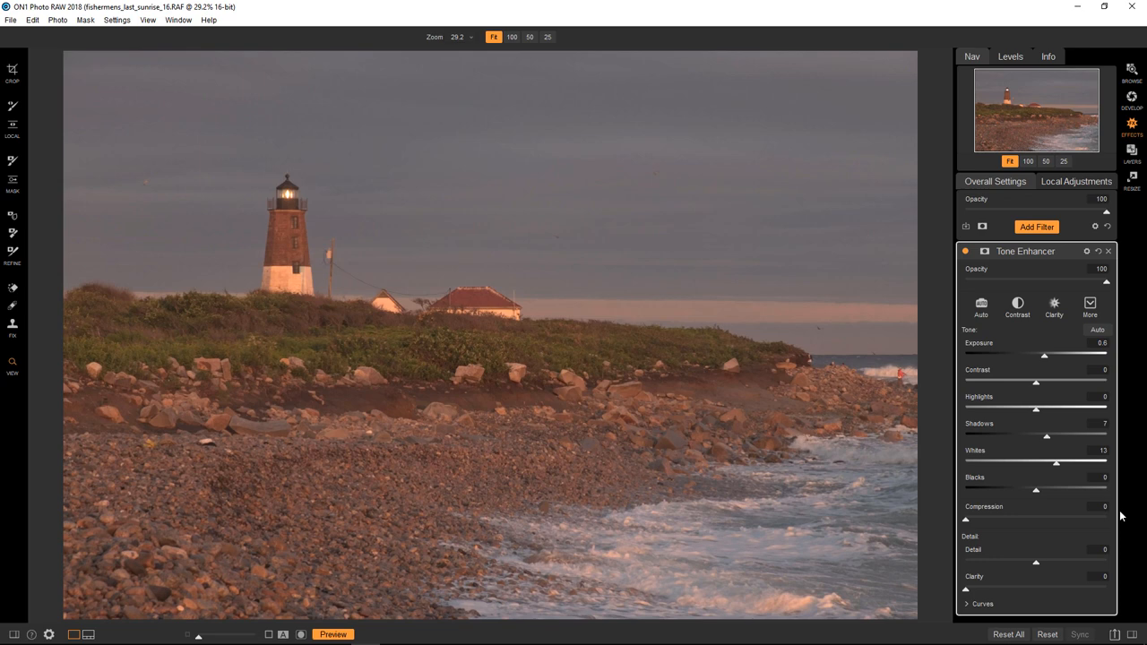
click(980, 309)
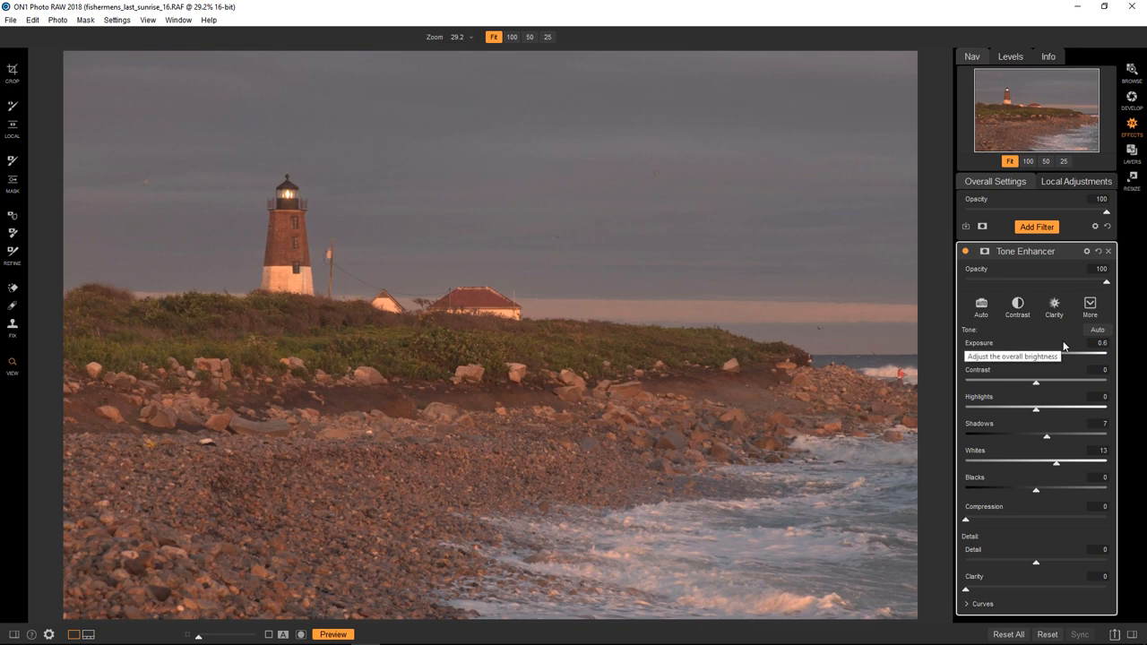
mouse_move(373, 261)
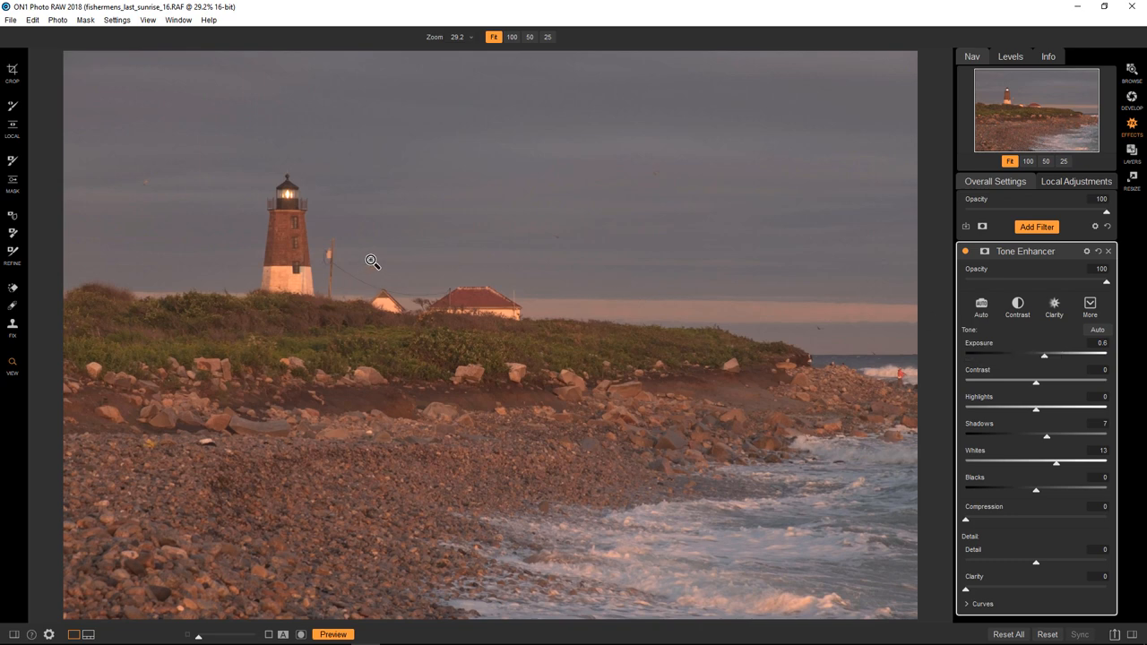
mouse_move(301, 248)
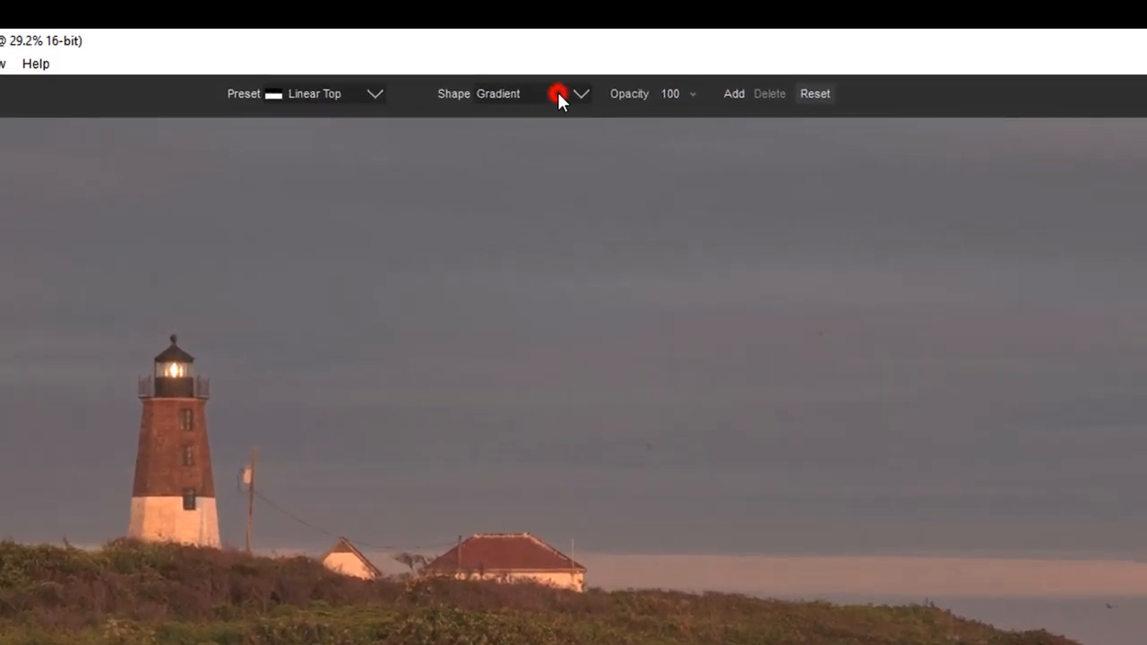
Flatten the spotlight into an oval around the lighthouse and widen its feathered edge
click(581, 93)
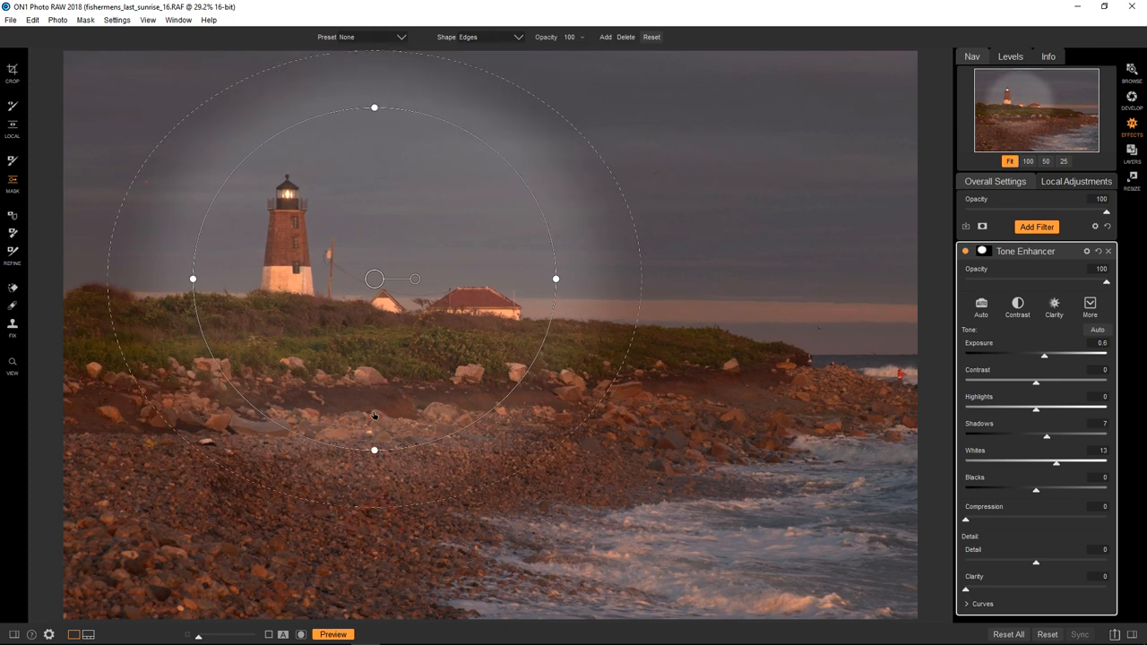
drag(375, 450, 374, 394)
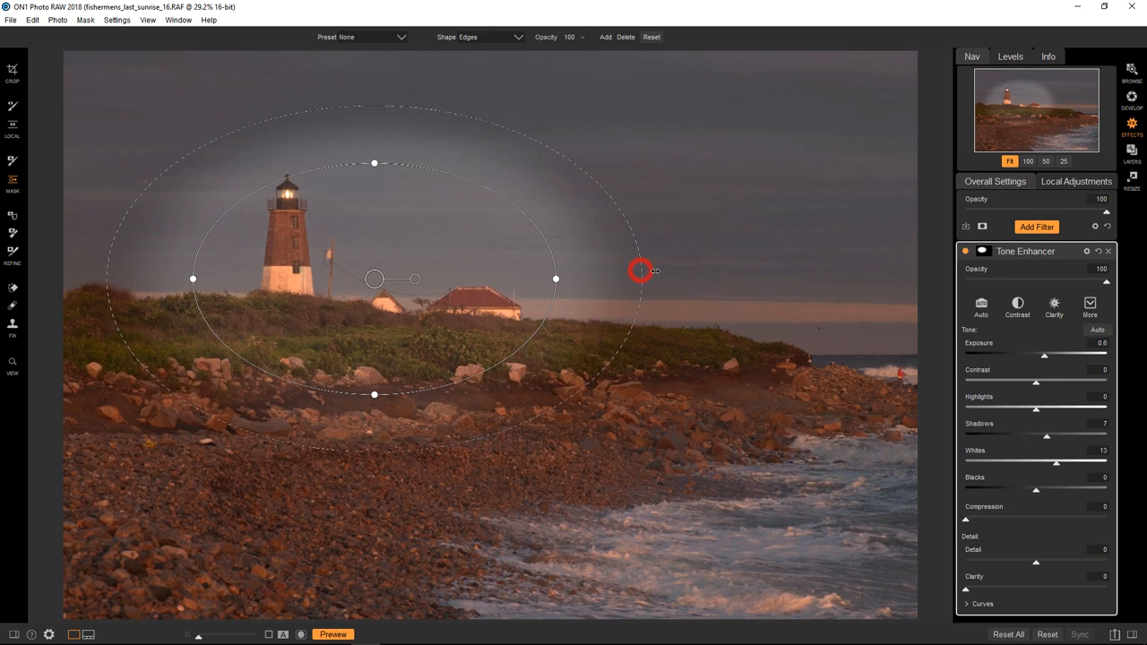
drag(641, 270, 788, 270)
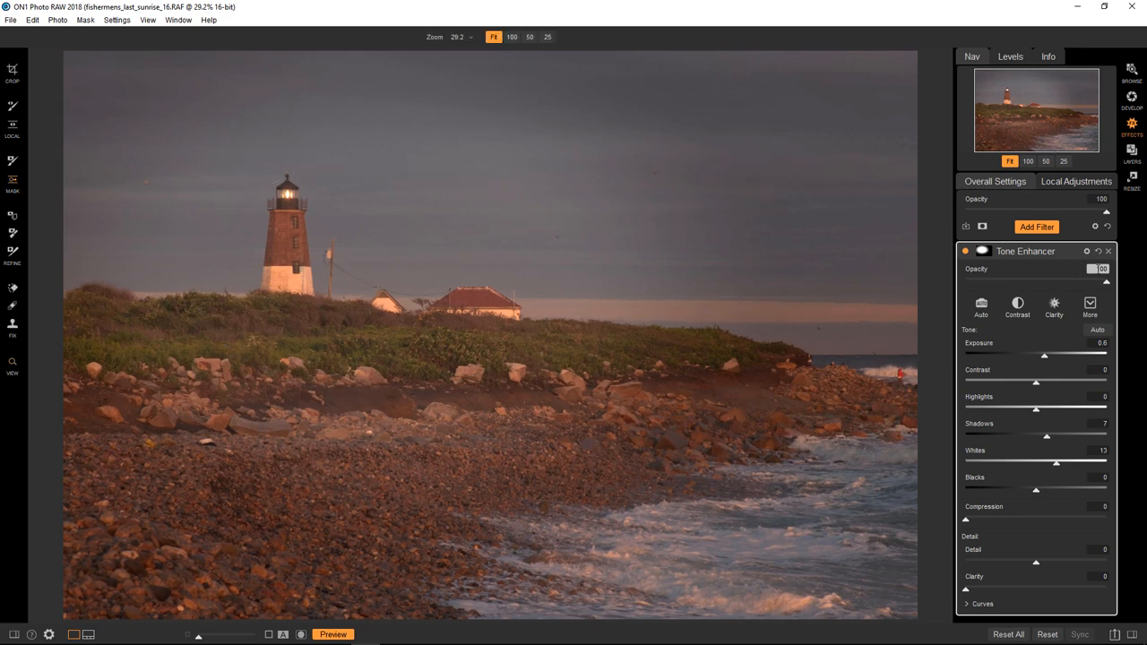
Lower the Tone Enhancer opacity to about 52, toggling the filter off and on to compare
drag(1102, 280, 1075, 279)
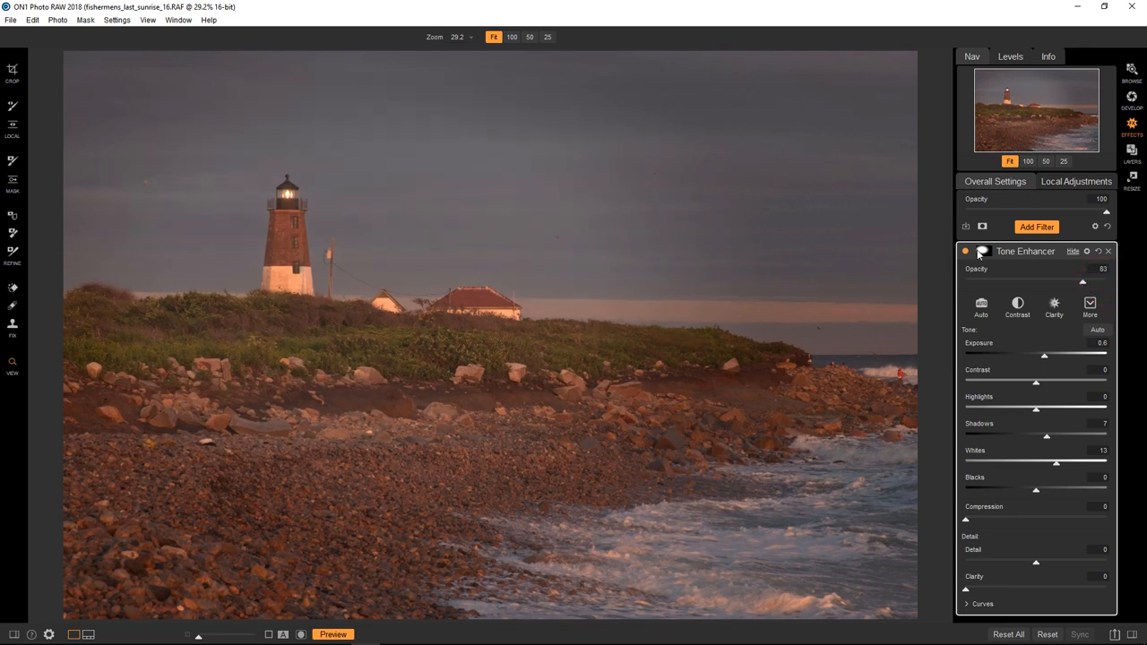
click(966, 251)
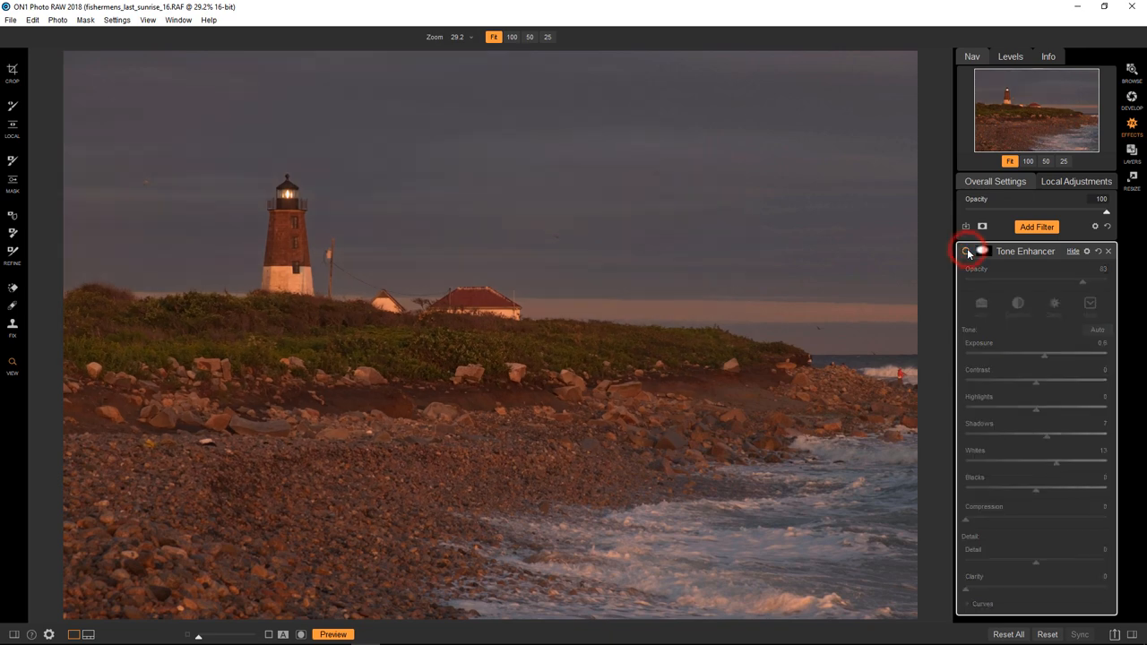
click(966, 251)
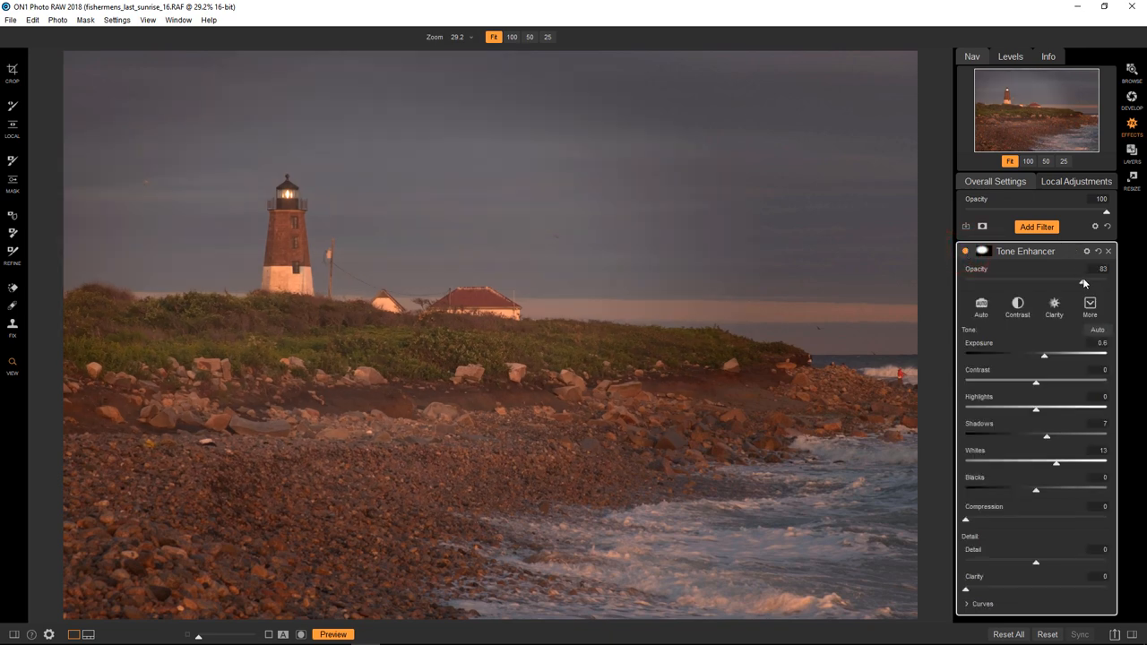
drag(1084, 283, 1038, 283)
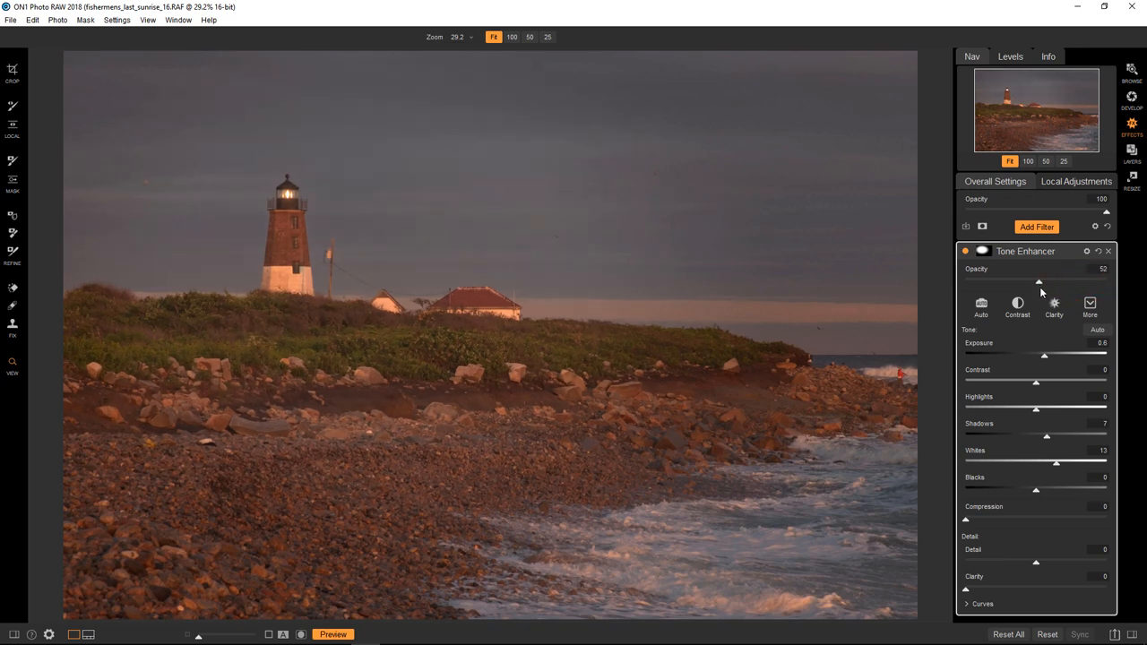
click(965, 250)
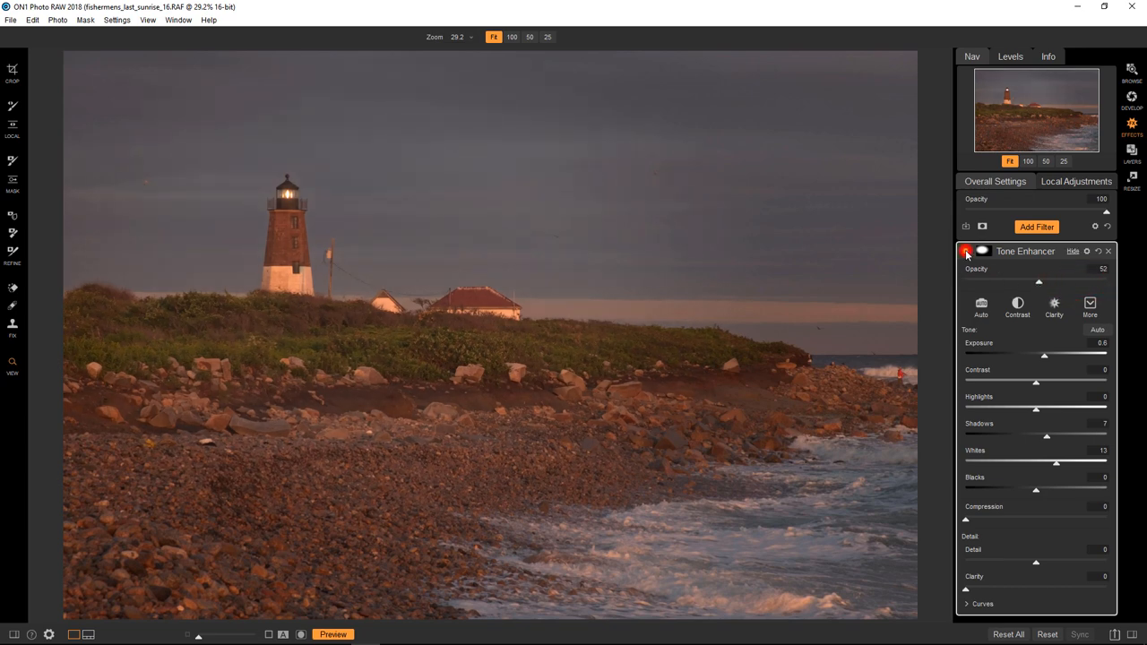
click(967, 251)
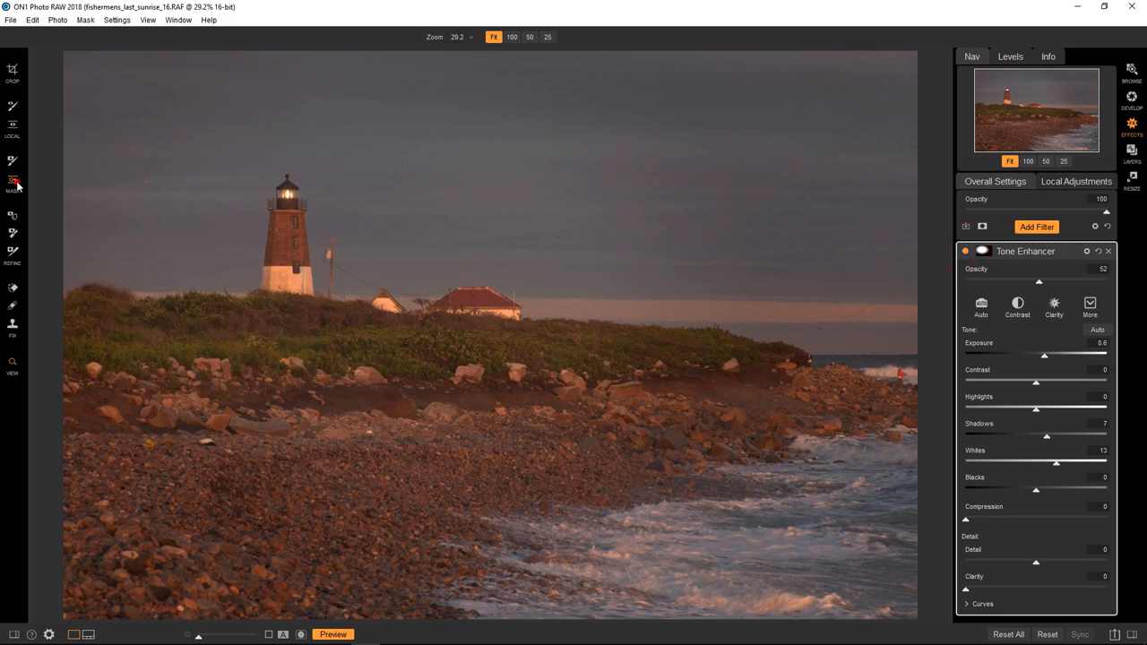
Set the spotlight mask's Shape to Center so it affects the oval's middle
click(12, 182)
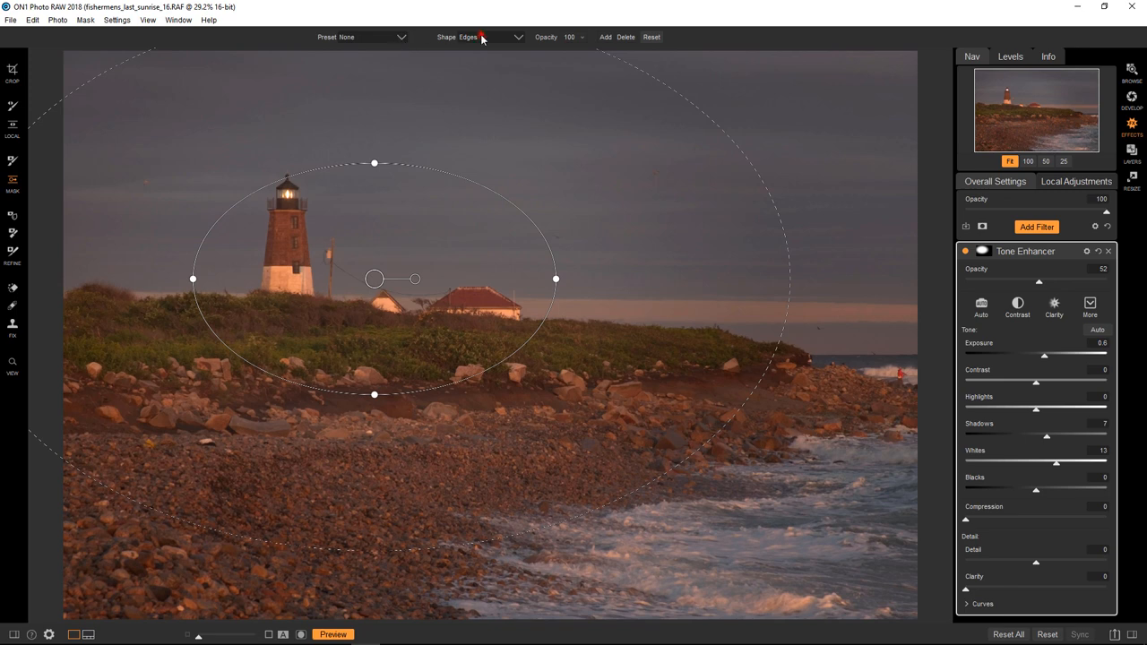
click(480, 36)
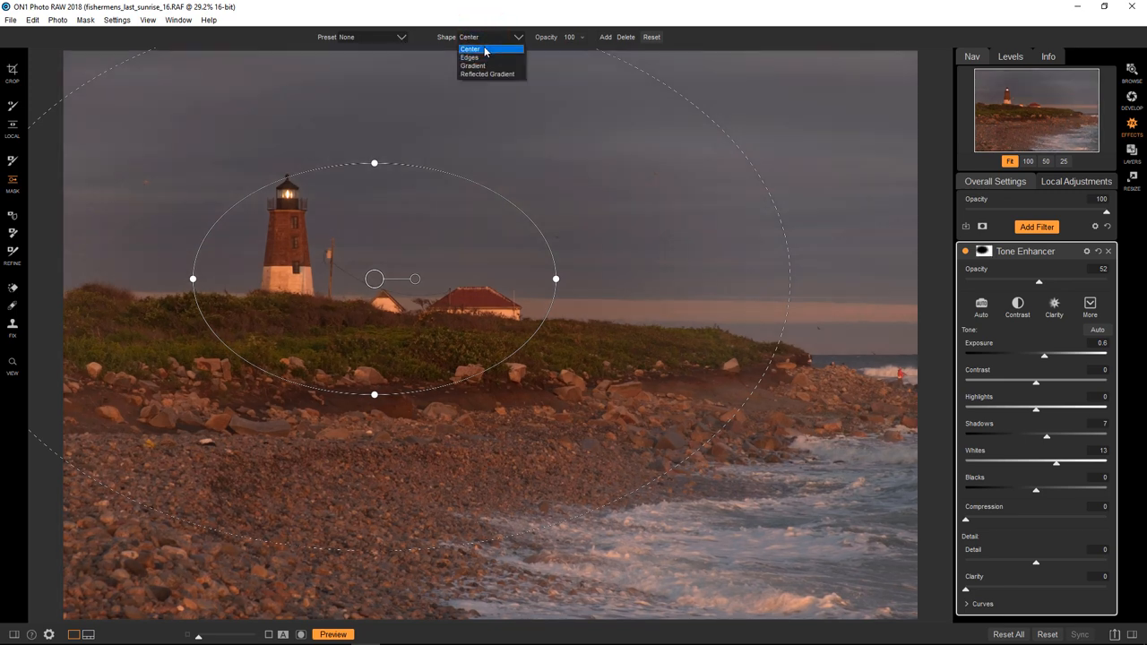
click(469, 48)
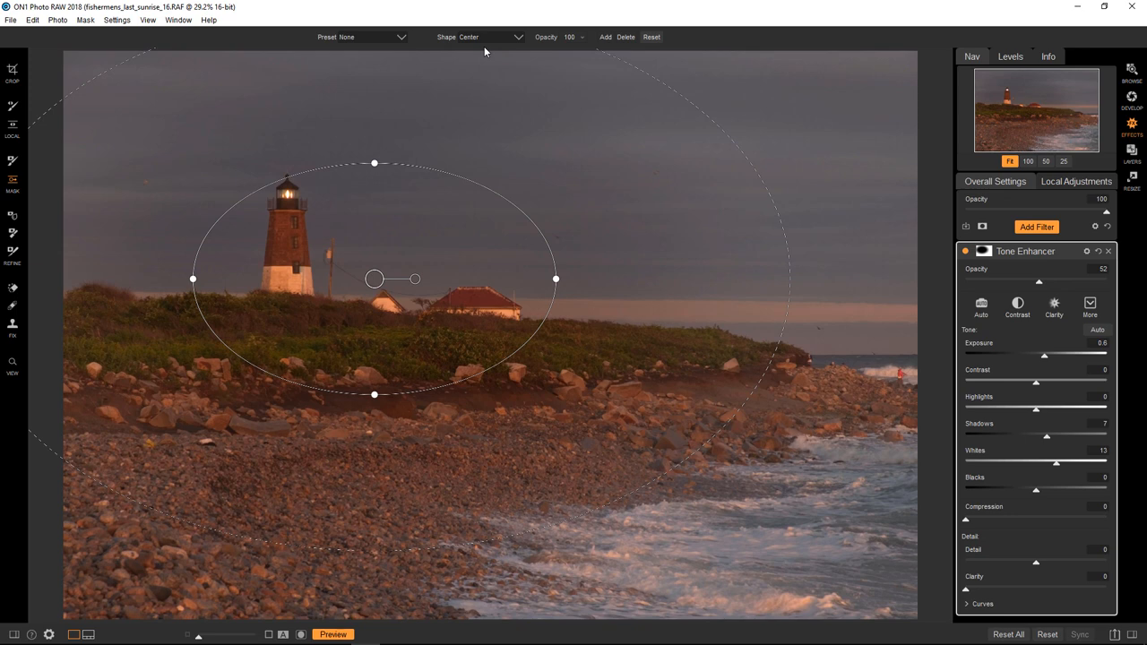
mouse_move(333, 243)
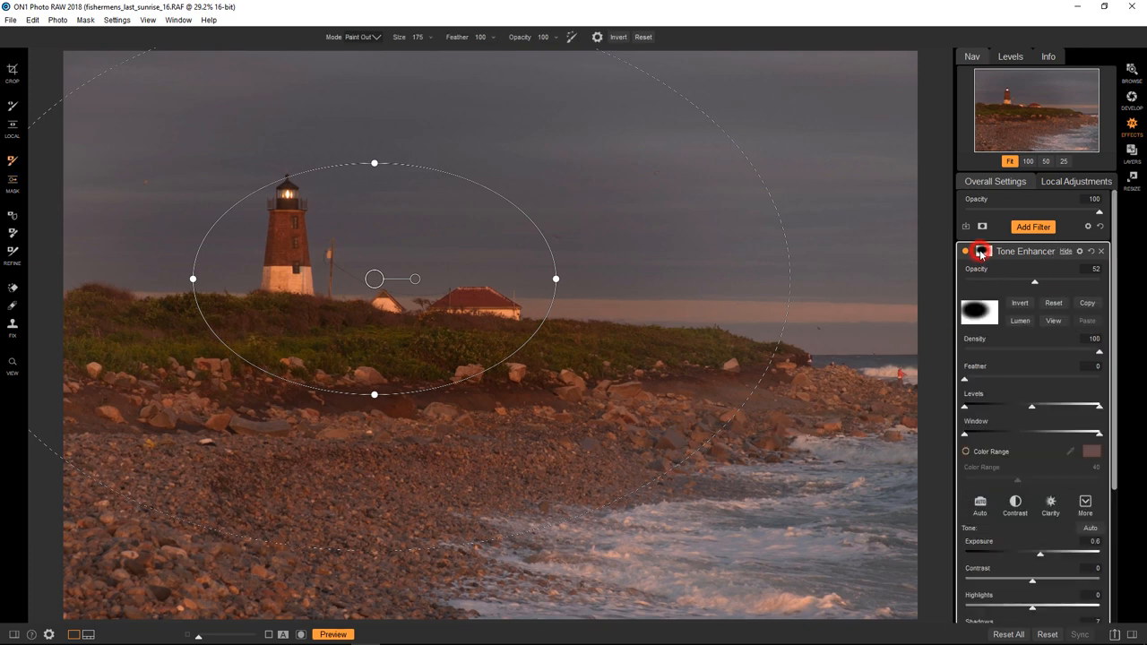
click(1054, 321)
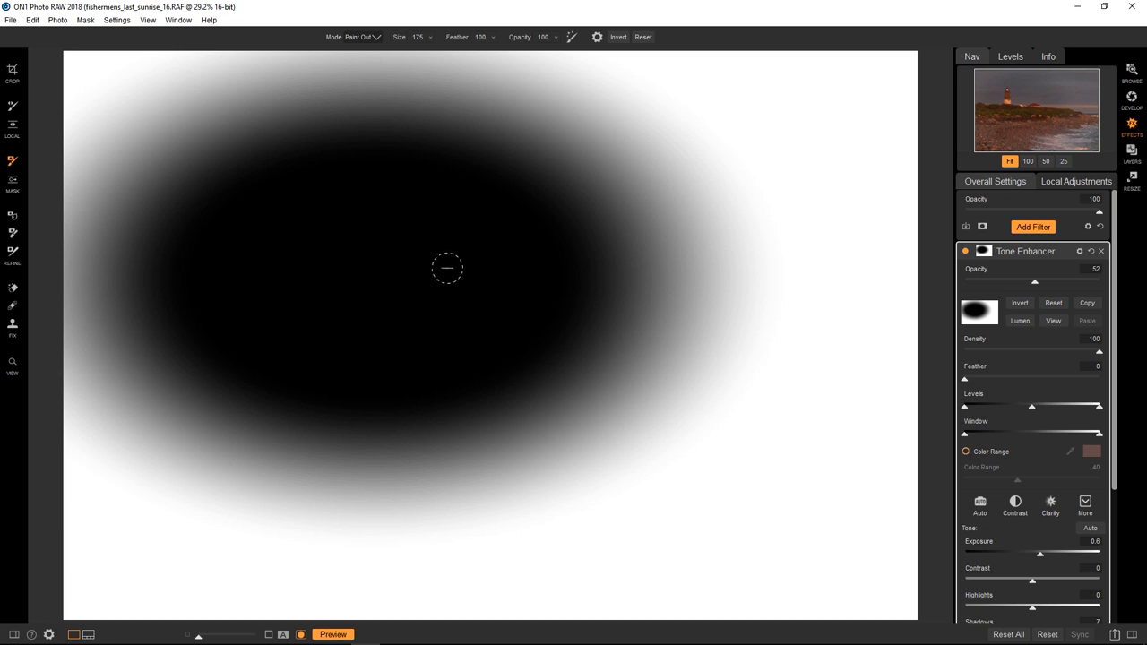
mouse_move(581, 512)
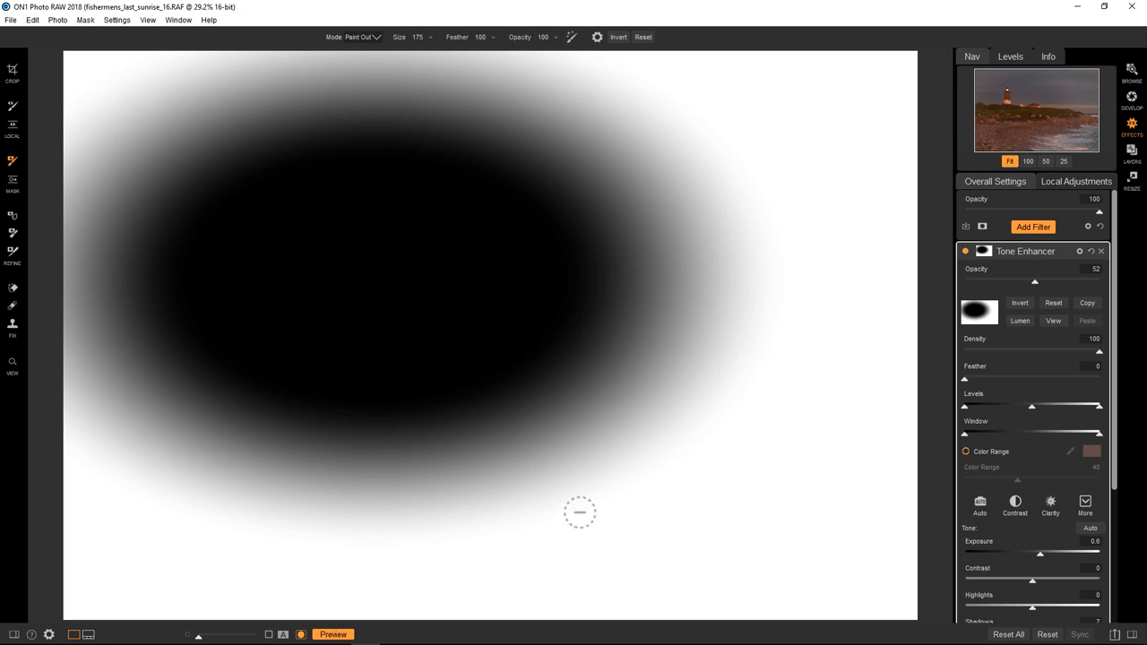
mouse_move(894, 322)
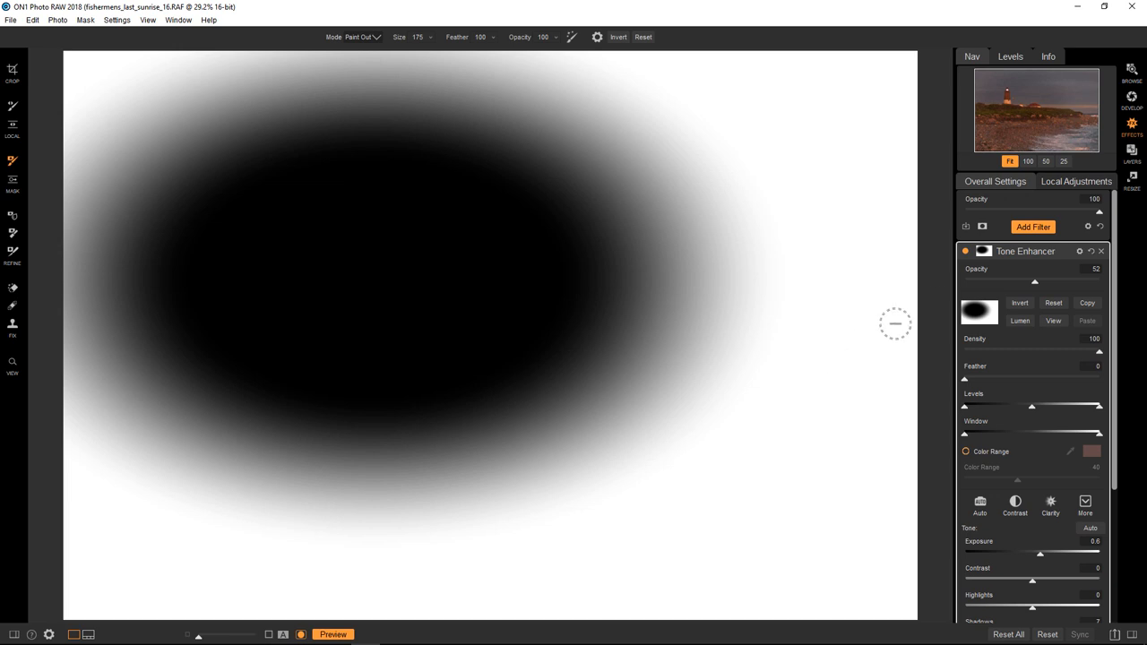
click(1053, 320)
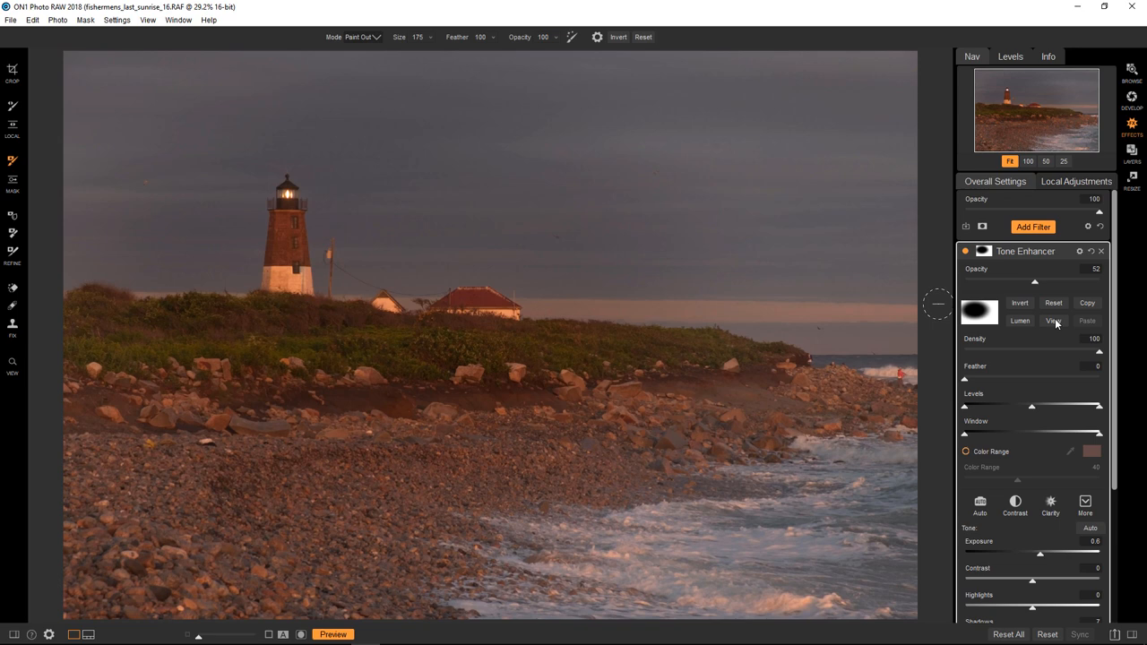
mouse_move(817, 294)
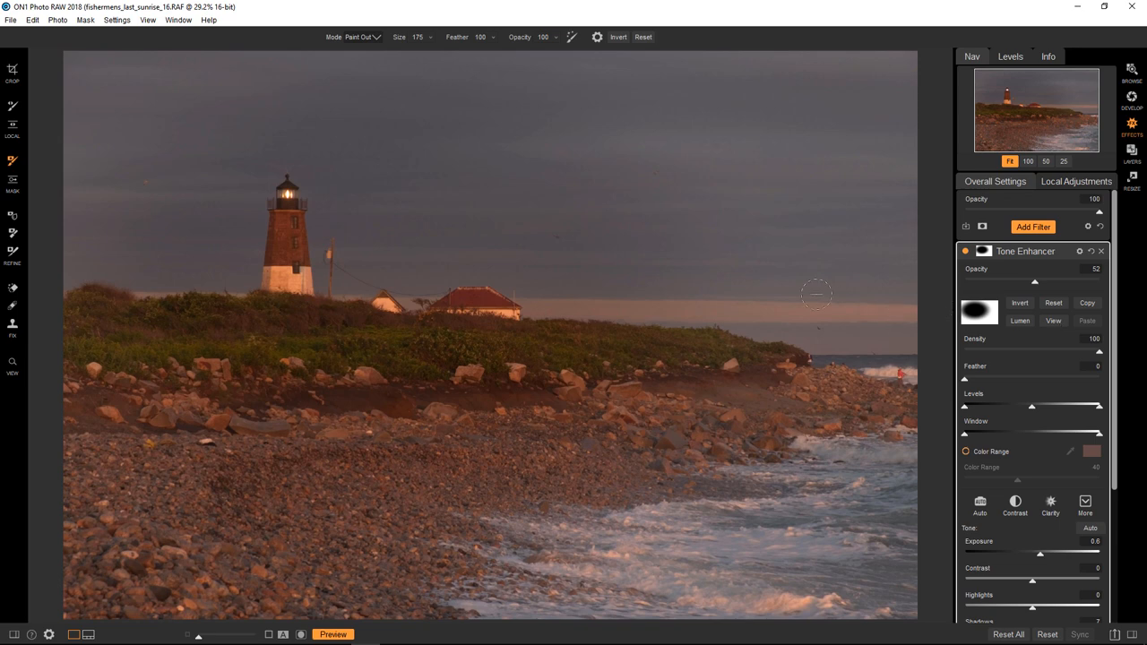
mouse_move(33, 572)
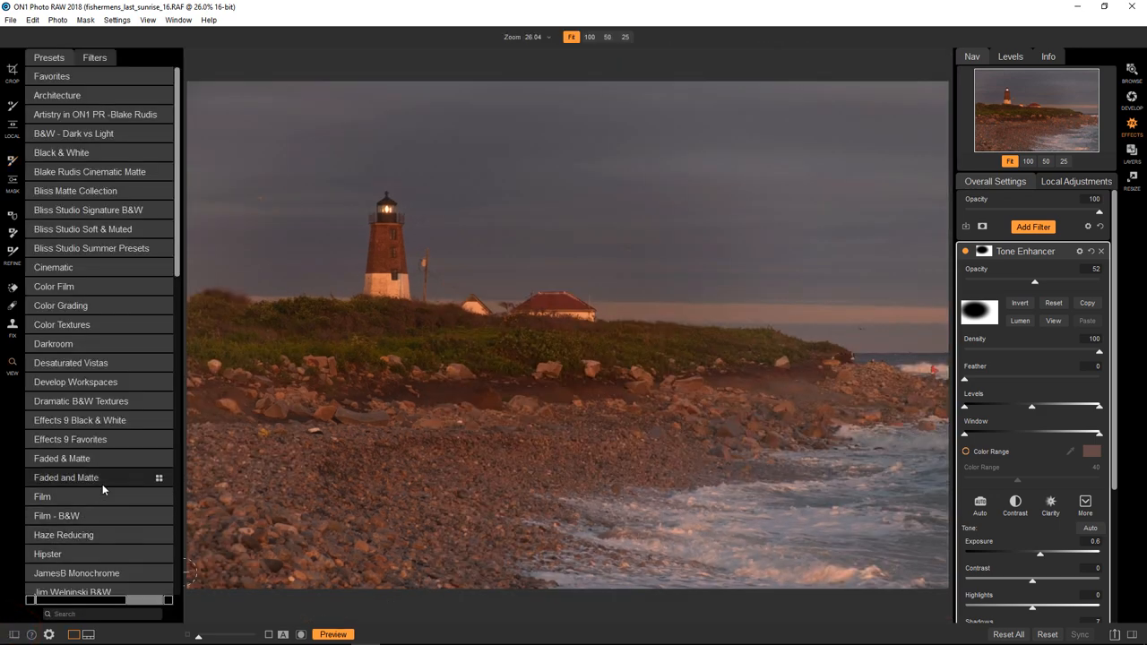
mouse_move(132, 269)
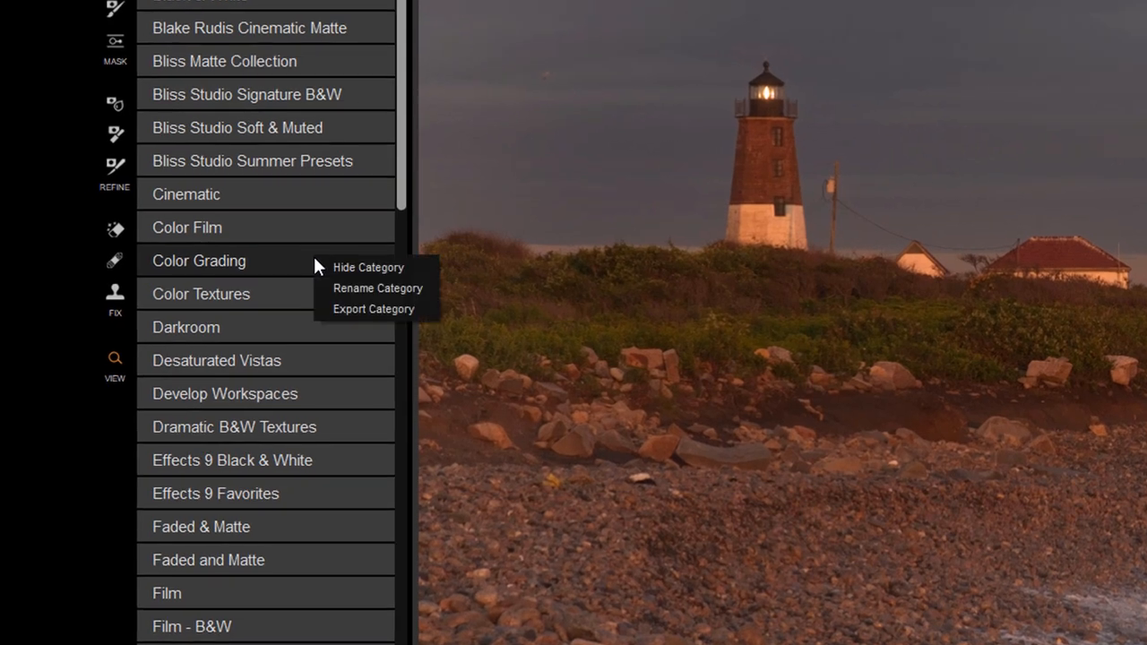
mouse_move(367, 267)
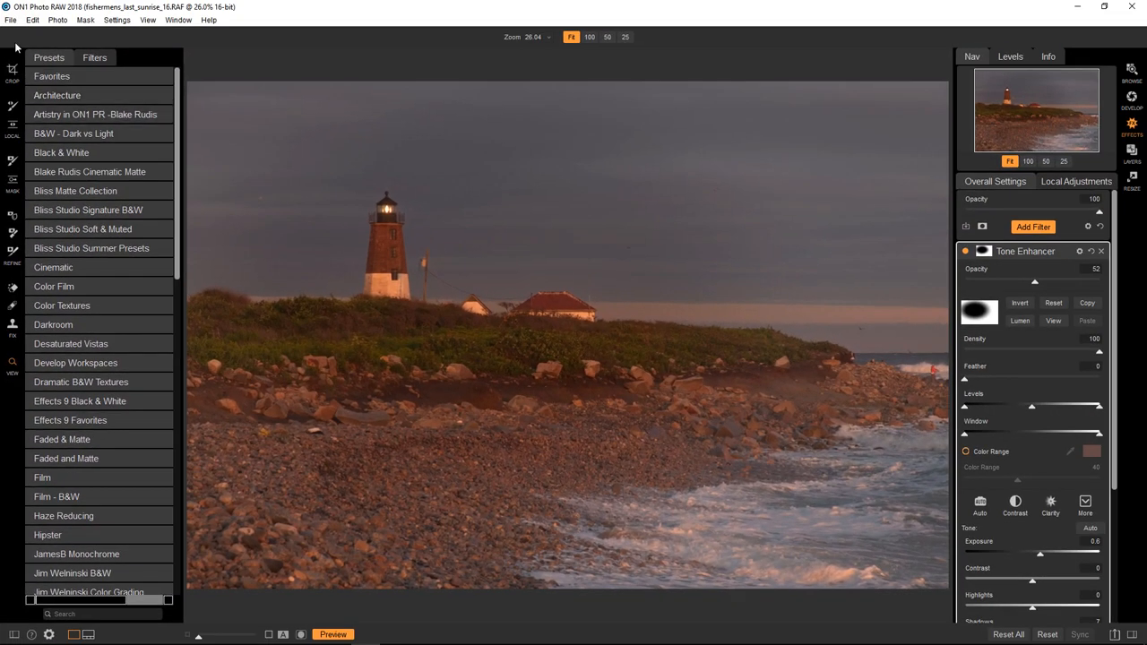
Bring up the Preferences window from the Edit menu
click(33, 19)
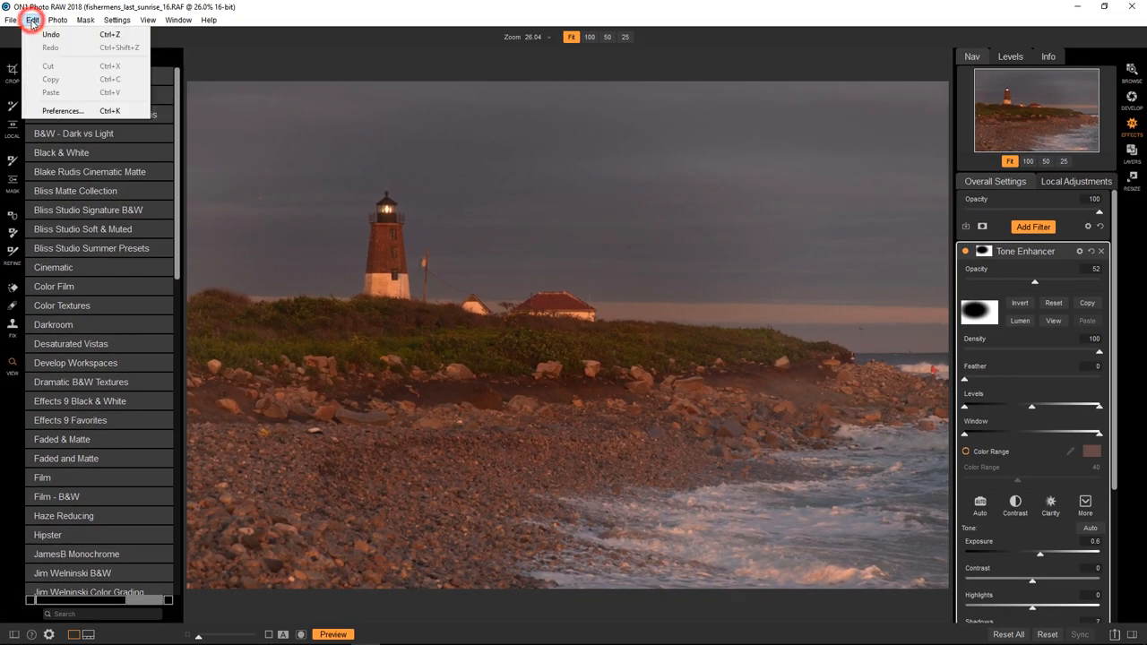
click(61, 111)
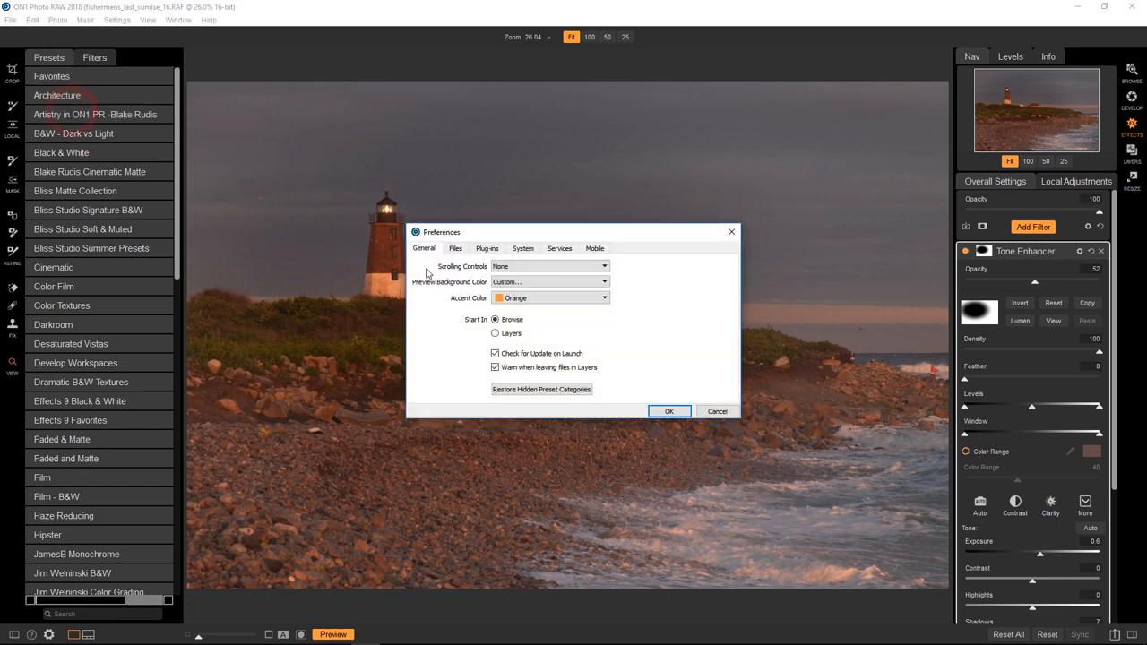